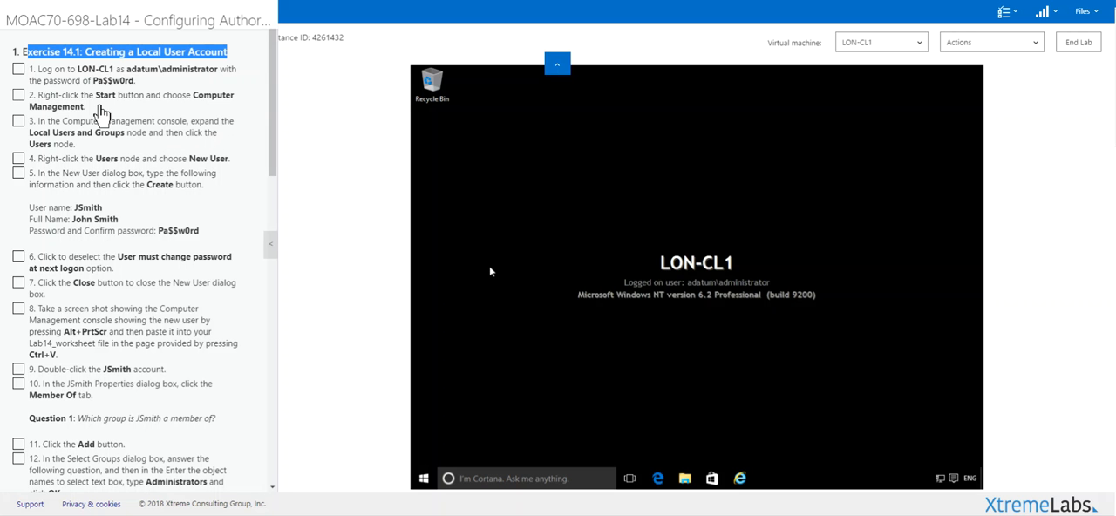
# Step: Tick off lab step 1 with LON-CL1 logged on as administrator
pyautogui.click(18, 69)
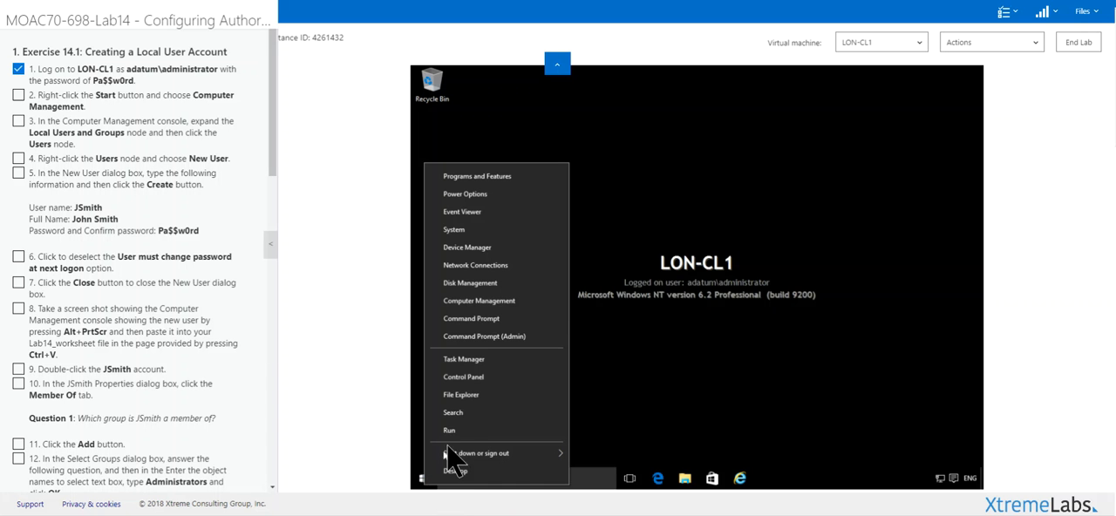
pyautogui.moveTo(471, 318)
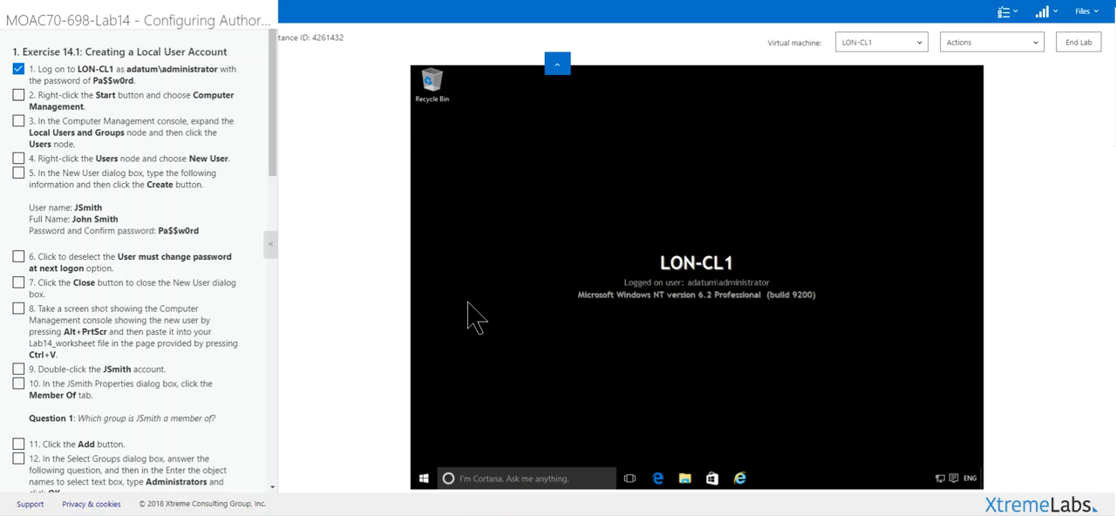
pyautogui.moveTo(175, 178)
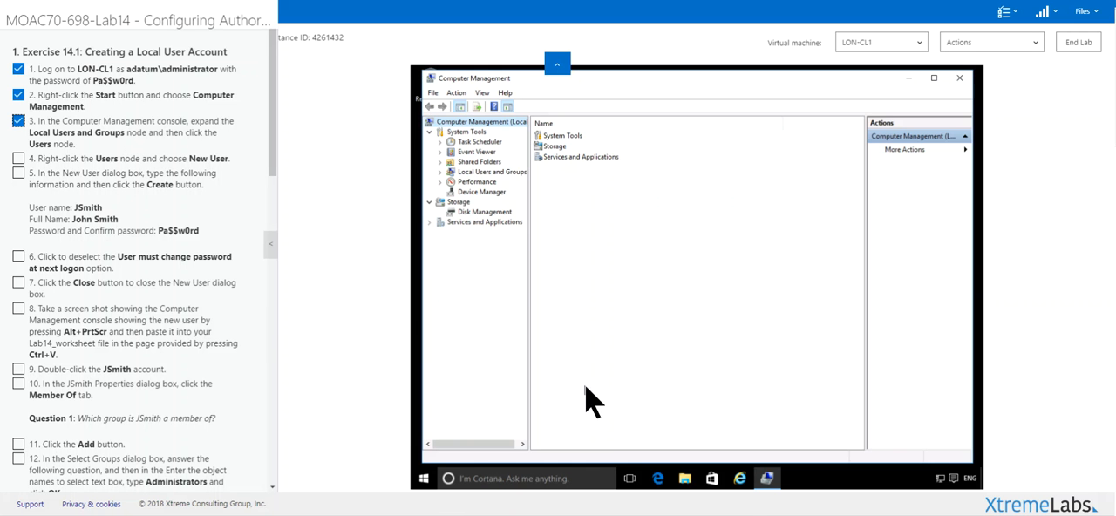
# Step: Show the Users list under Local Users and Groups and bring up its context menu
pyautogui.click(491, 171)
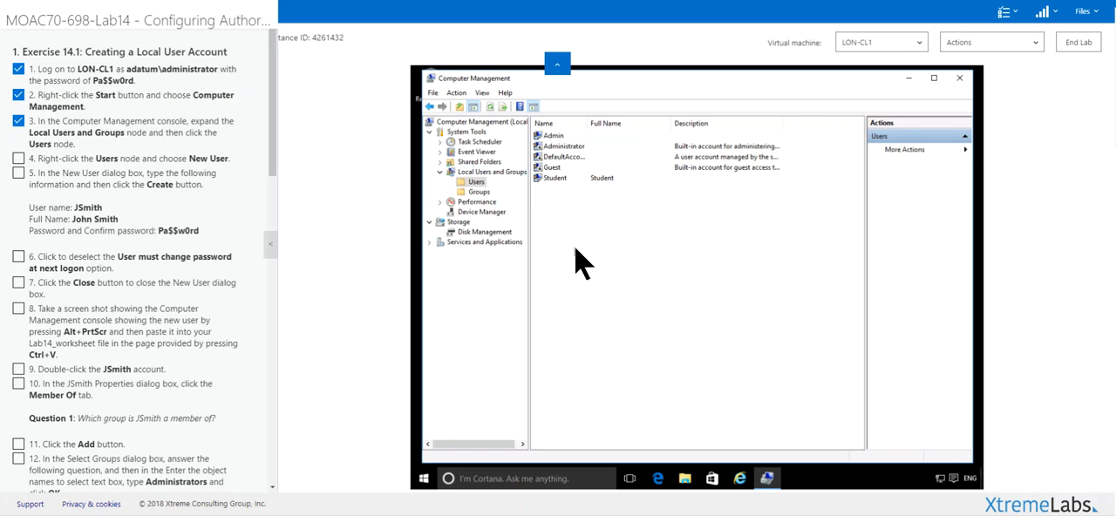
pyautogui.rightClick(567, 257)
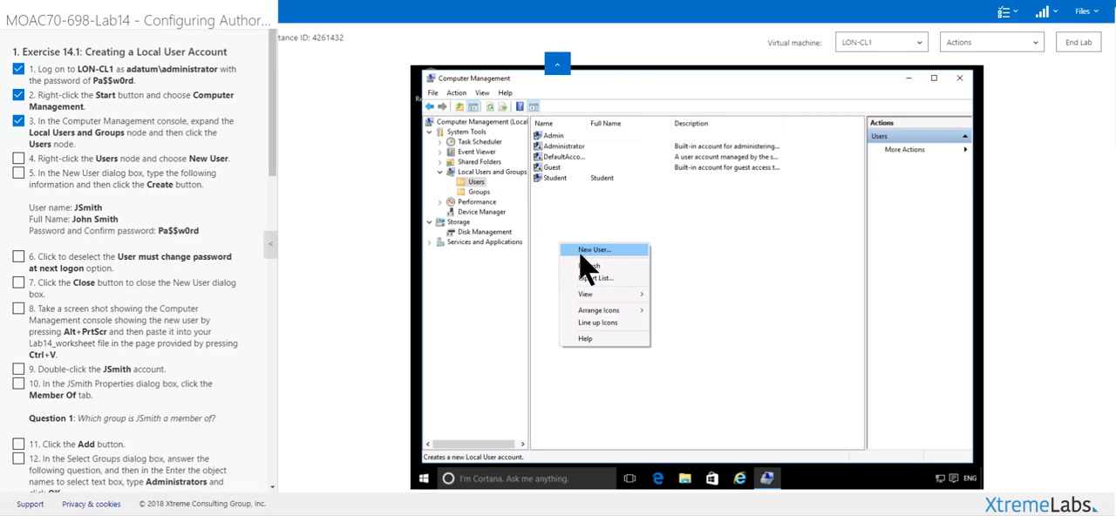
pyautogui.click(594, 249)
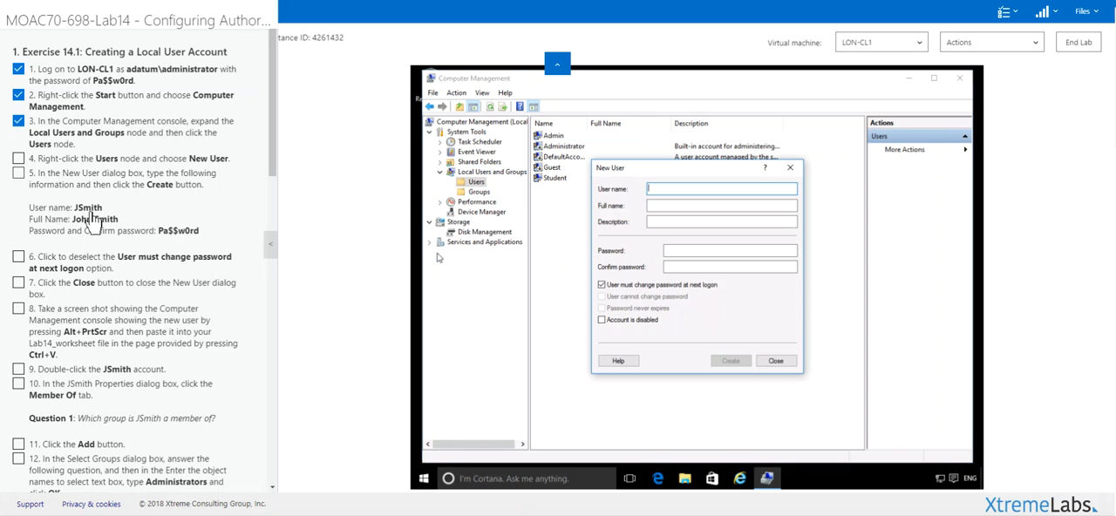
pyautogui.moveTo(102, 189)
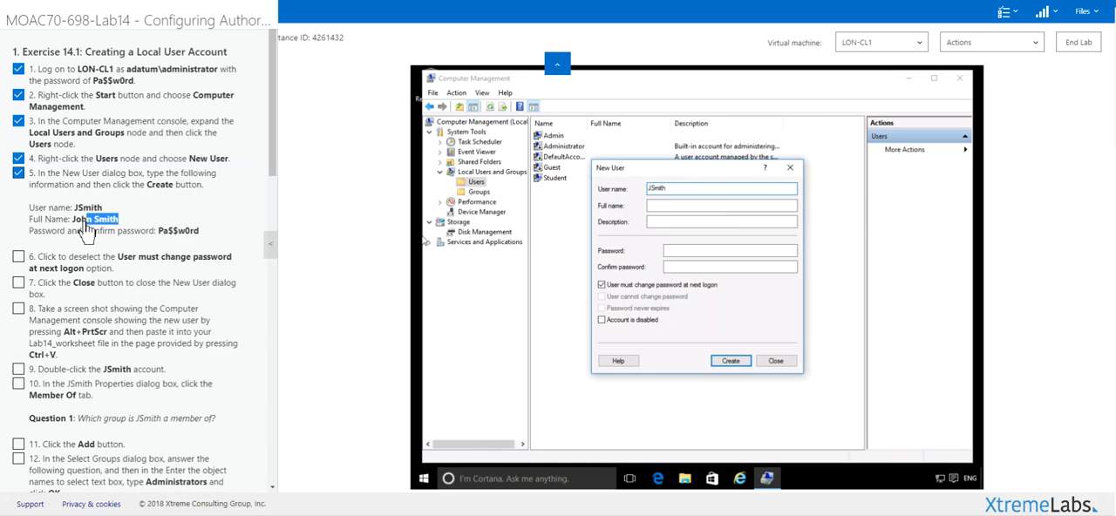
pyautogui.click(721, 205)
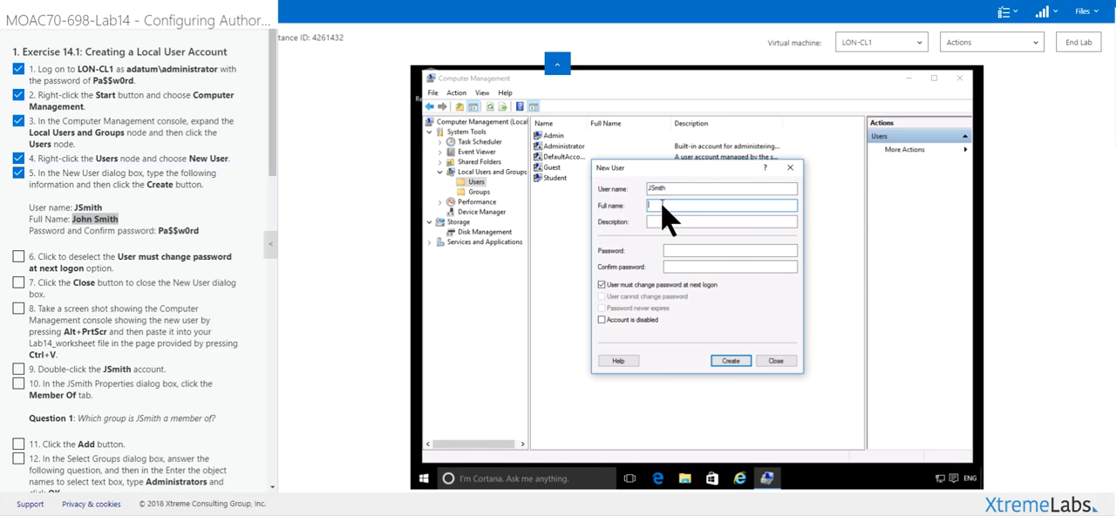
pyautogui.write('John Smith')
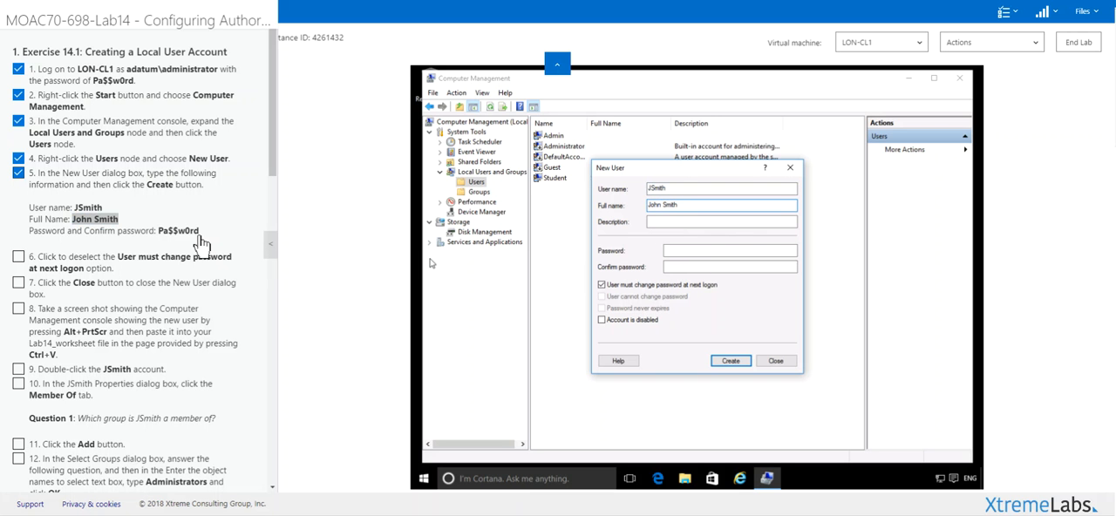
pyautogui.doubleClick(178, 230)
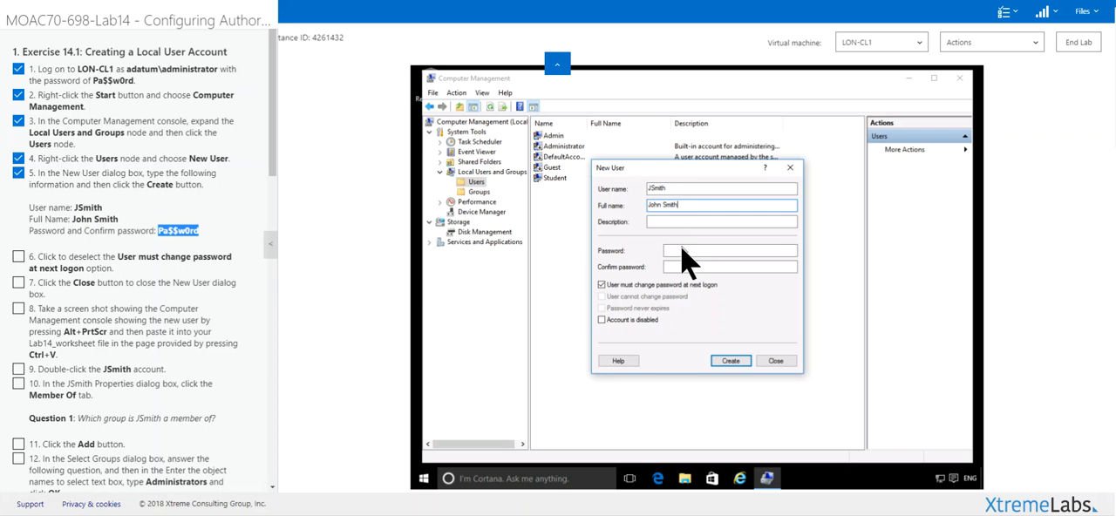
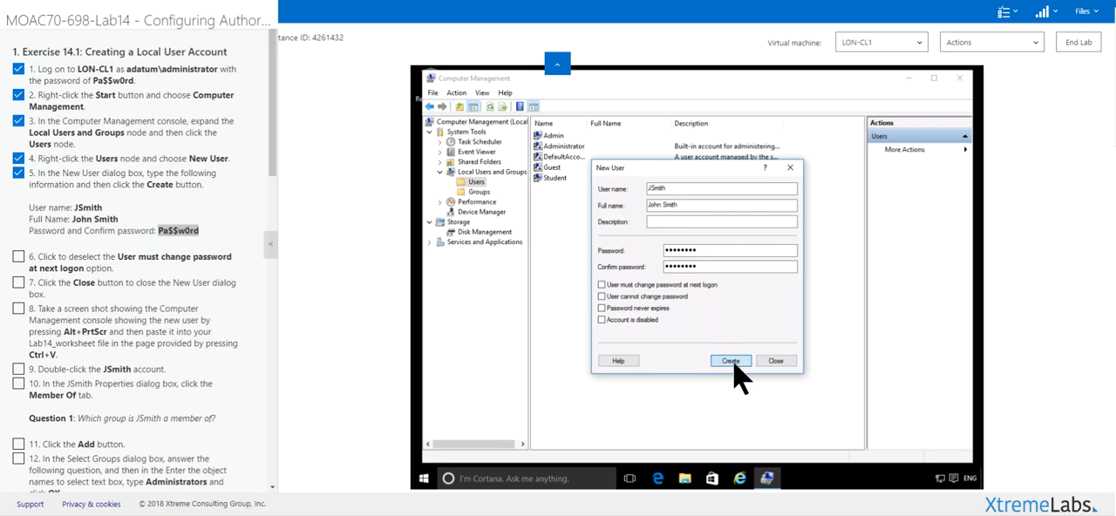
pyautogui.click(731, 361)
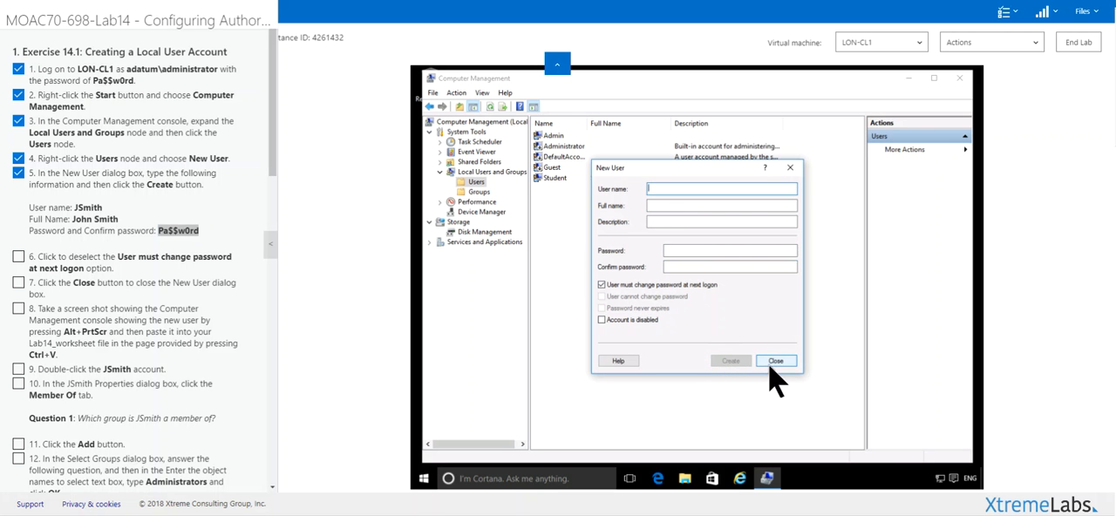
pyautogui.click(775, 360)
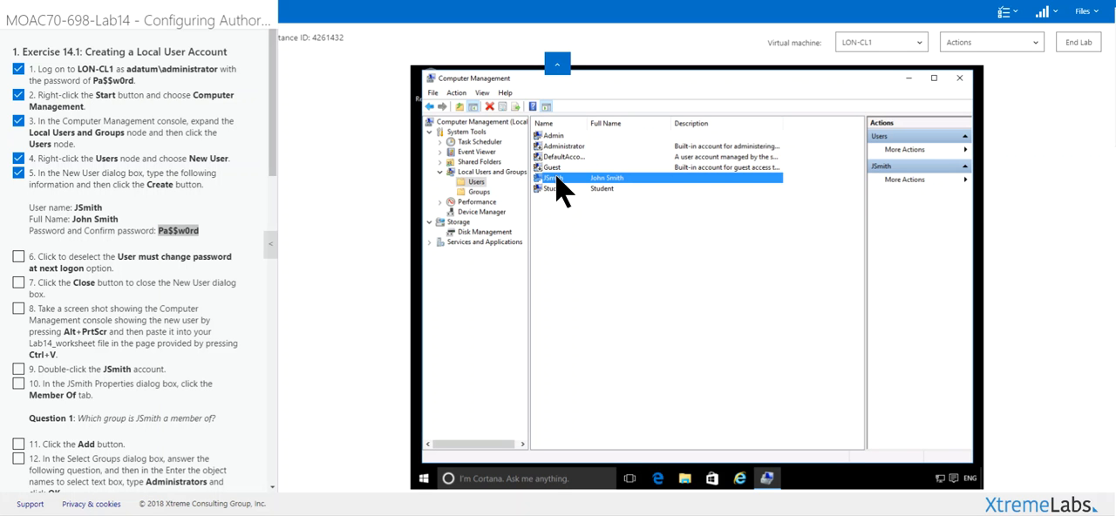
# Step: Open JSmith Properties on the Member Of tab, showing membership in Users only
pyautogui.doubleClick(554, 178)
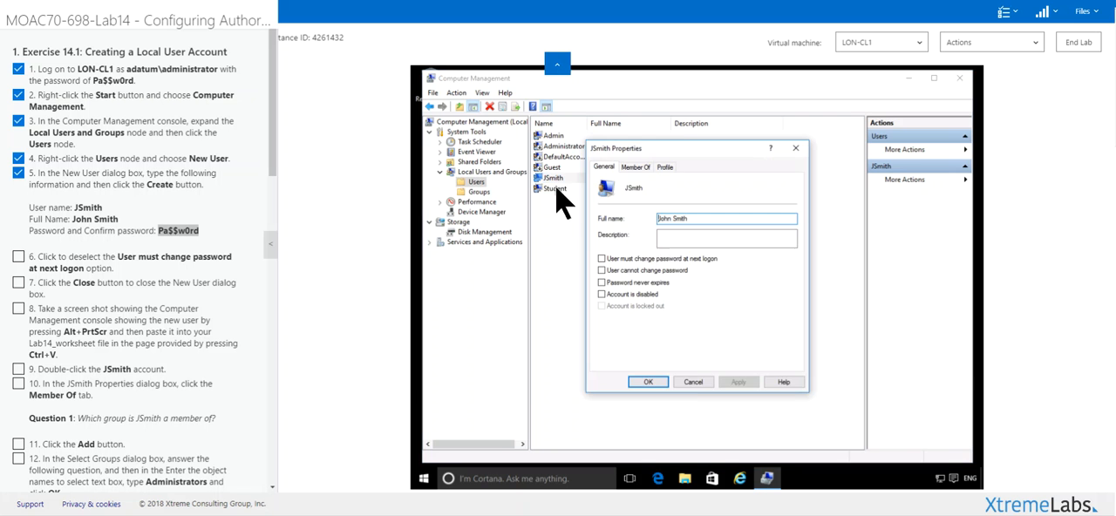
pyautogui.click(649, 382)
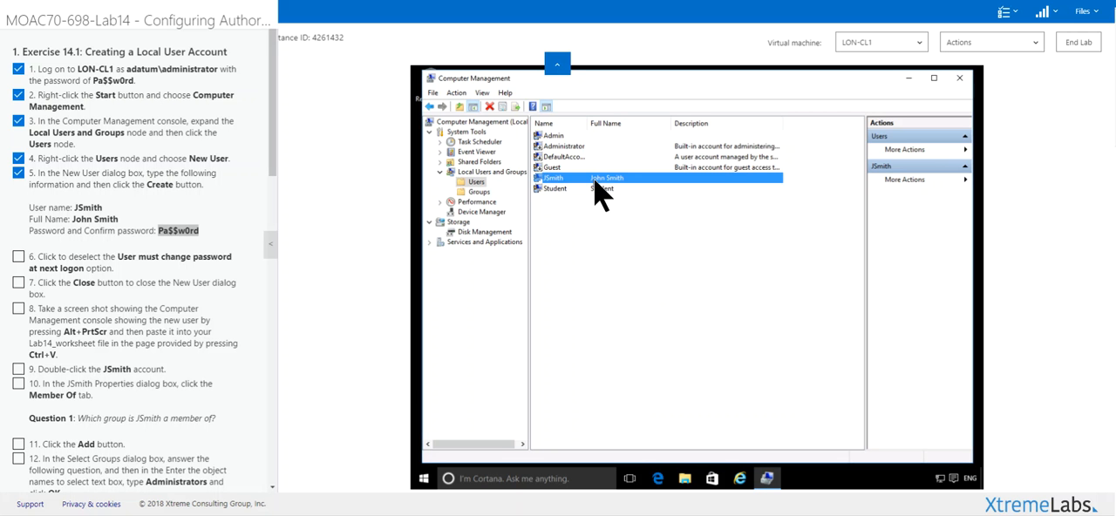
pyautogui.doubleClick(554, 178)
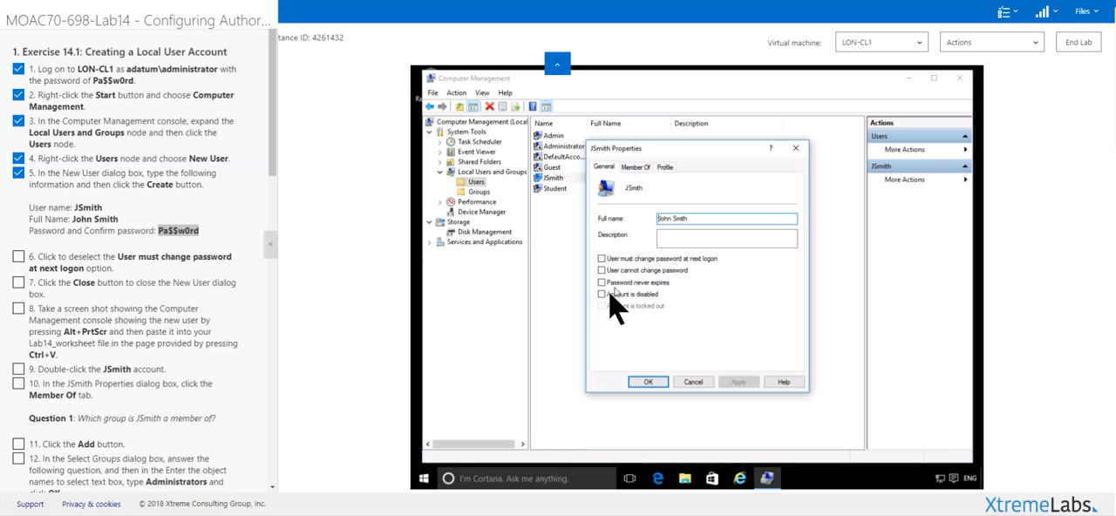
pyautogui.click(635, 166)
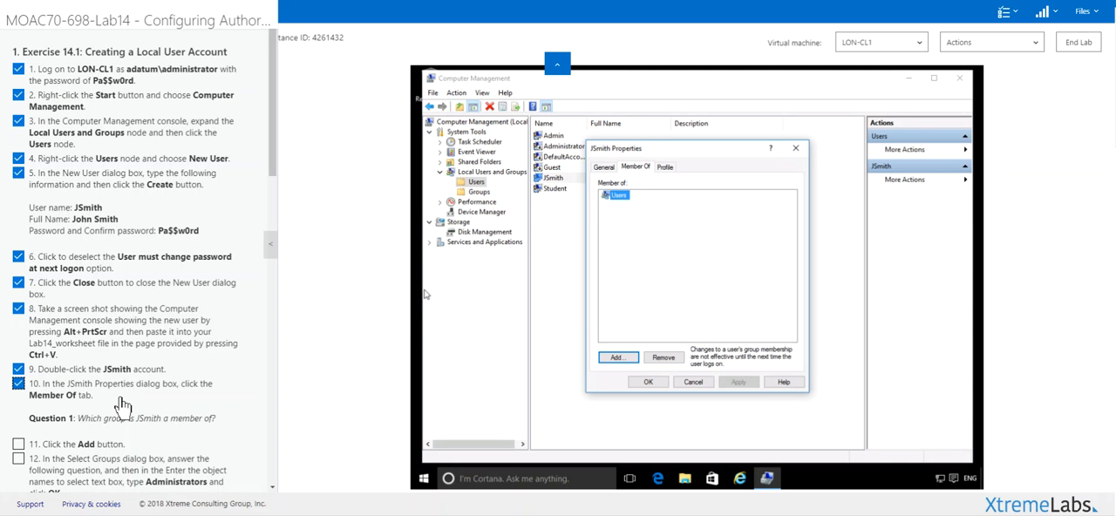
pyautogui.moveTo(280, 227)
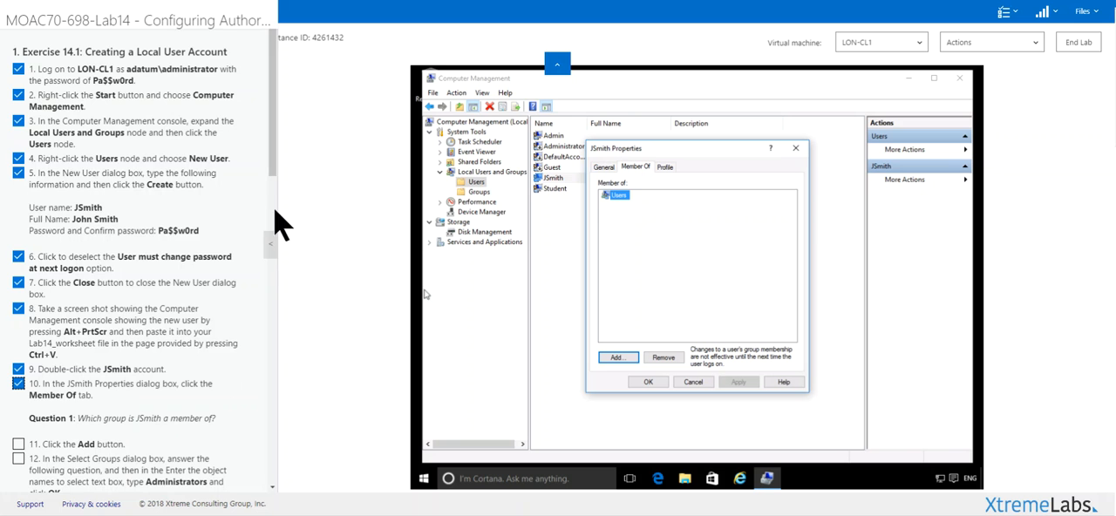
pyautogui.scroll(-3)
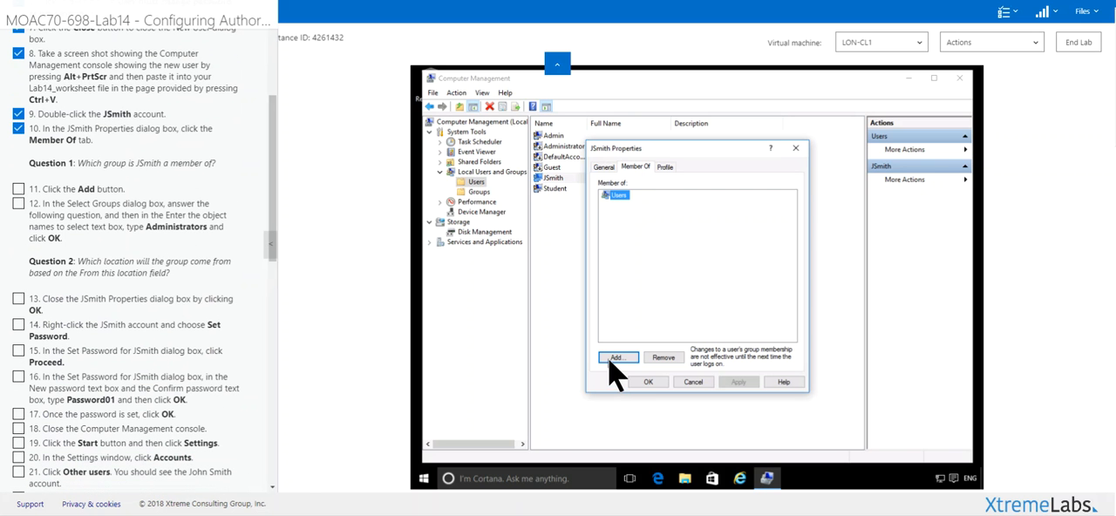
# Step: Add JSmith to the Administrators group, close the properties, and re-tick lab step 13
pyautogui.click(618, 358)
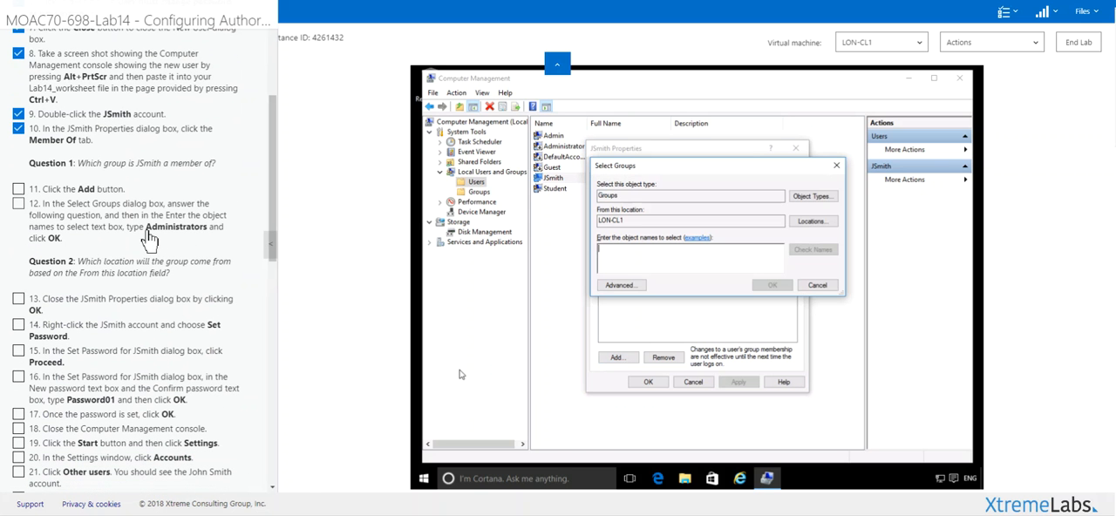
pyautogui.doubleClick(175, 226)
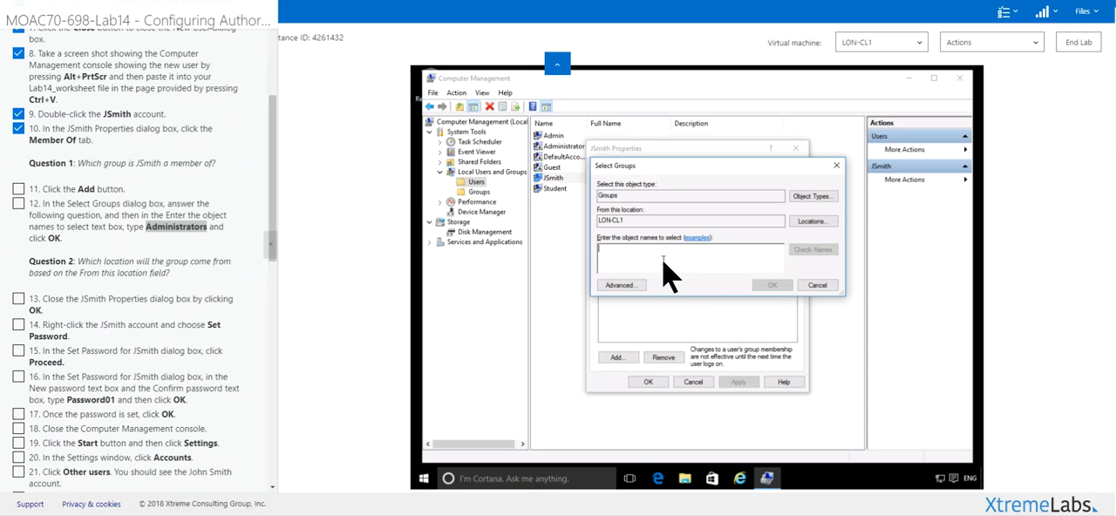
pyautogui.write('Administrators')
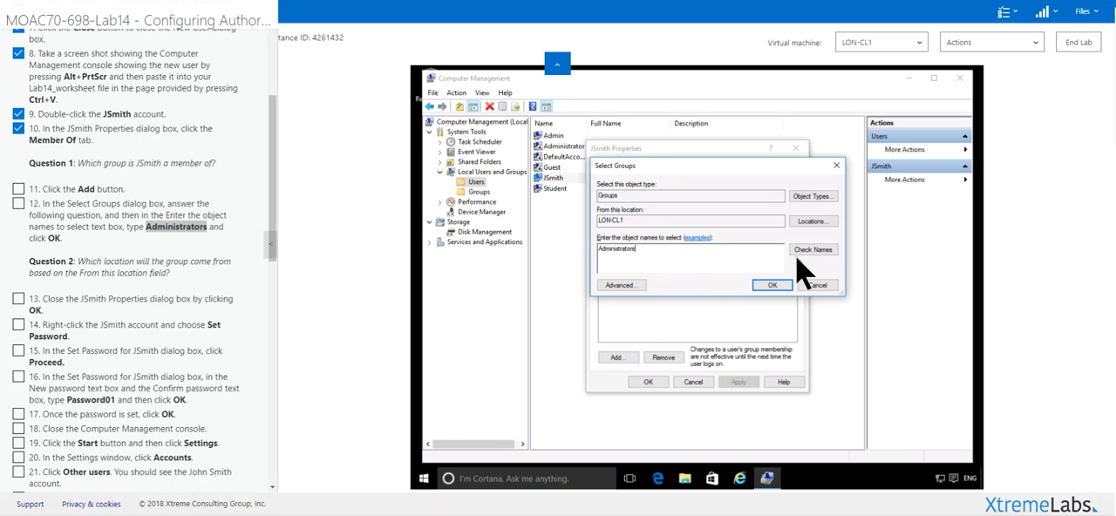
pyautogui.click(813, 248)
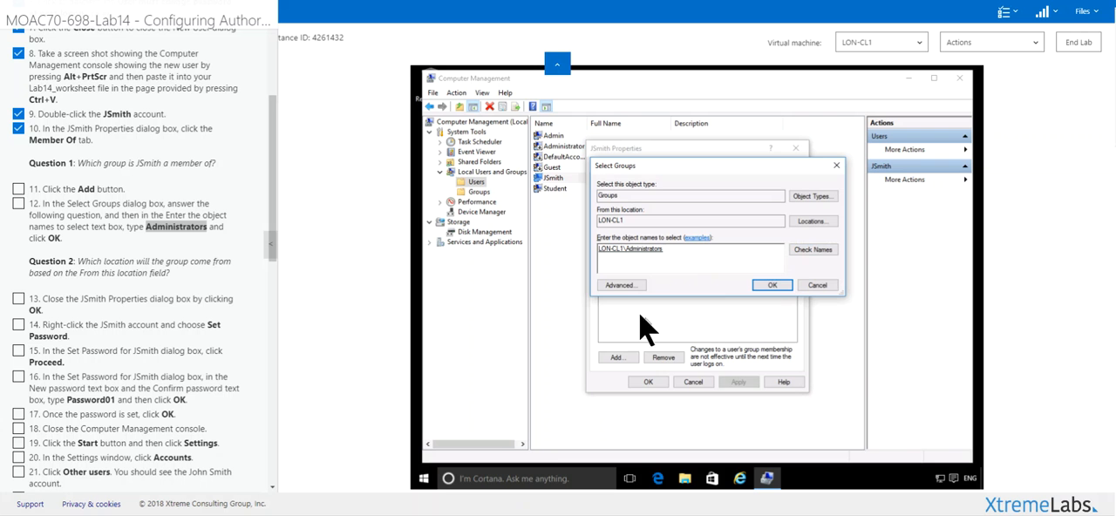
pyautogui.click(771, 285)
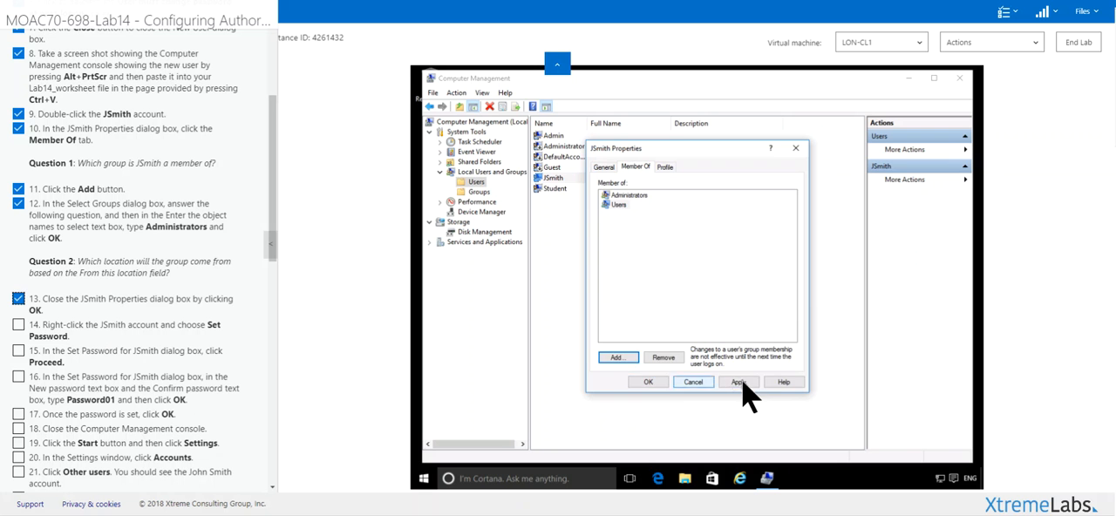
pyautogui.click(649, 382)
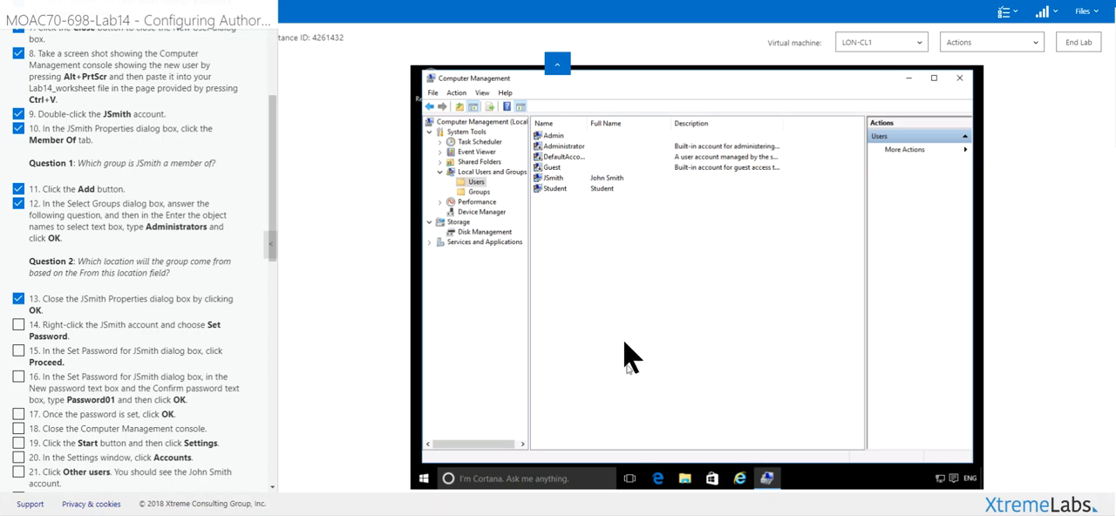
pyautogui.moveTo(575, 196)
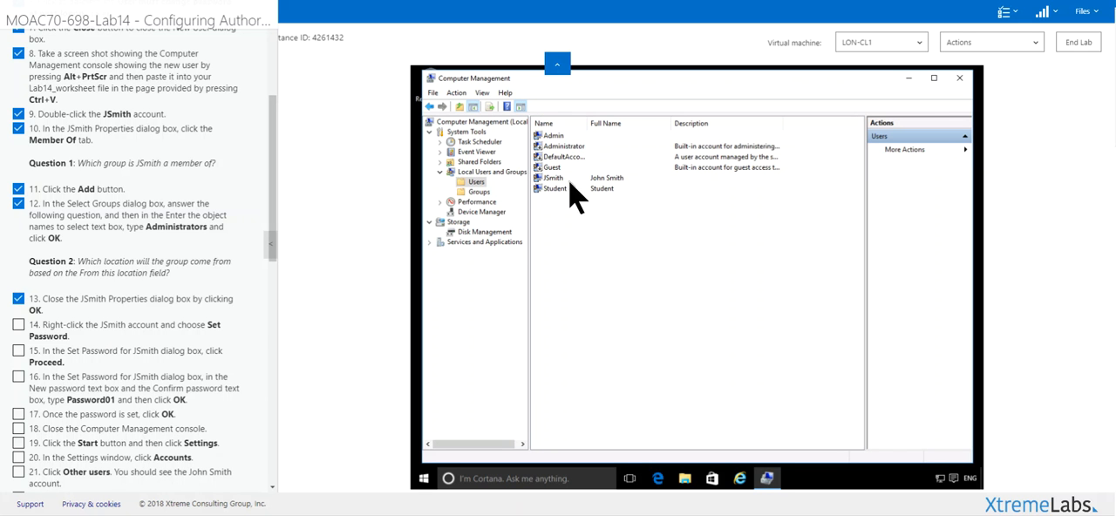
pyautogui.click(19, 298)
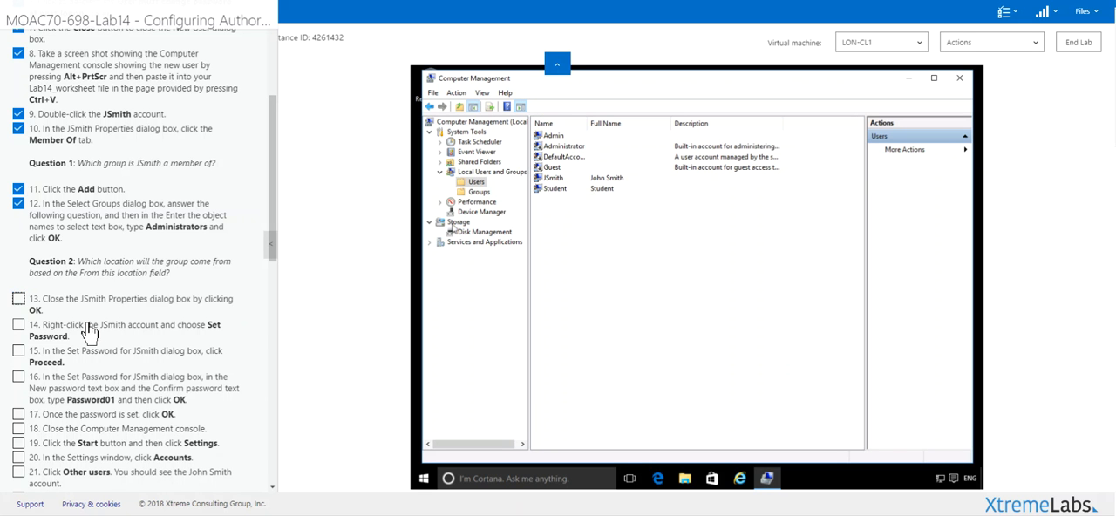
pyautogui.click(18, 298)
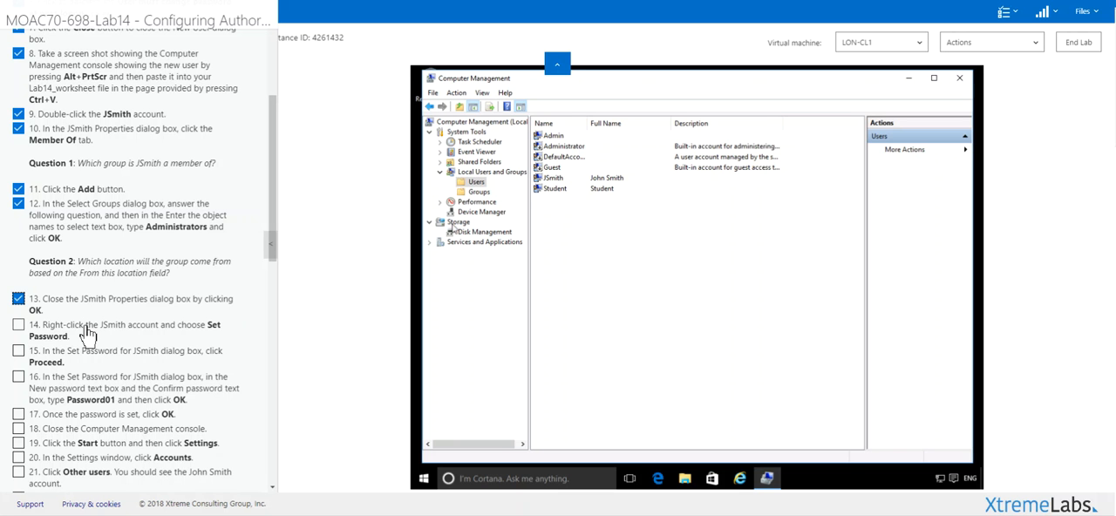
pyautogui.click(18, 324)
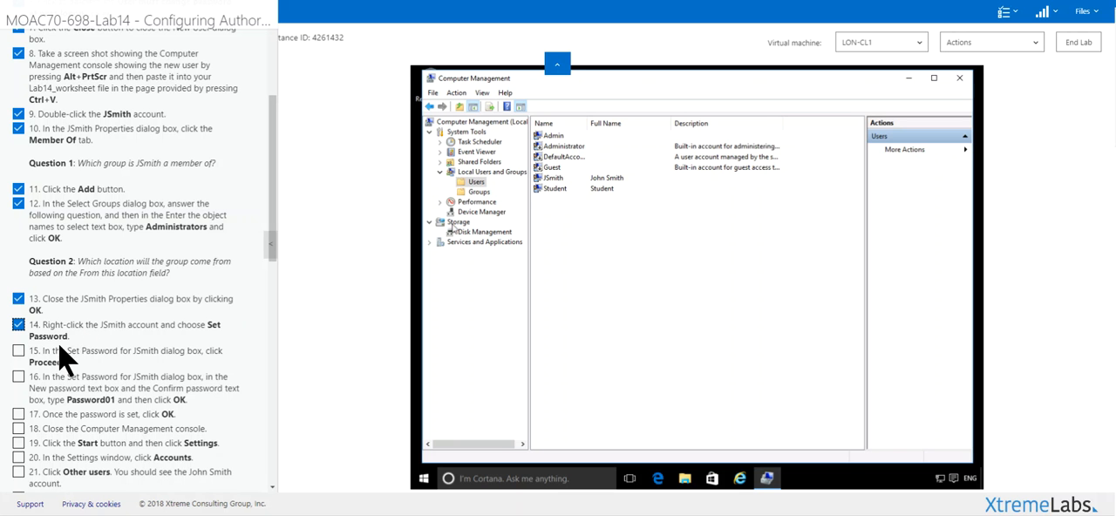
pyautogui.moveTo(167, 342)
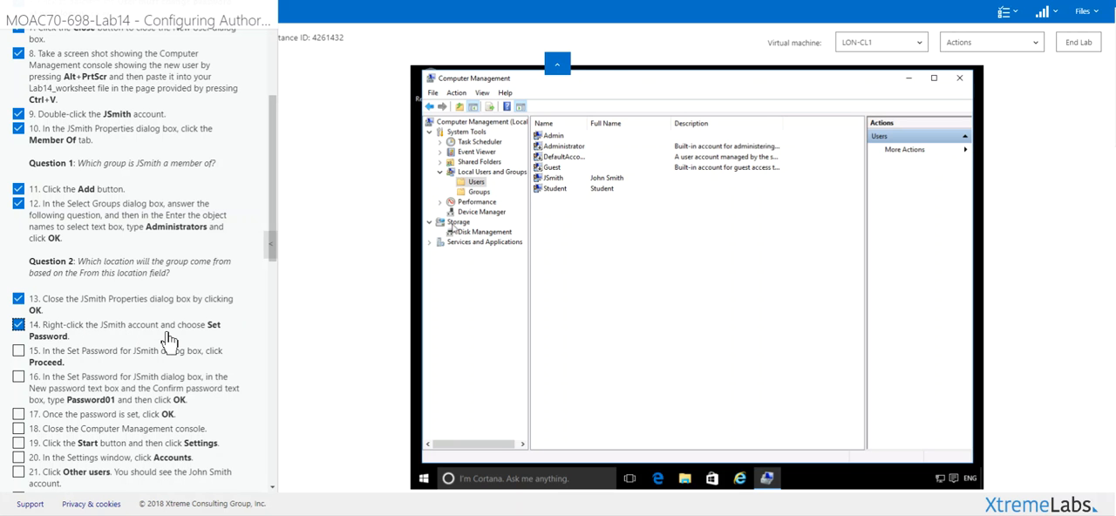
pyautogui.moveTo(567, 190)
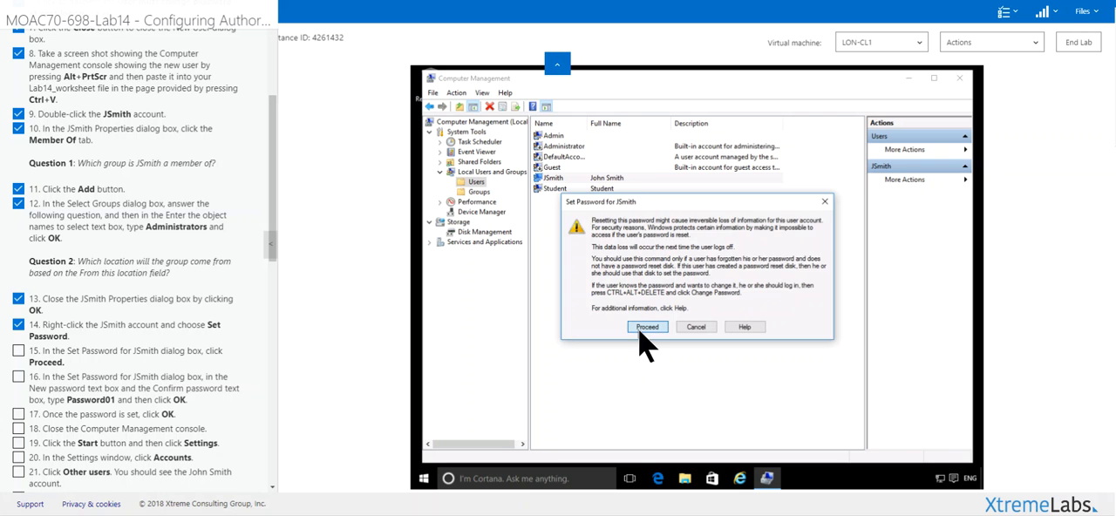
pyautogui.click(647, 326)
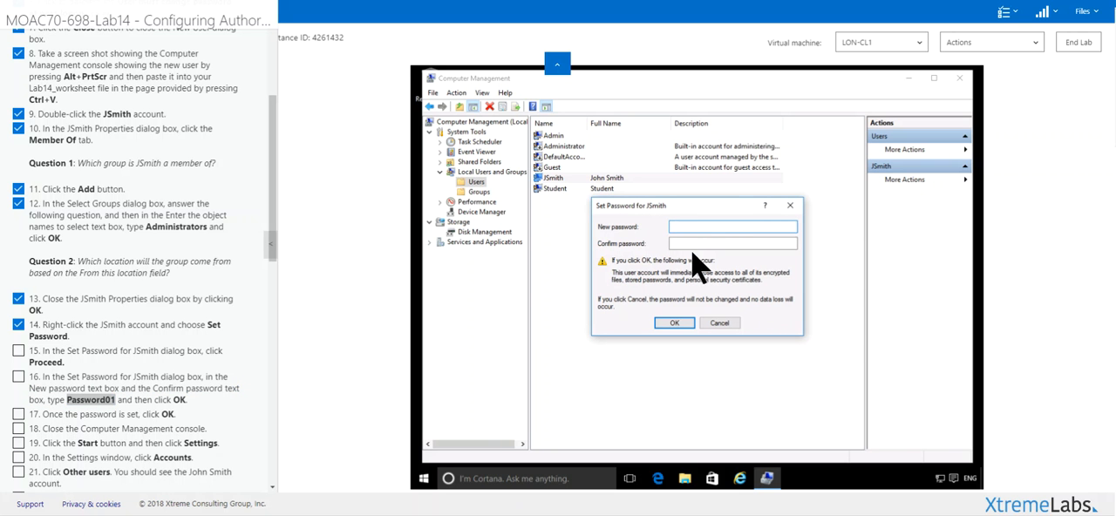
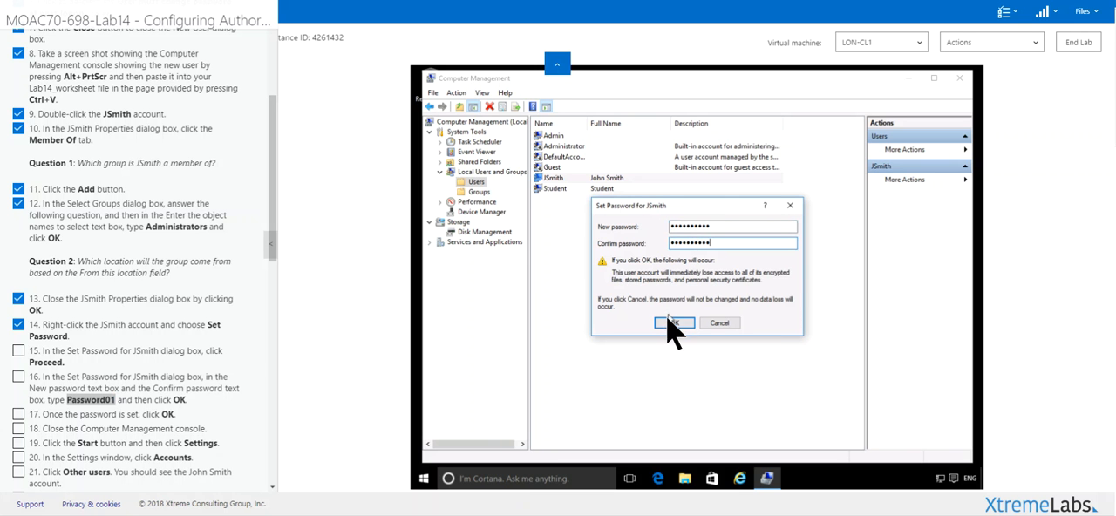
pyautogui.click(675, 323)
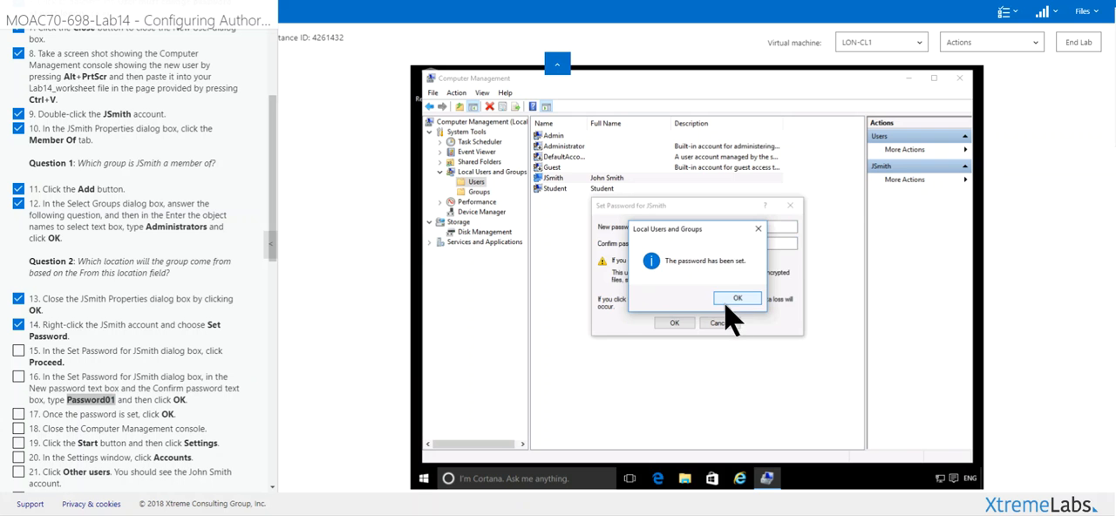
pyautogui.click(737, 297)
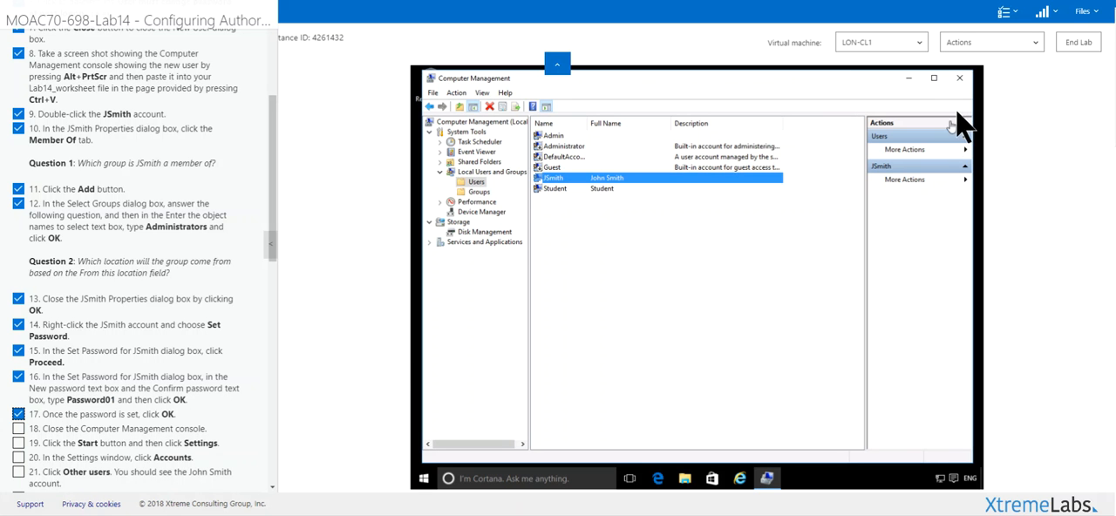
# Step: Close Computer Management and tick off lab steps 18 and 19
pyautogui.click(960, 77)
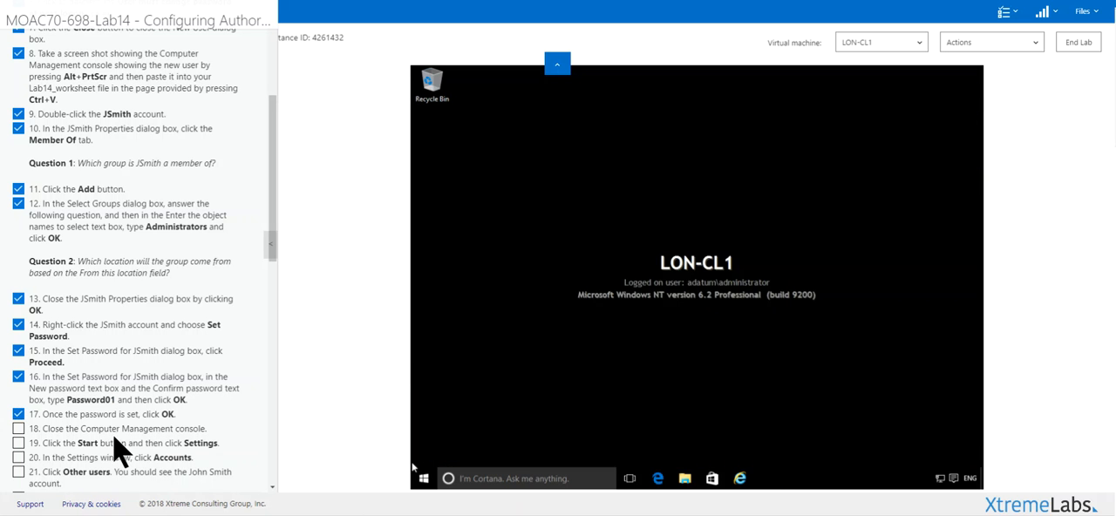
pyautogui.click(19, 428)
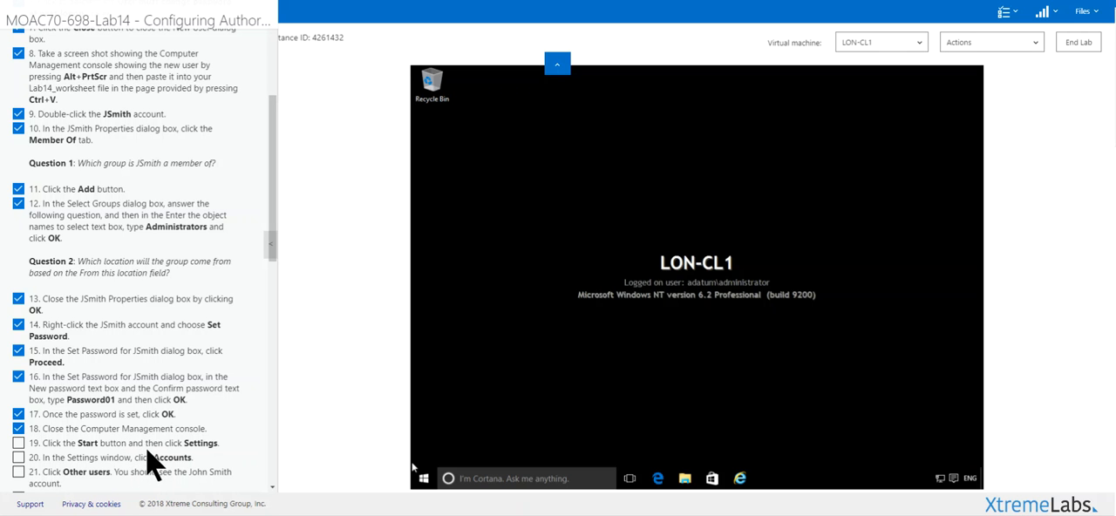
pyautogui.click(19, 443)
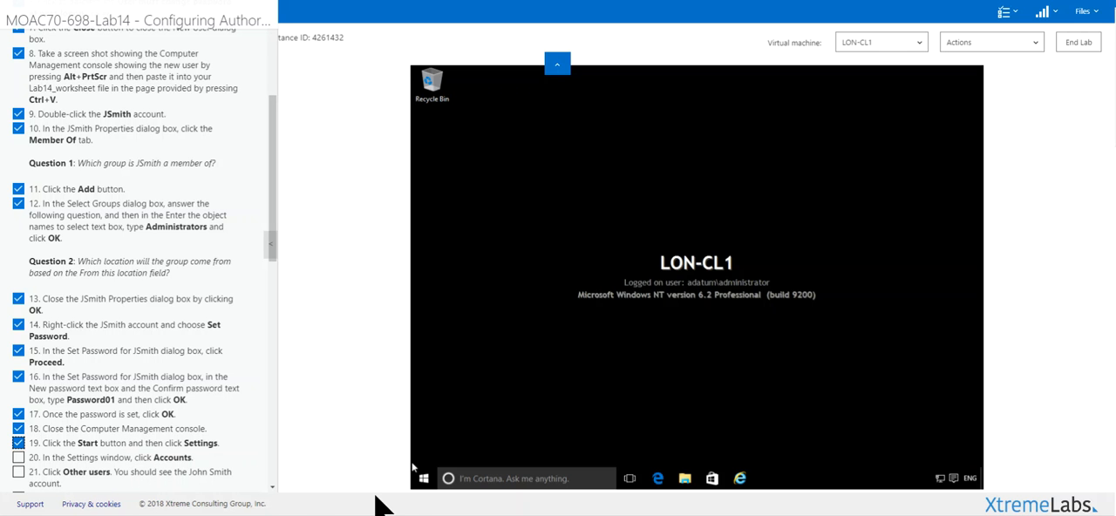
# Step: Go to Settings > Accounts > Other users, where John Smith is listed
pyautogui.click(423, 478)
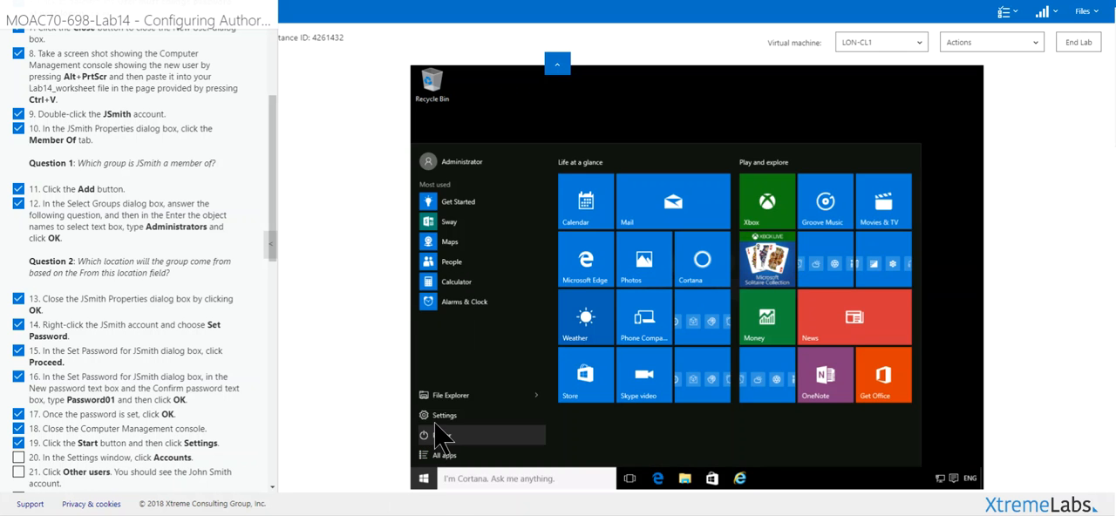
pyautogui.click(444, 414)
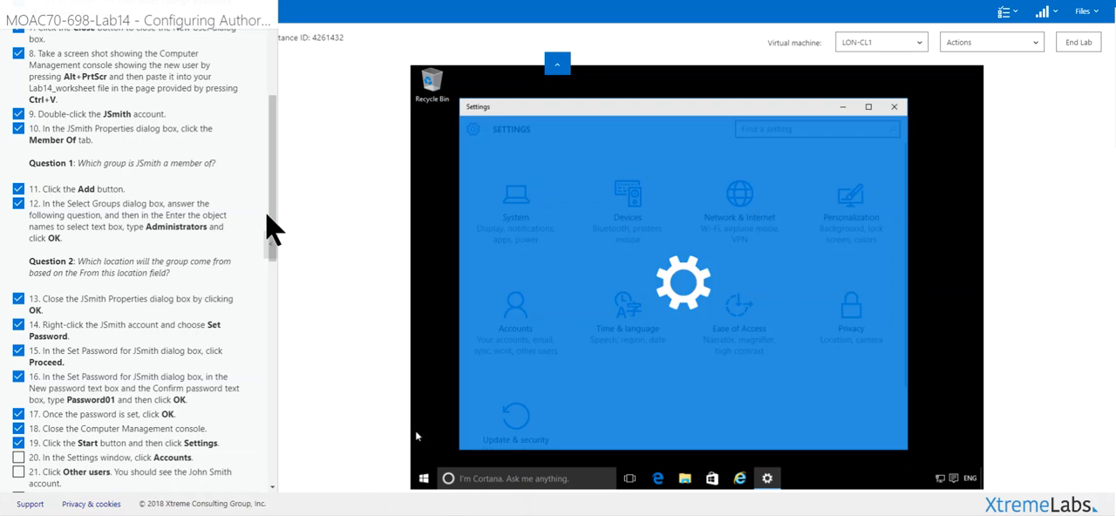
pyautogui.scroll(-3)
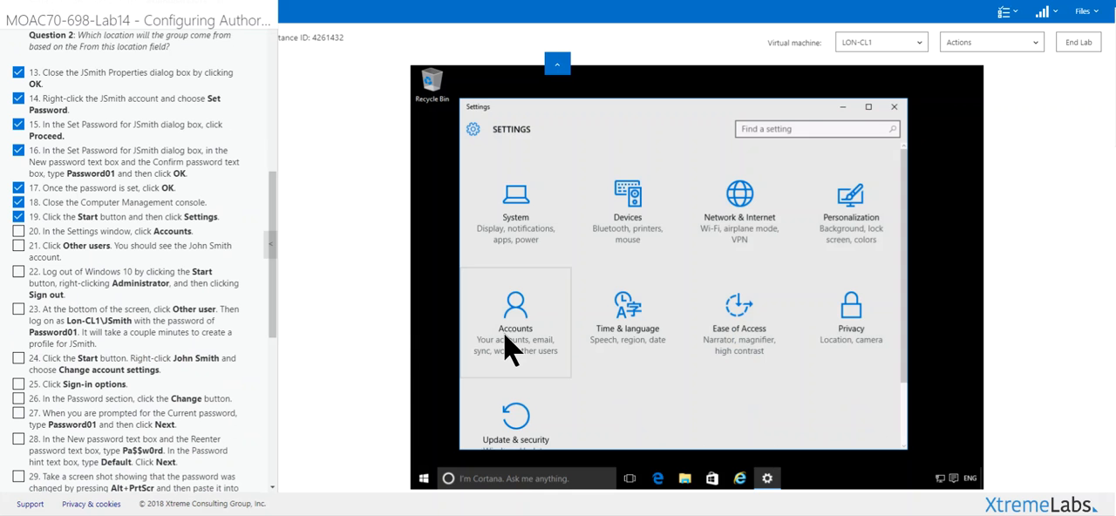
pyautogui.click(515, 314)
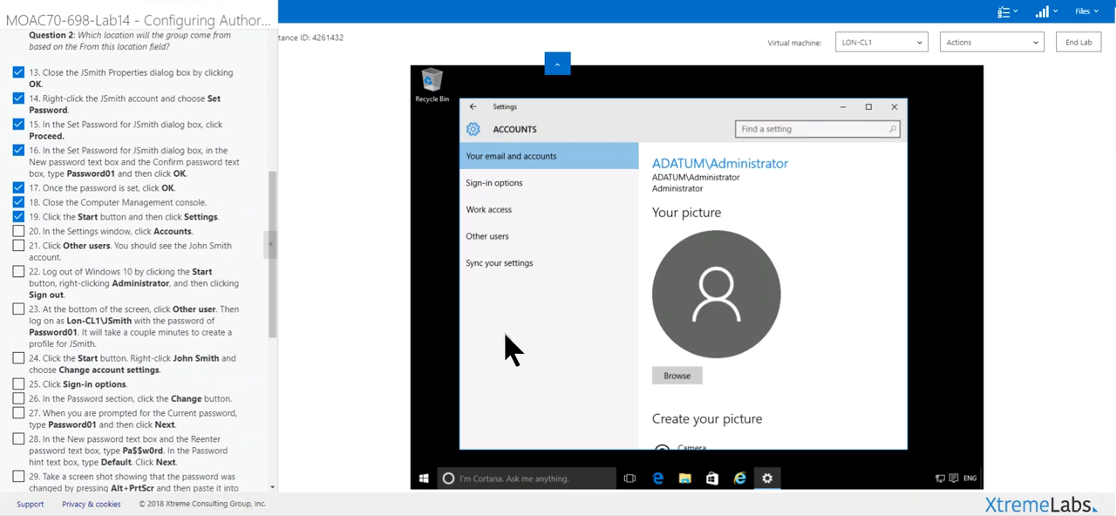
pyautogui.click(488, 236)
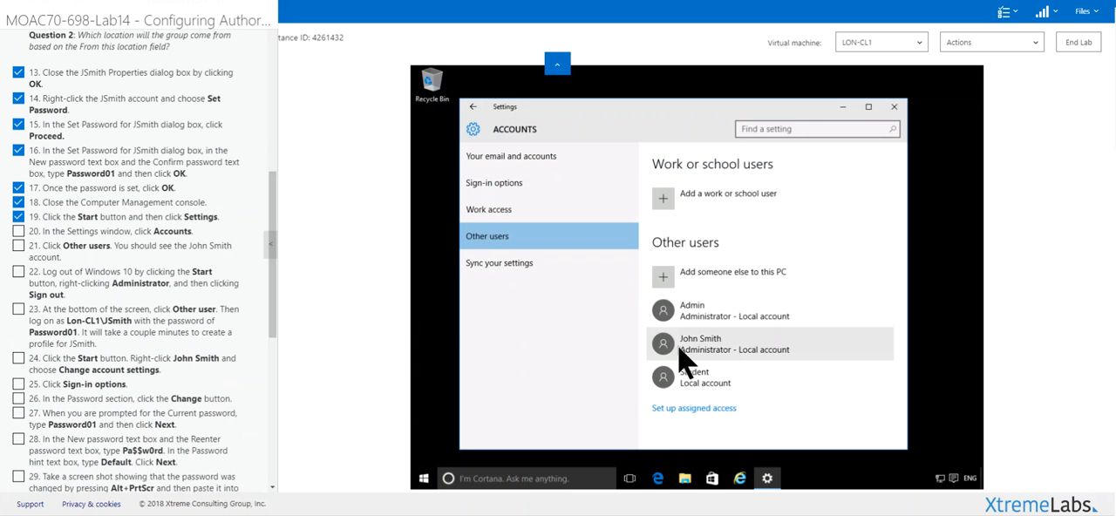
pyautogui.moveTo(729, 370)
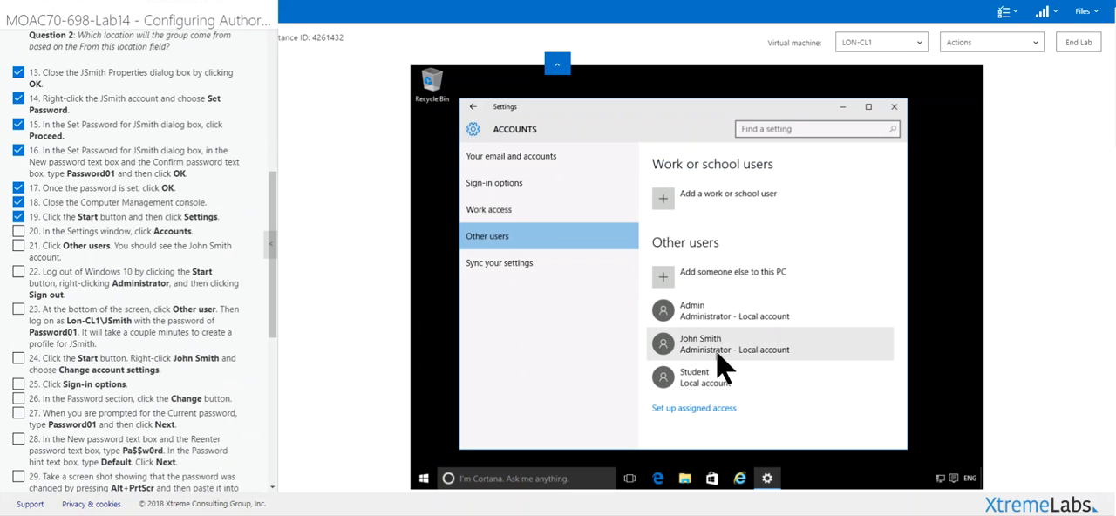
pyautogui.moveTo(415, 363)
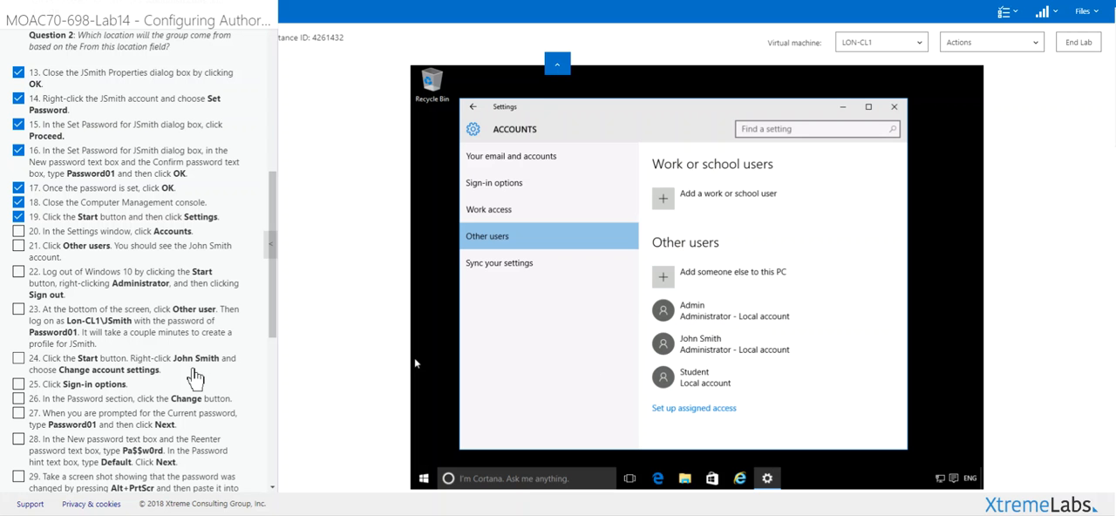
pyautogui.moveTo(161, 427)
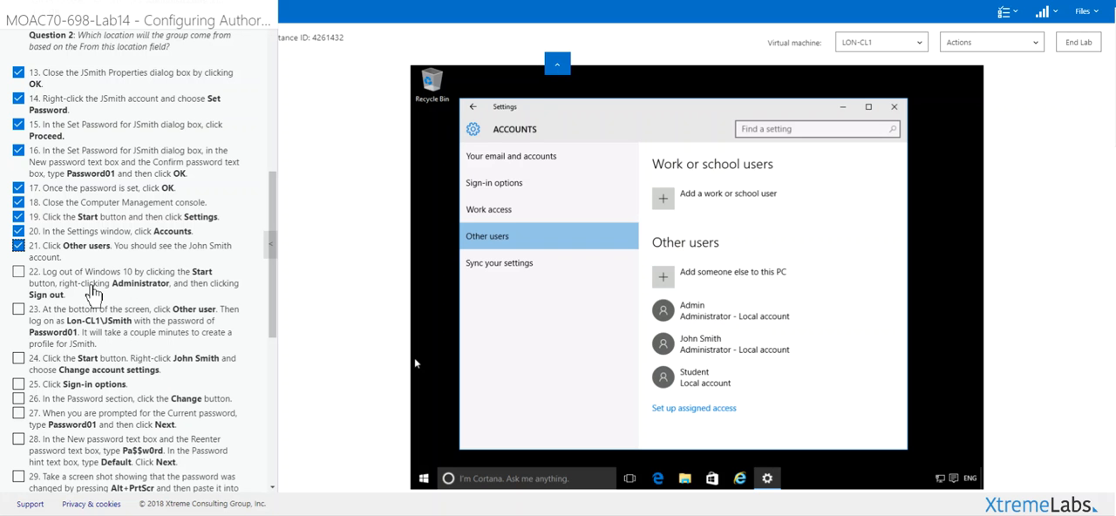
pyautogui.moveTo(133, 289)
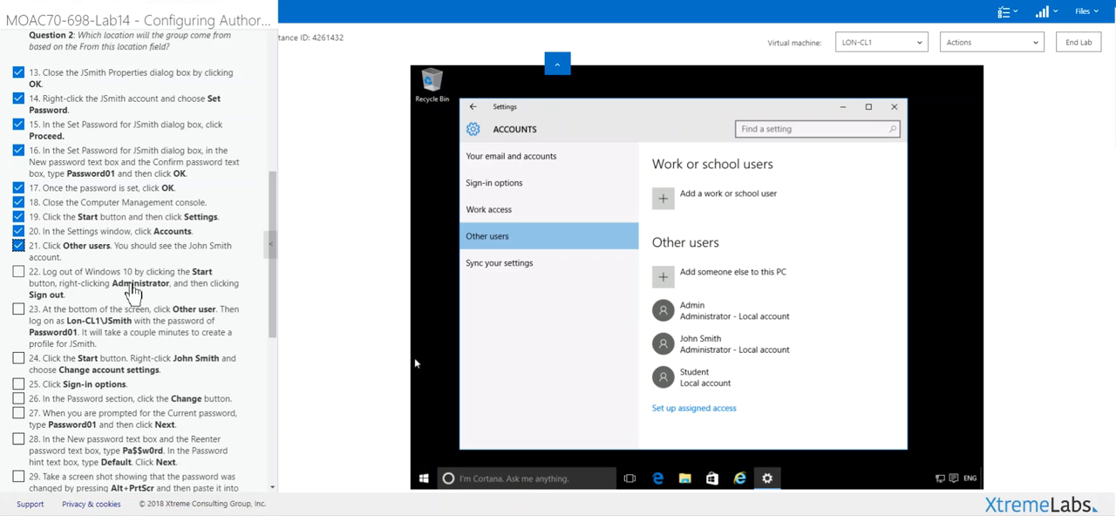
pyautogui.moveTo(410, 484)
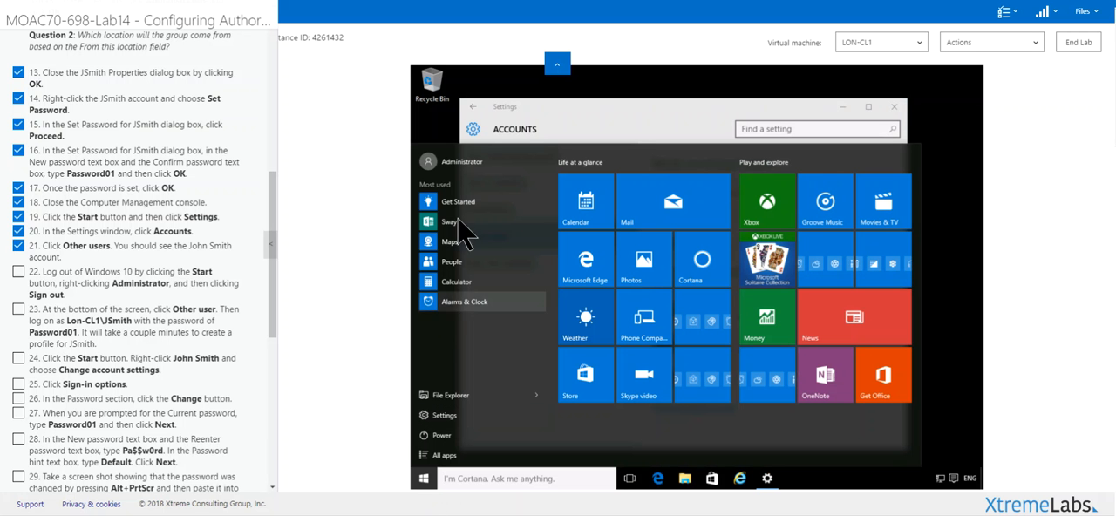
pyautogui.click(451, 162)
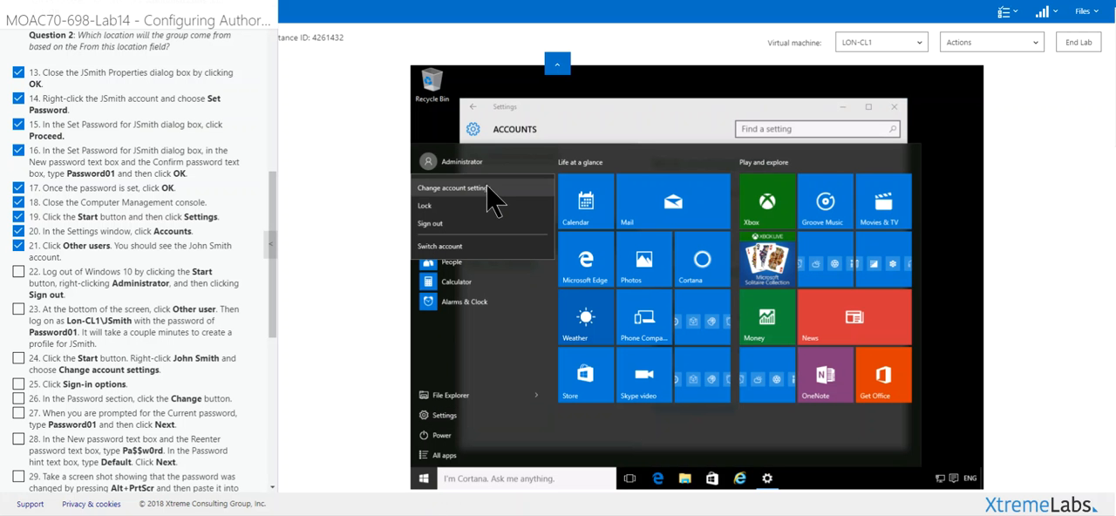
pyautogui.moveTo(480, 223)
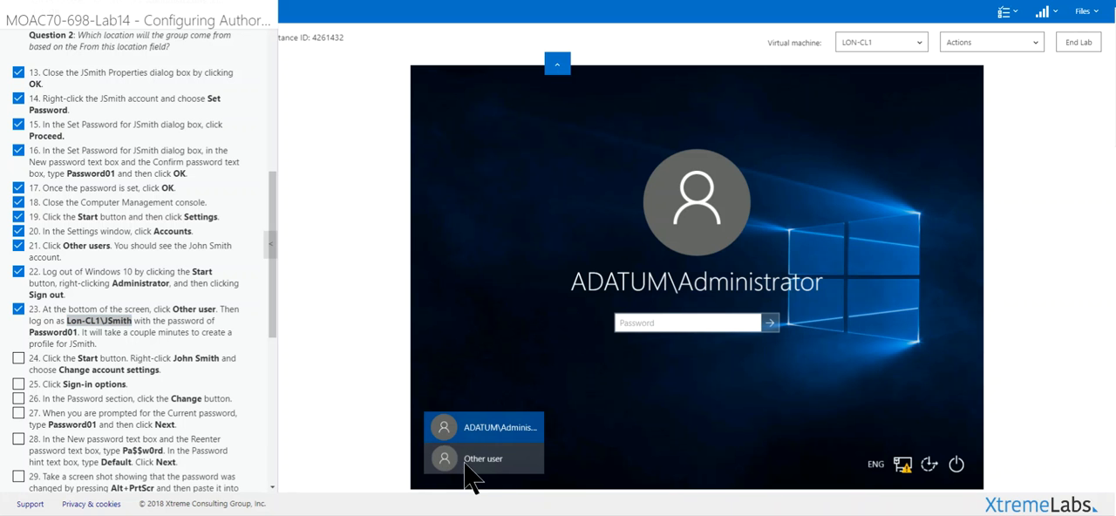
pyautogui.click(484, 458)
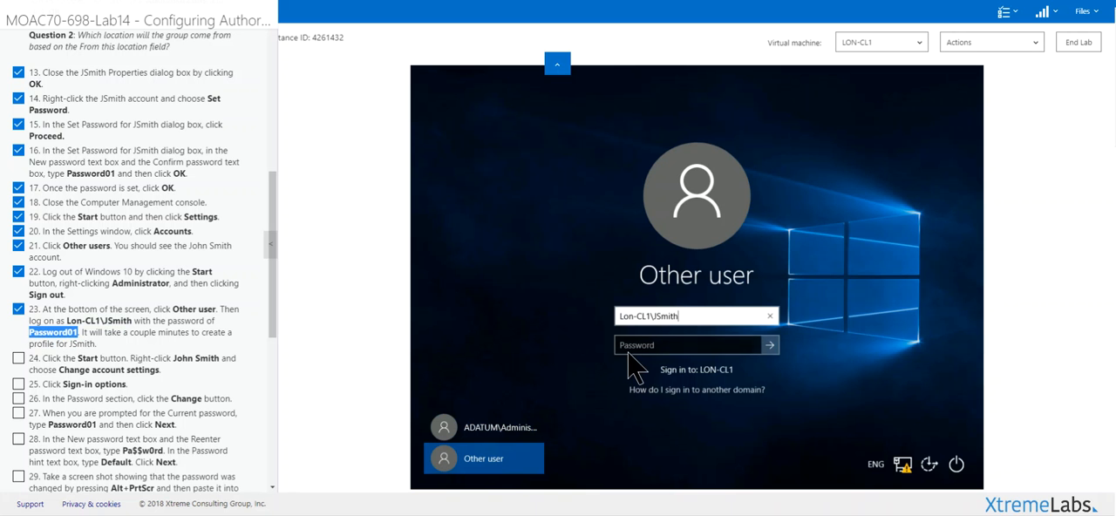
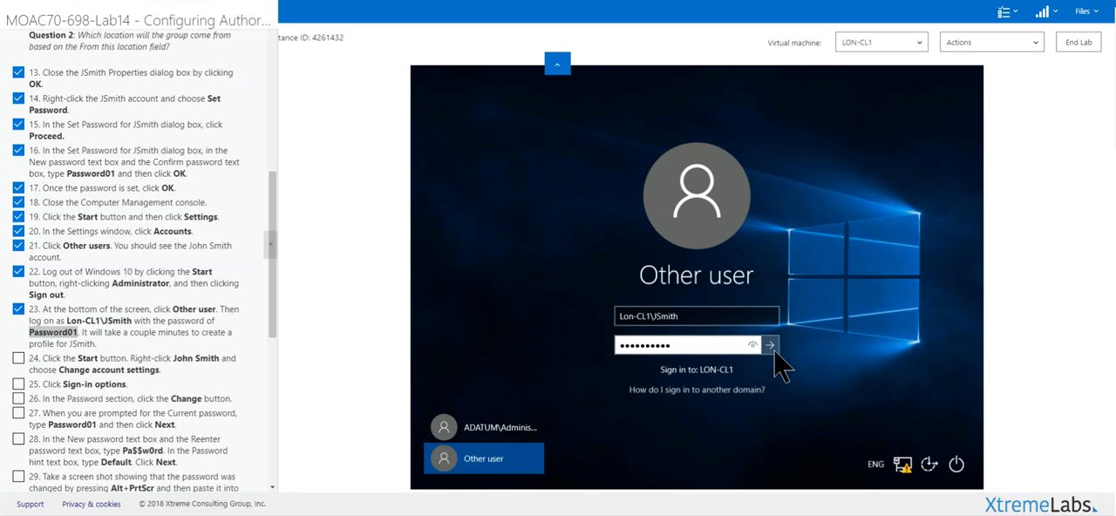
pyautogui.click(770, 345)
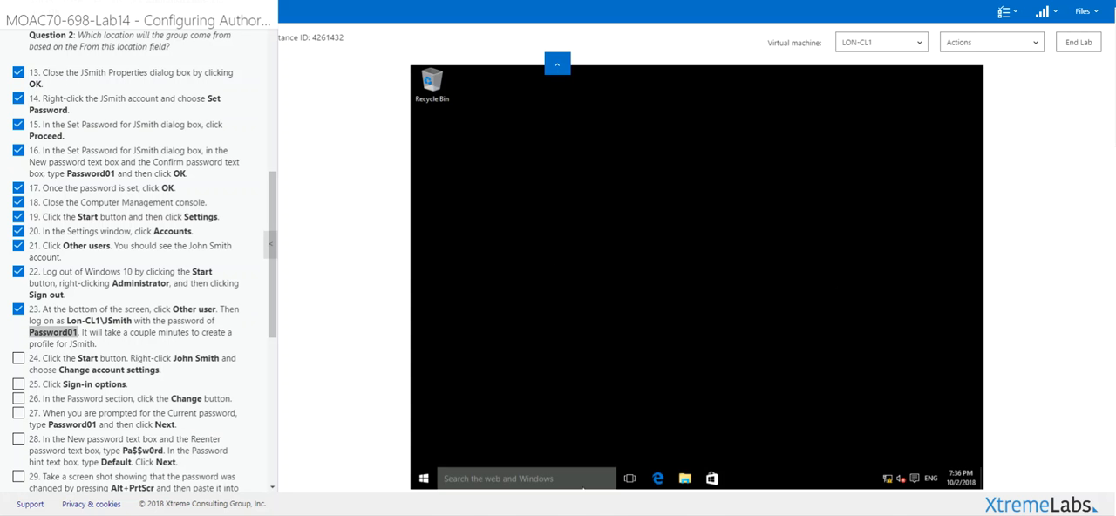
pyautogui.moveTo(565, 291)
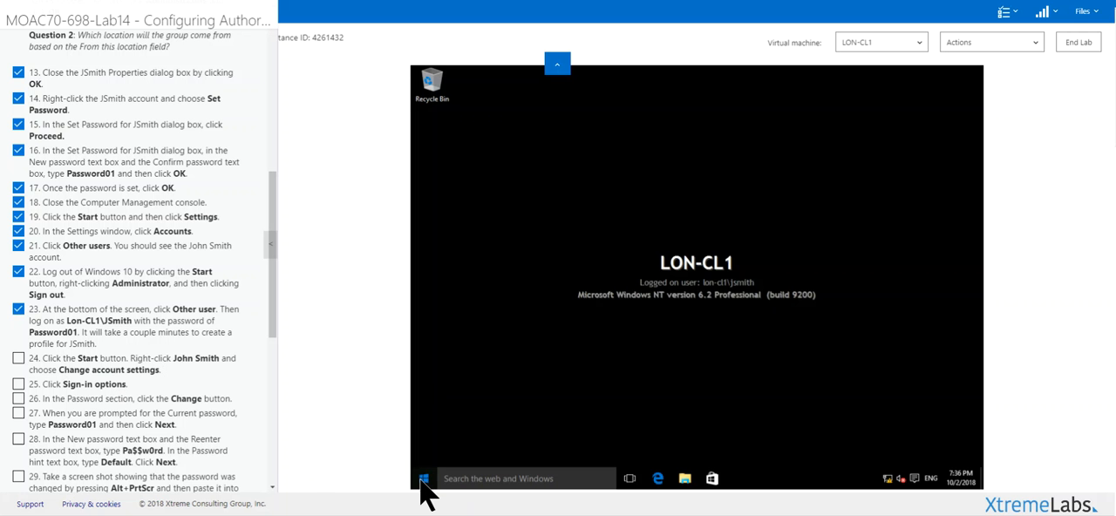
# Step: Open Change account settings from John Smith's entry in the Start menu
pyautogui.click(424, 478)
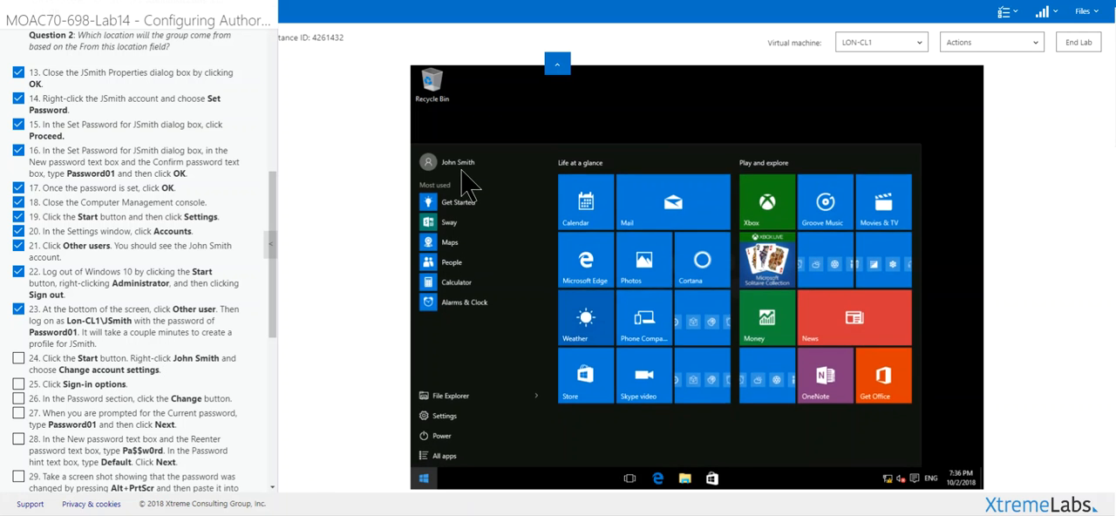
pyautogui.click(447, 162)
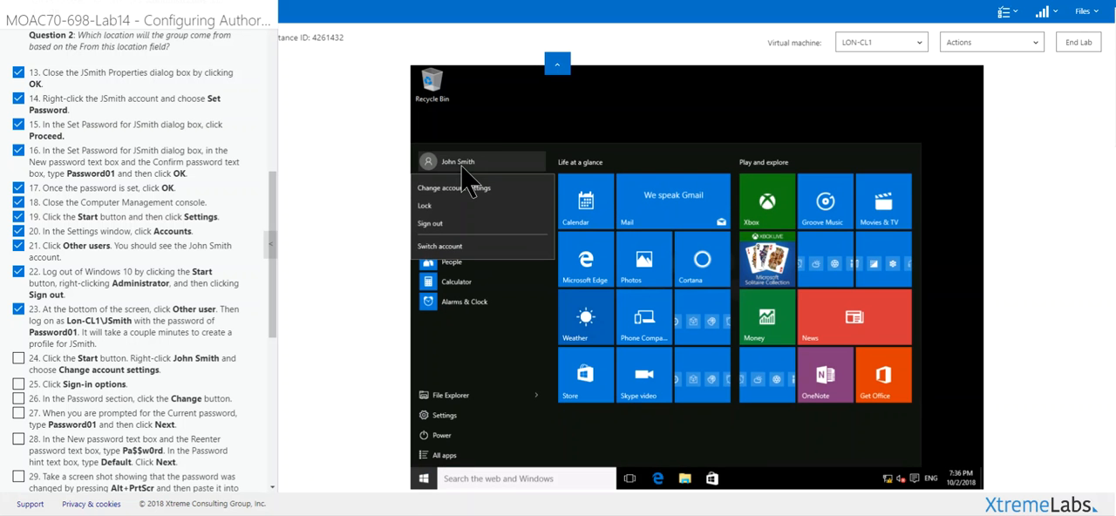
pyautogui.moveTo(471, 188)
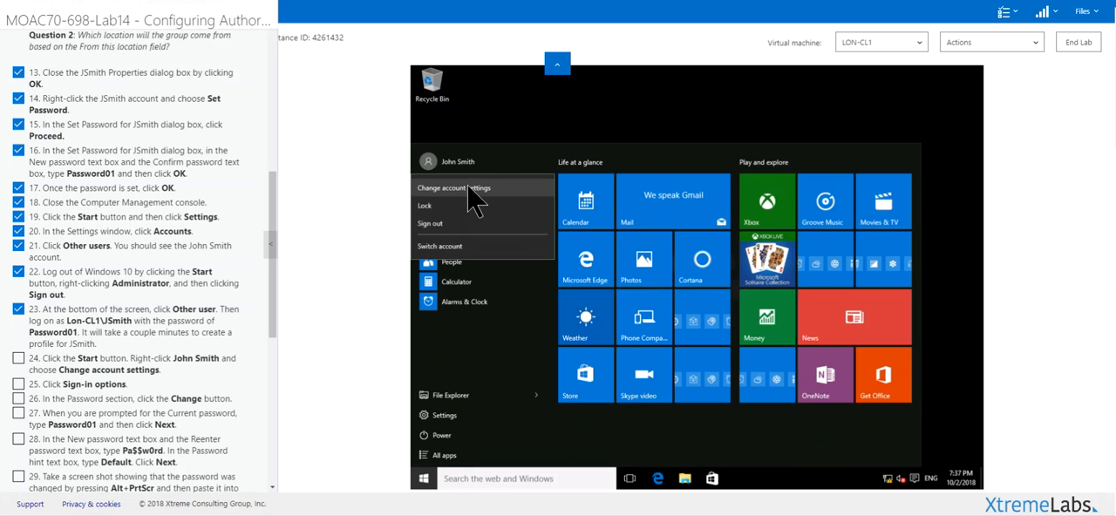
pyautogui.click(454, 187)
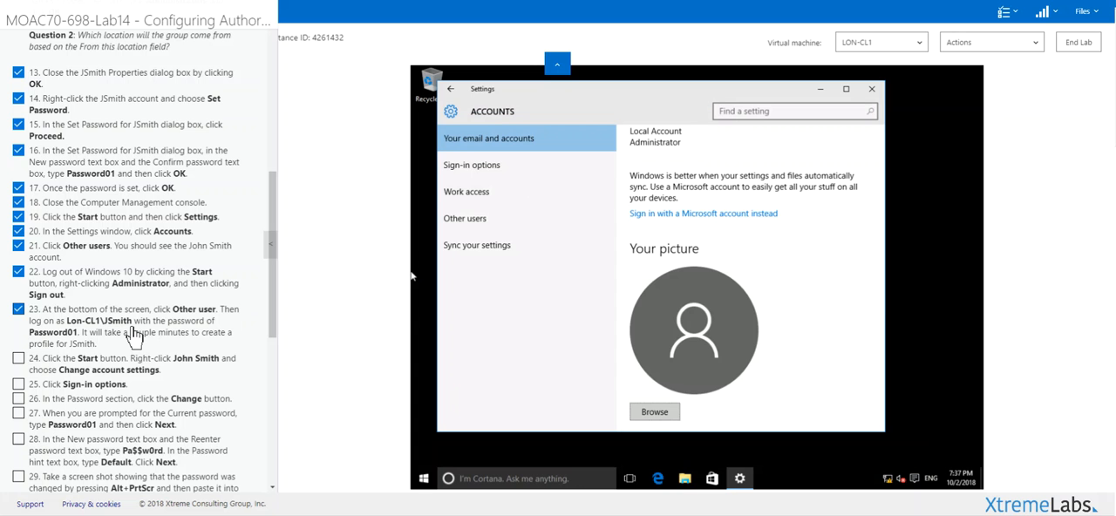
pyautogui.moveTo(137, 314)
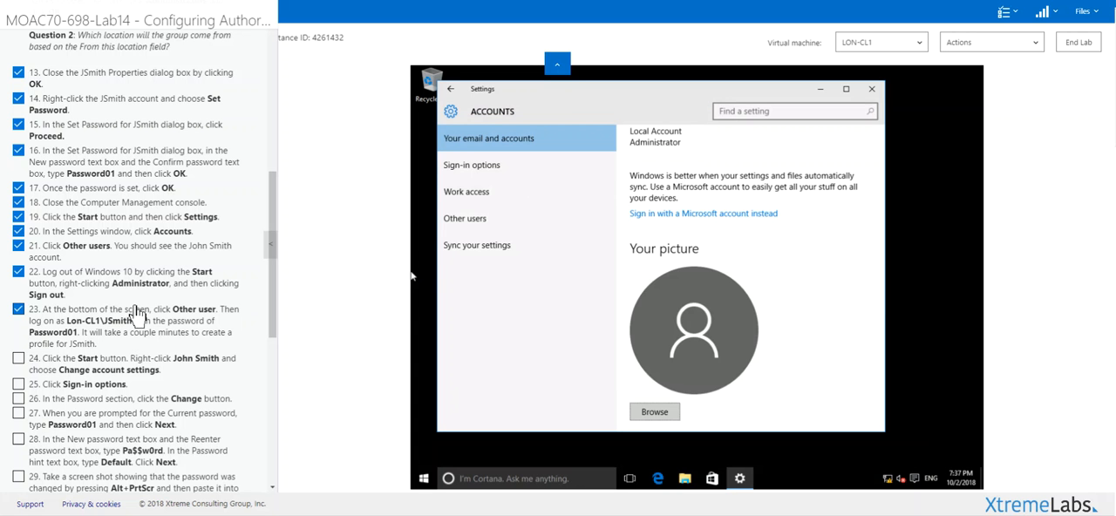
pyautogui.moveTo(124, 340)
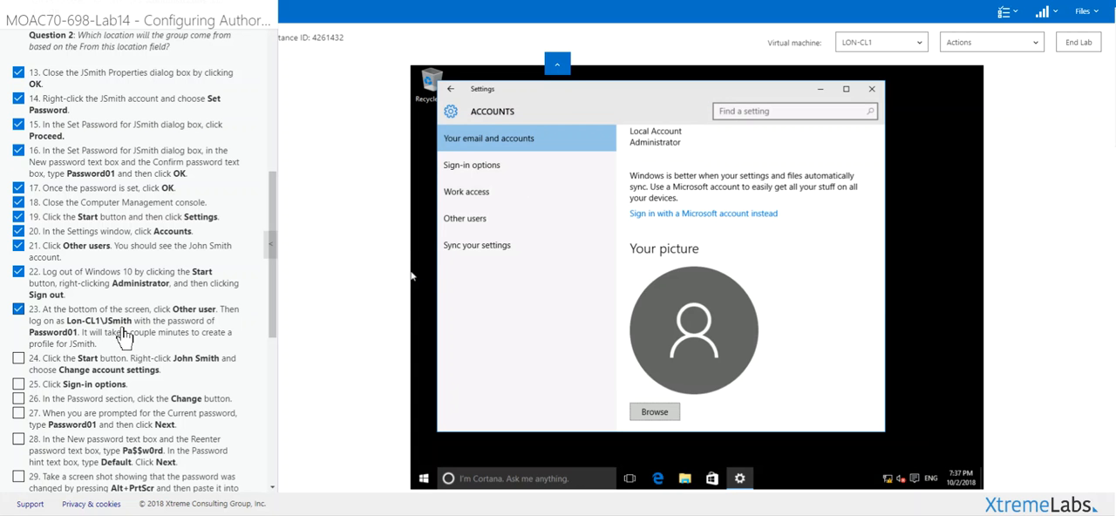
pyautogui.moveTo(466, 218)
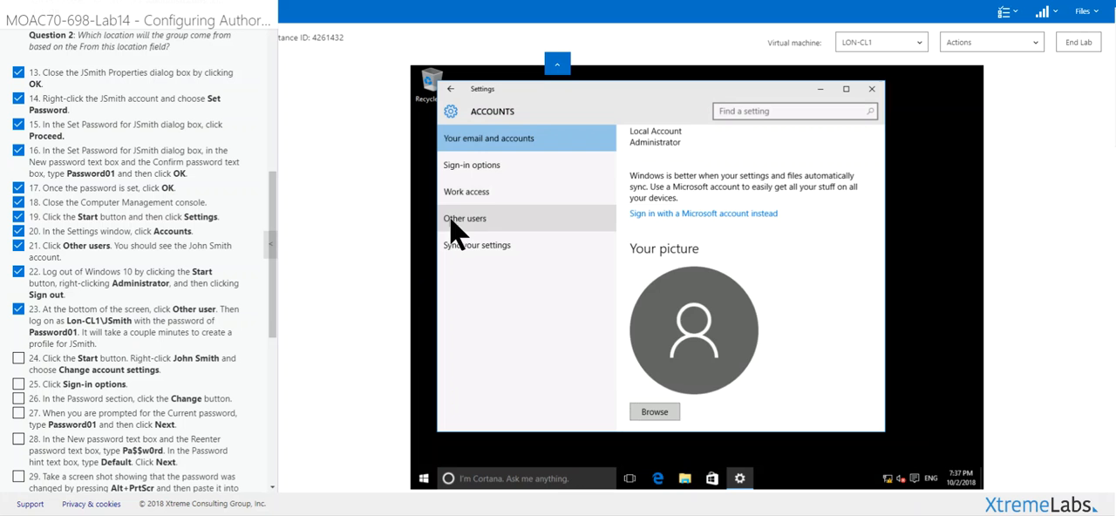
# Step: Show Other users and tick off lab steps 23 and 24
pyautogui.click(465, 218)
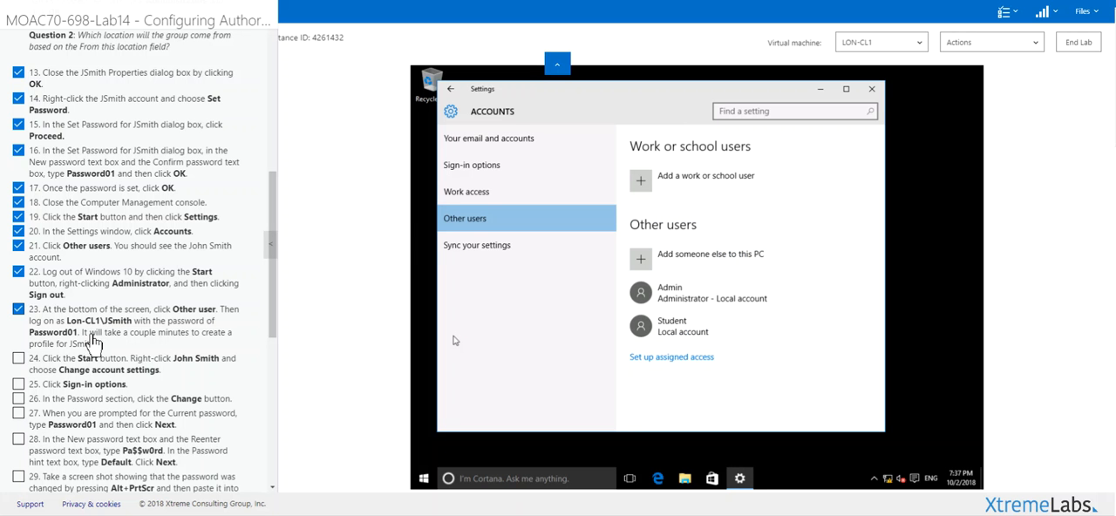
pyautogui.click(19, 310)
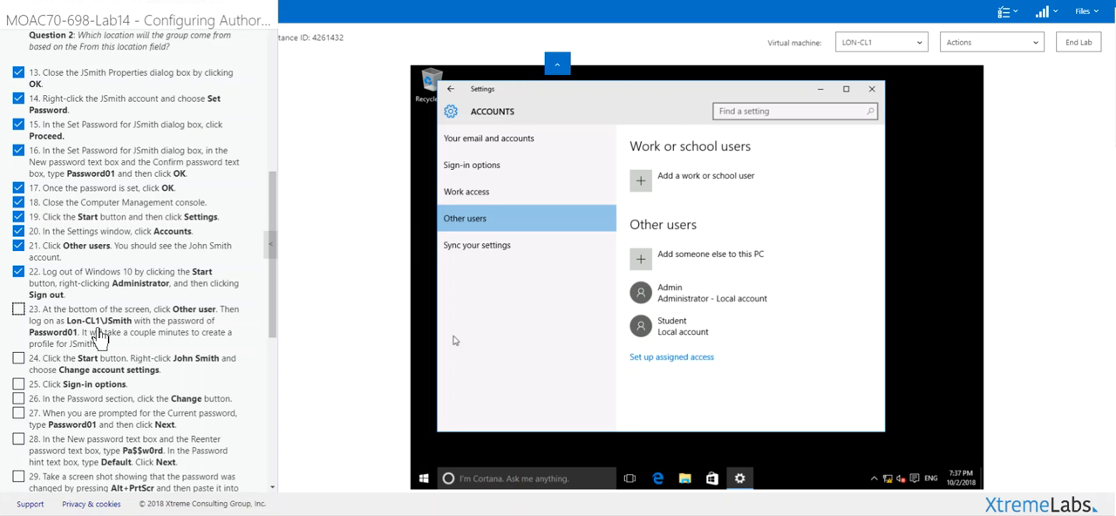
pyautogui.click(18, 309)
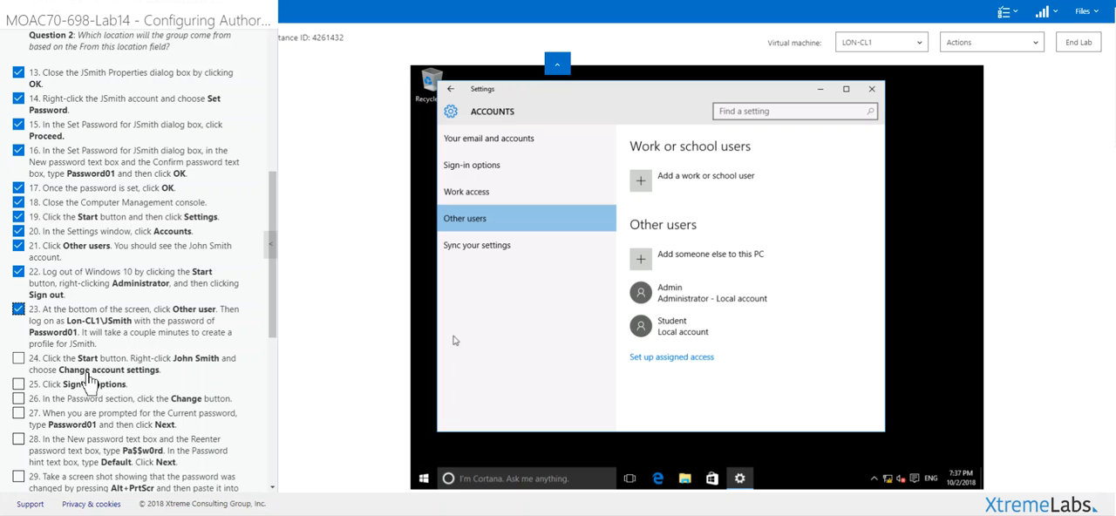
pyautogui.click(18, 385)
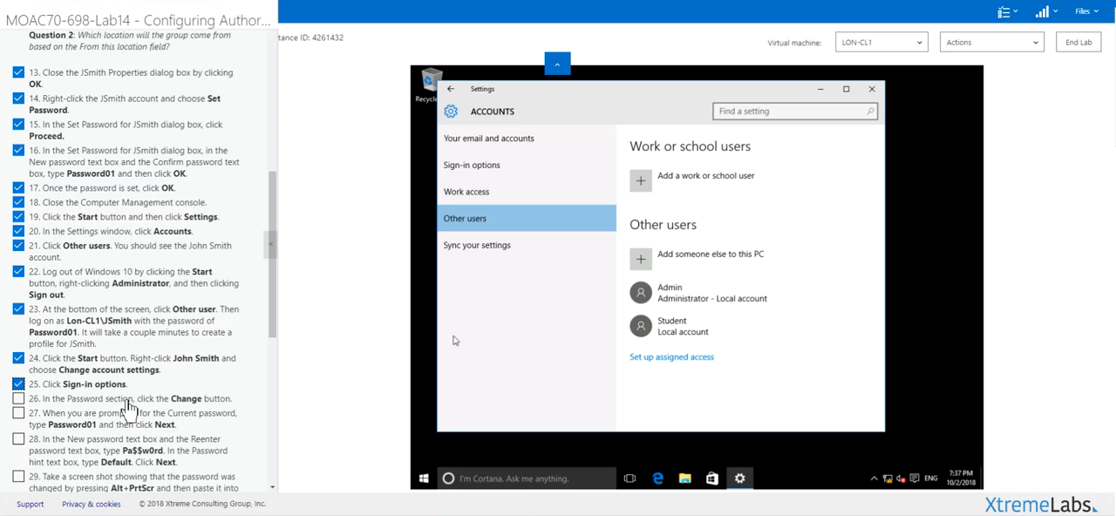
# Step: Open Sign-in options and begin changing the account password
pyautogui.click(472, 165)
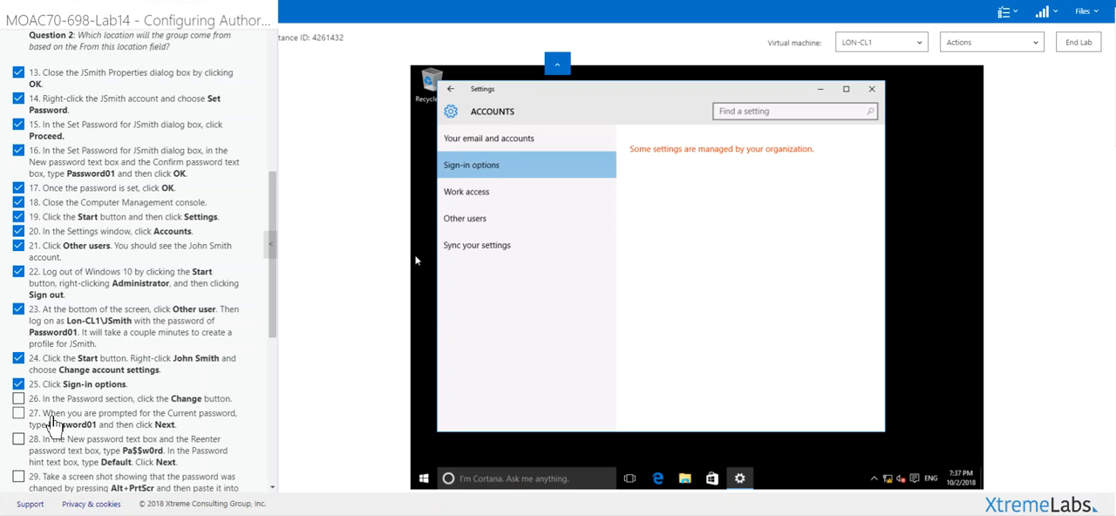
pyautogui.click(472, 165)
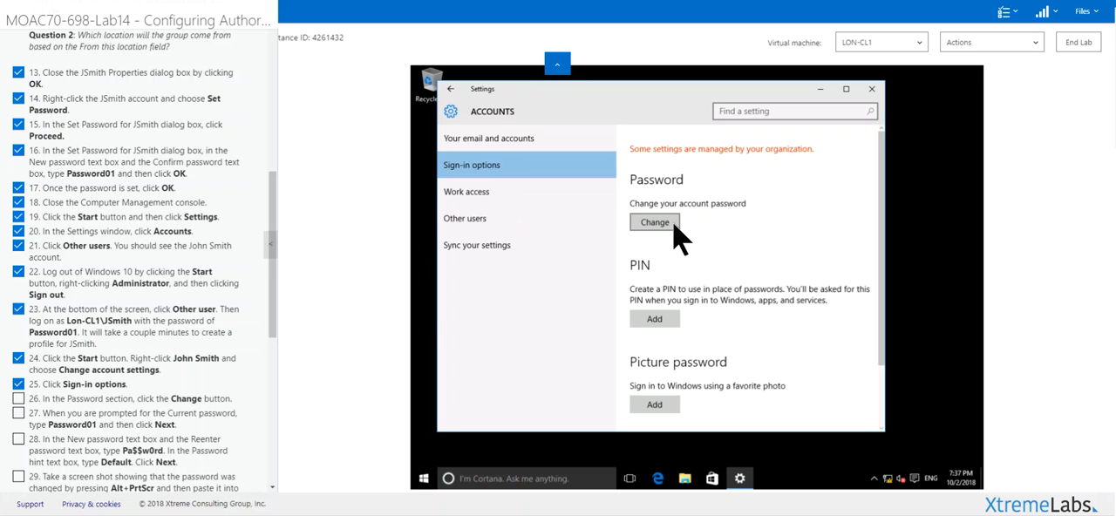
pyautogui.click(655, 221)
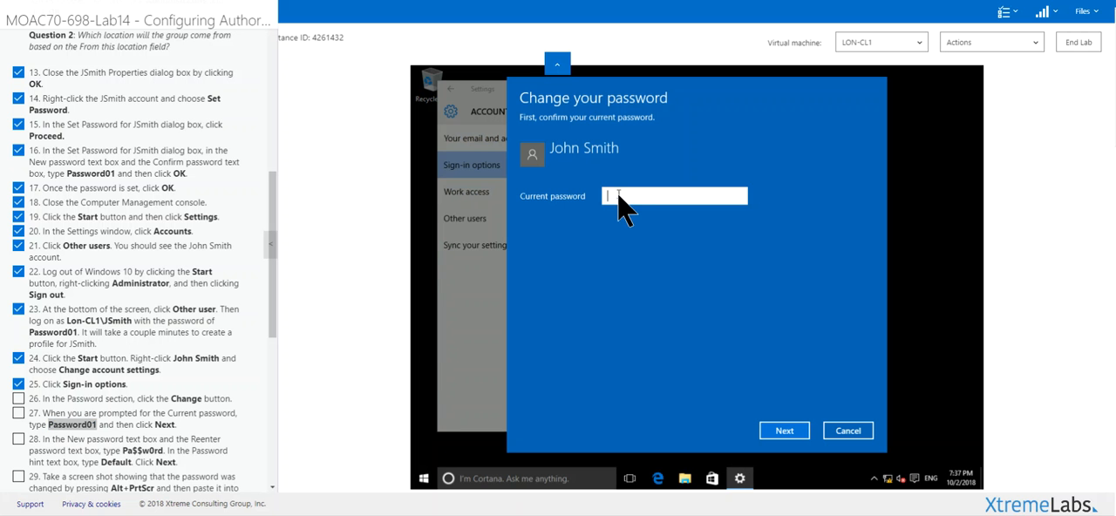
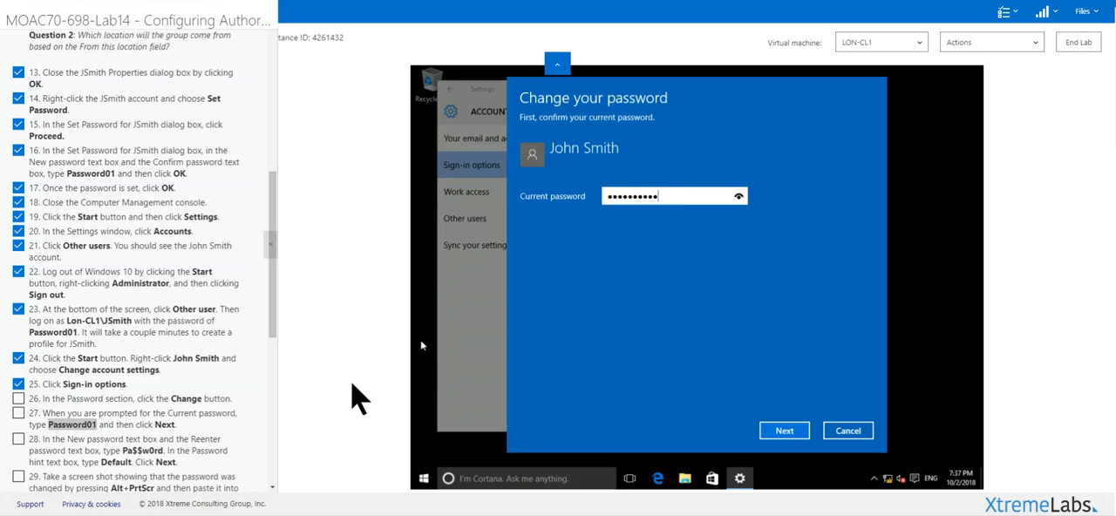
pyautogui.click(783, 430)
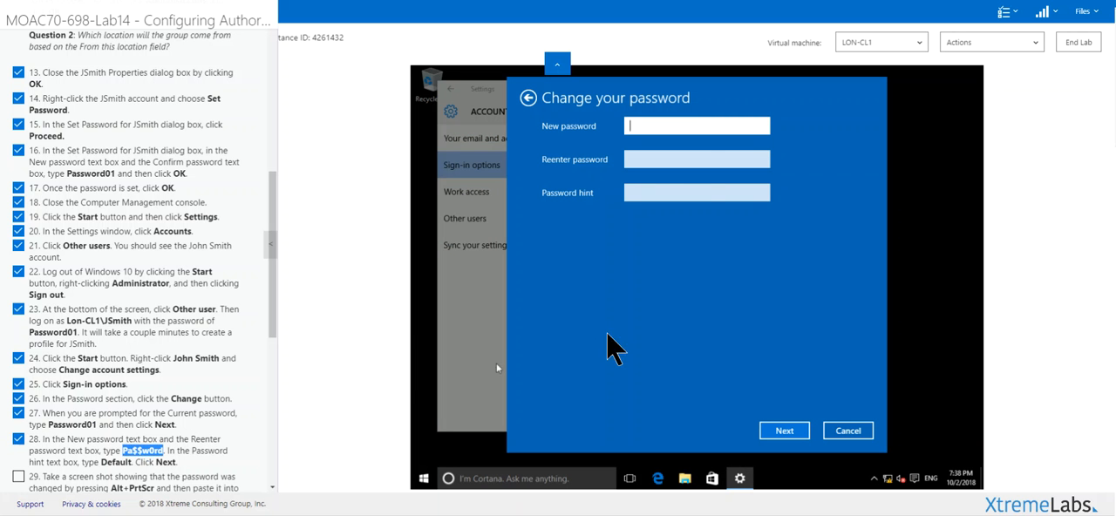
pyautogui.write('Pa$$w0rd')
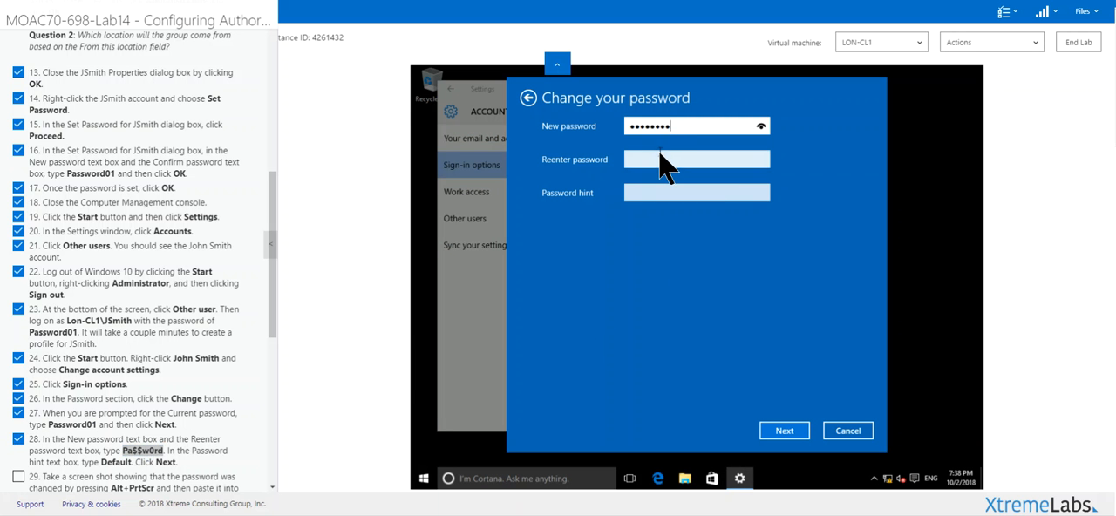
pyautogui.write('Pa$$w0rd')
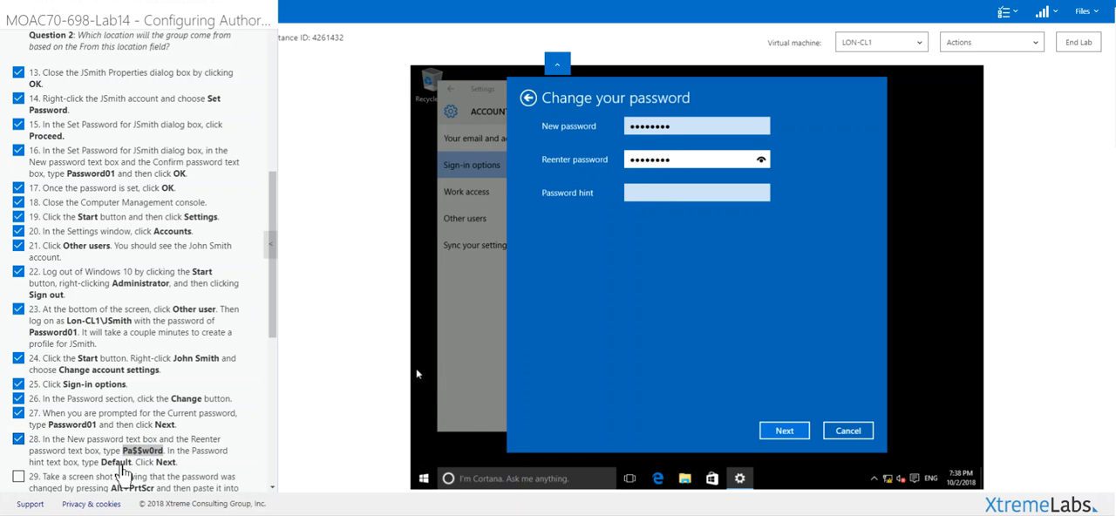
pyautogui.click(697, 192)
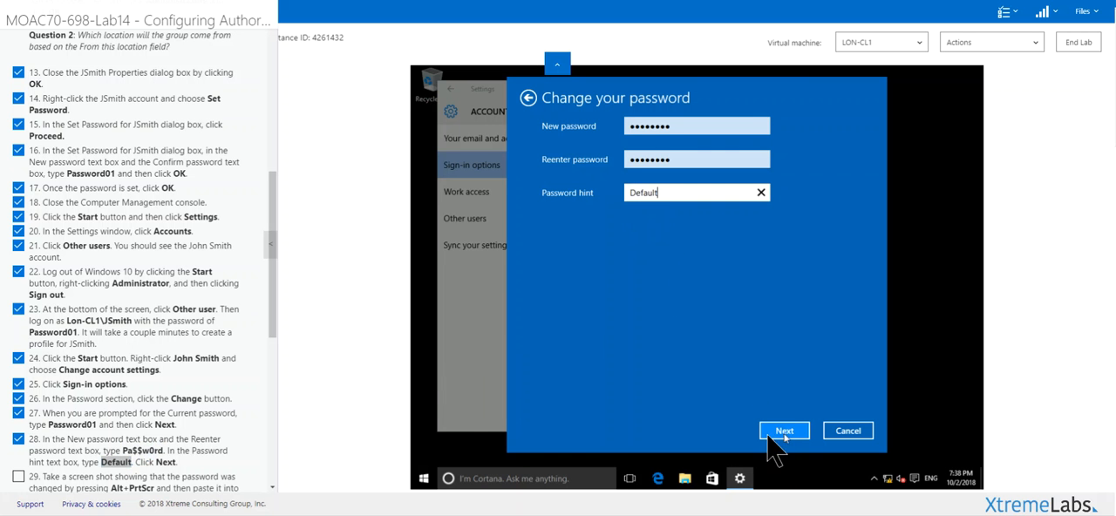
pyautogui.click(783, 430)
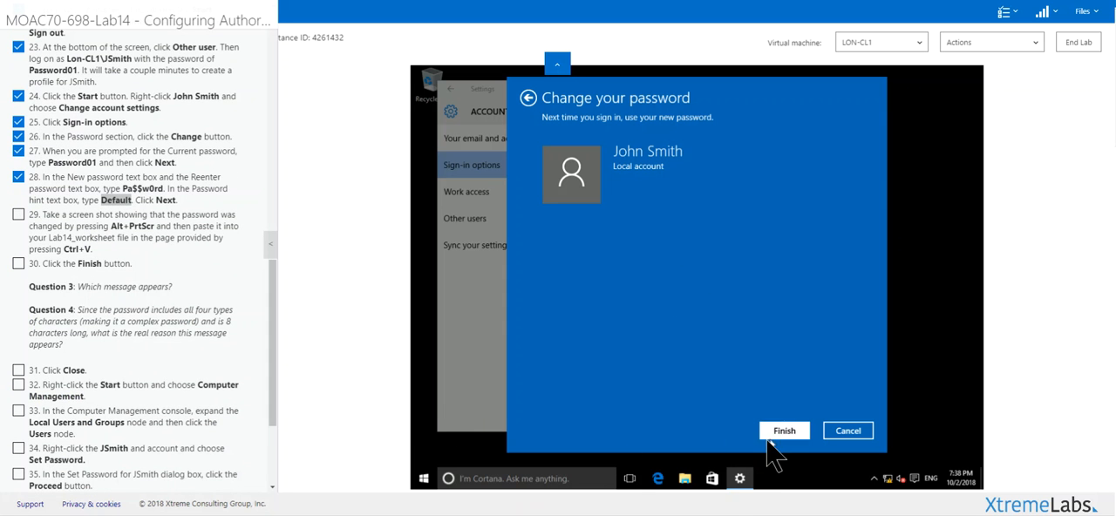
pyautogui.click(784, 430)
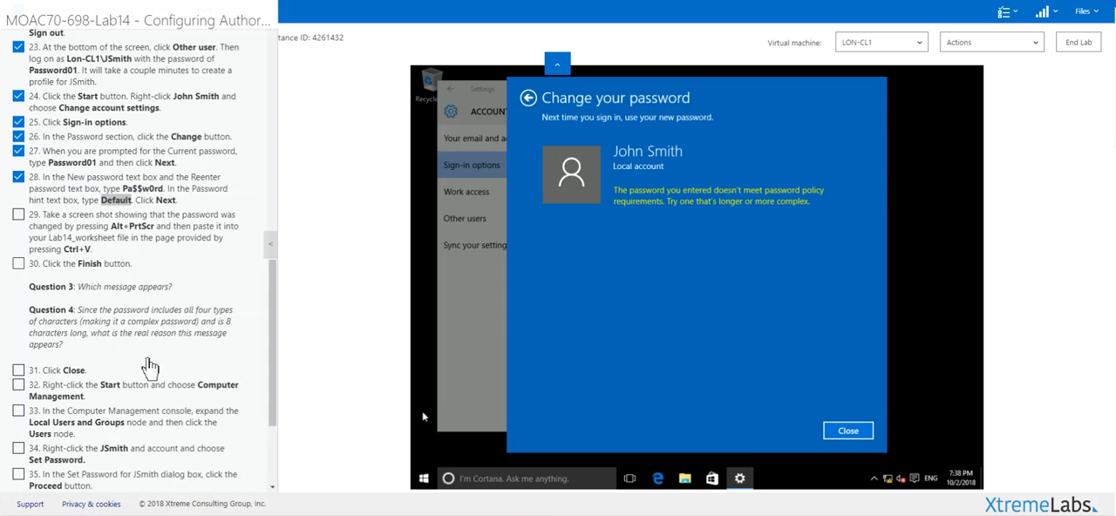
pyautogui.moveTo(704, 216)
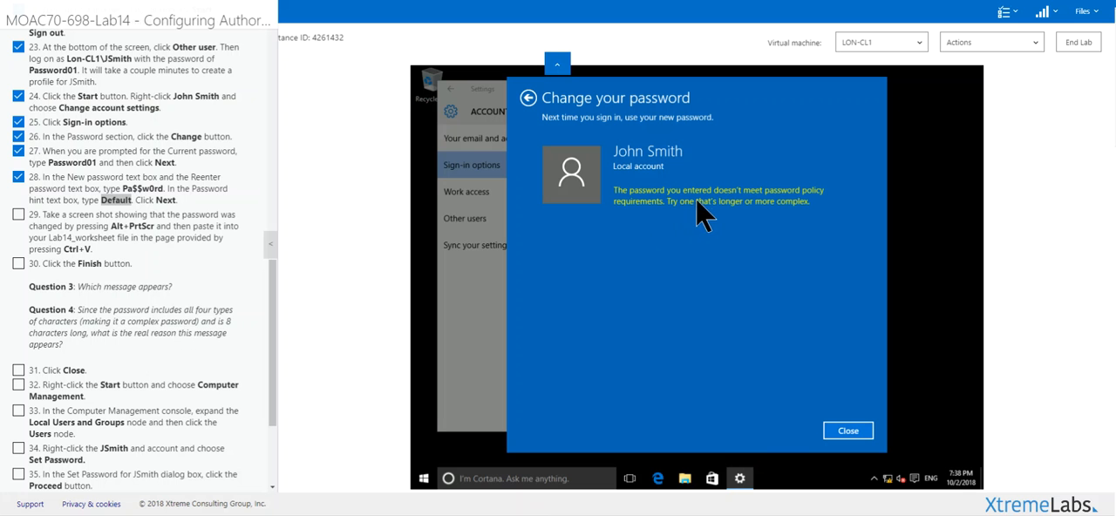
pyautogui.moveTo(815, 214)
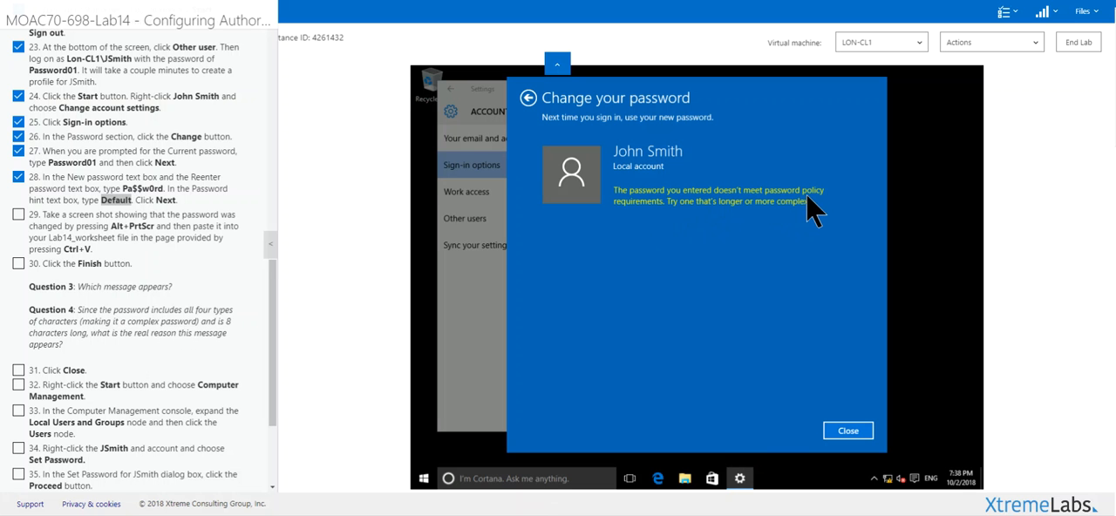
pyautogui.moveTo(696, 225)
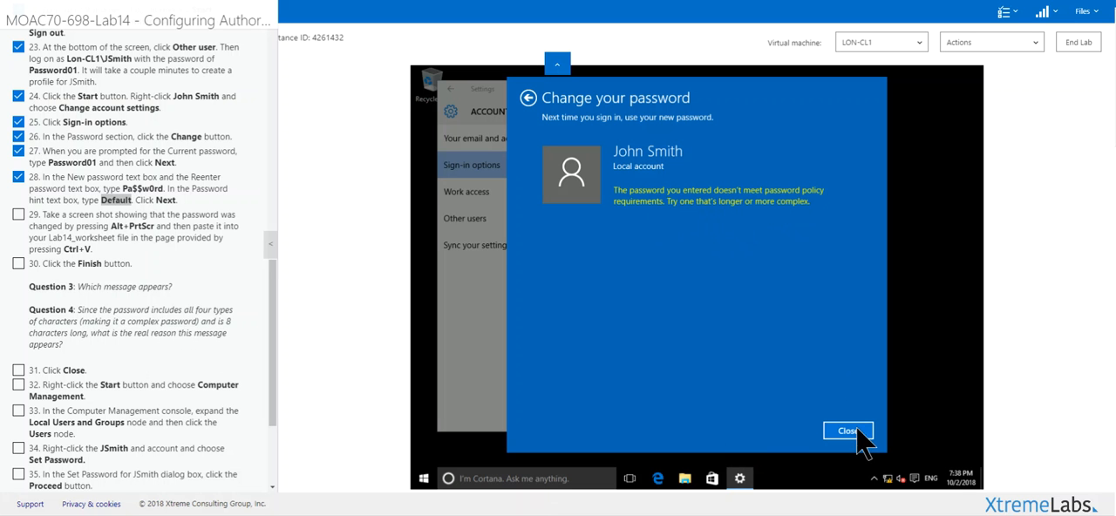
pyautogui.click(848, 431)
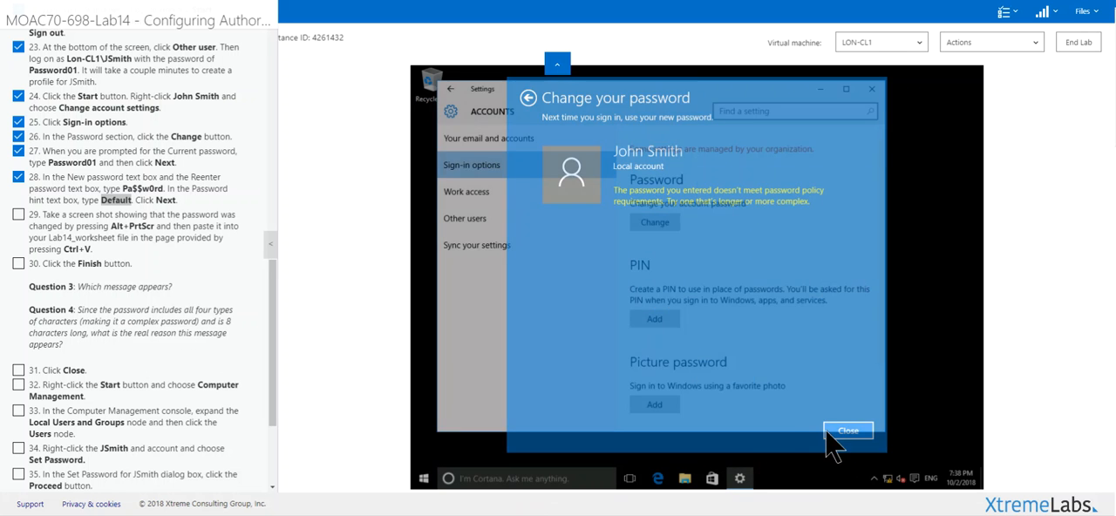
pyautogui.click(847, 430)
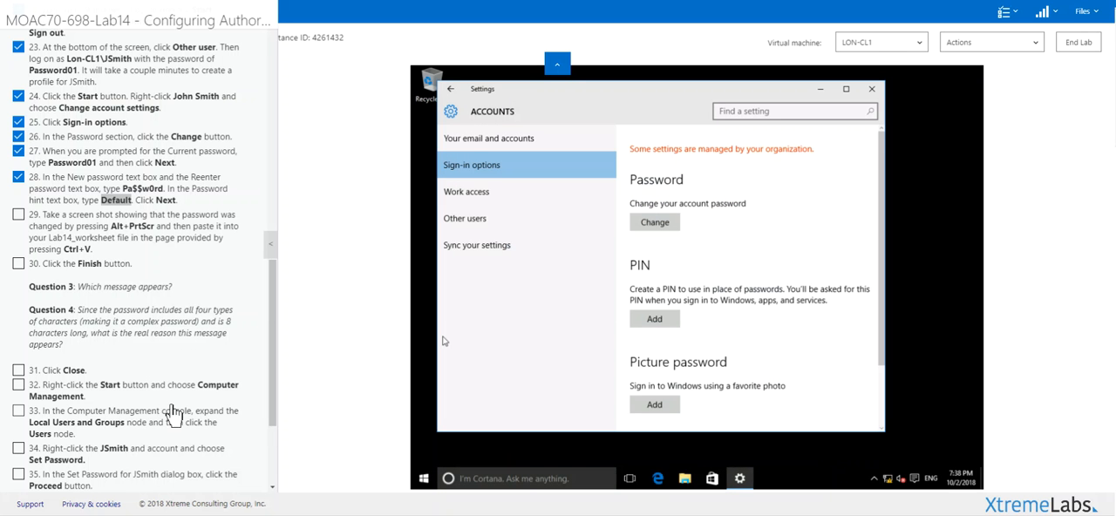
# Step: Open Local Users in Computer Management and start setting JSmith's password past the warning
pyautogui.scroll(-3)
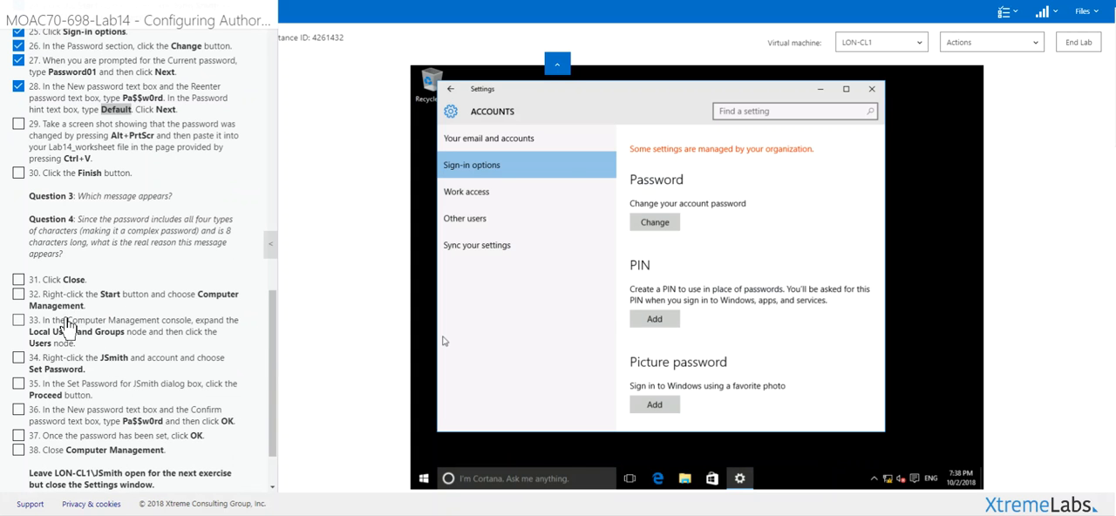
pyautogui.rightClick(425, 478)
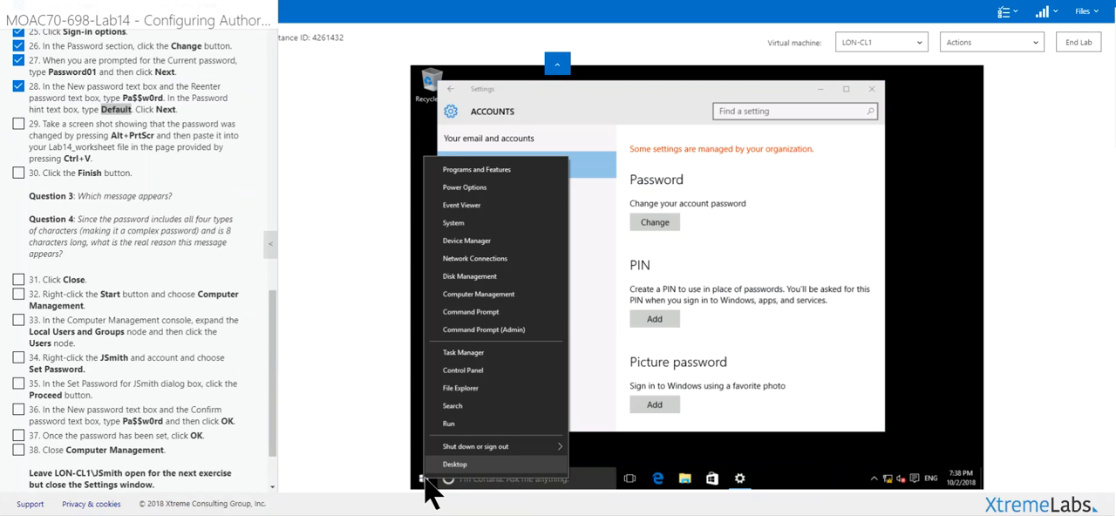
pyautogui.moveTo(478, 294)
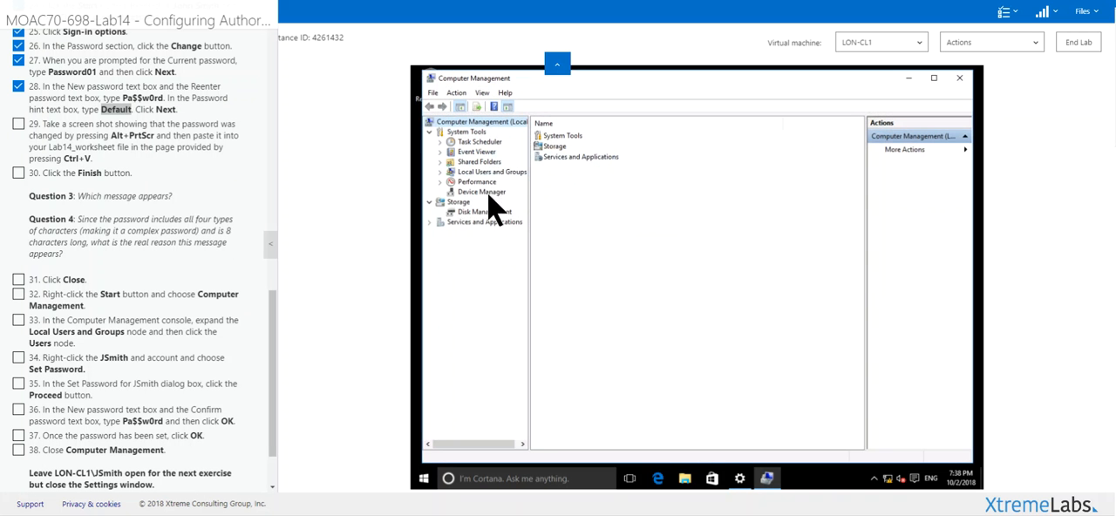
pyautogui.click(492, 172)
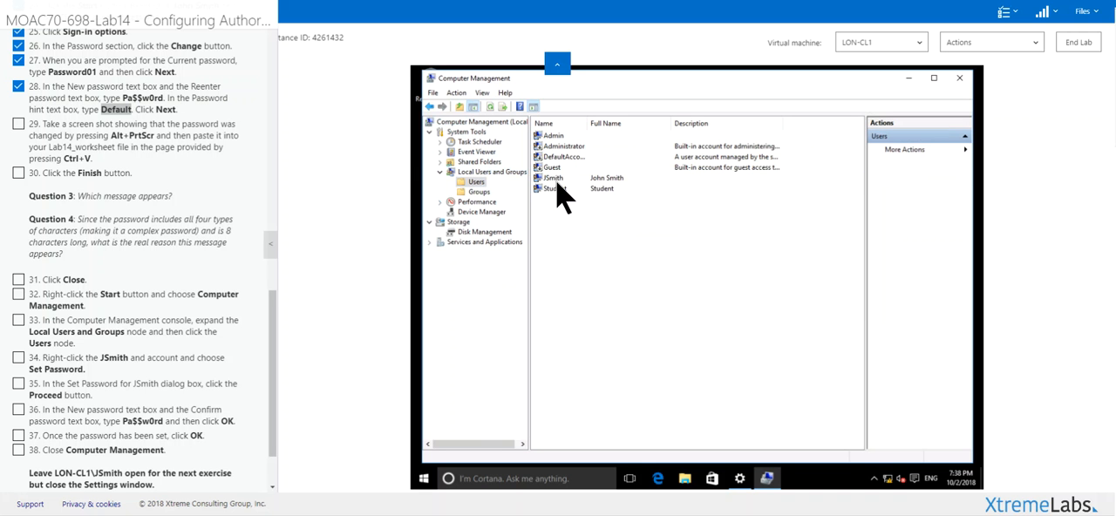
pyautogui.rightClick(553, 178)
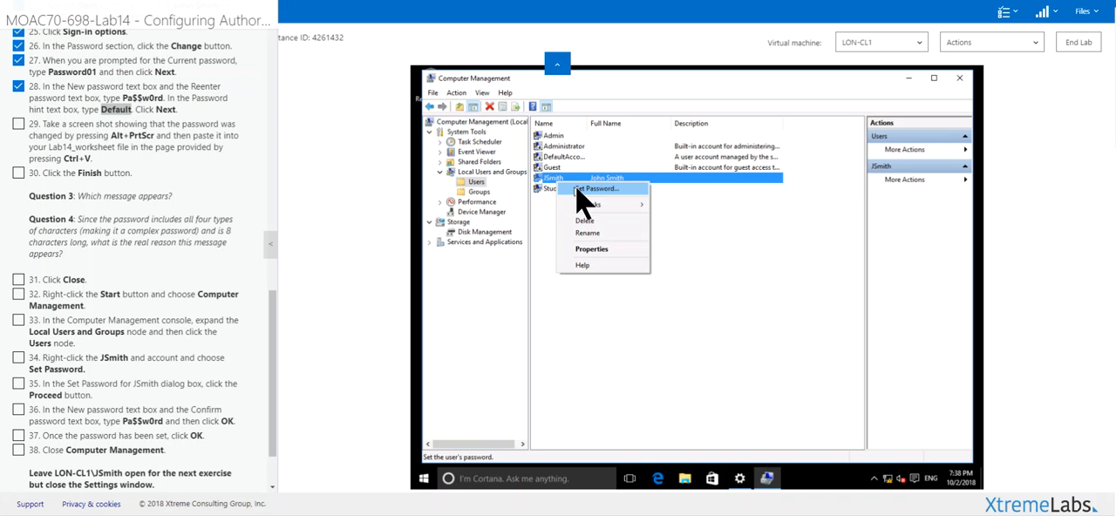
pyautogui.click(596, 188)
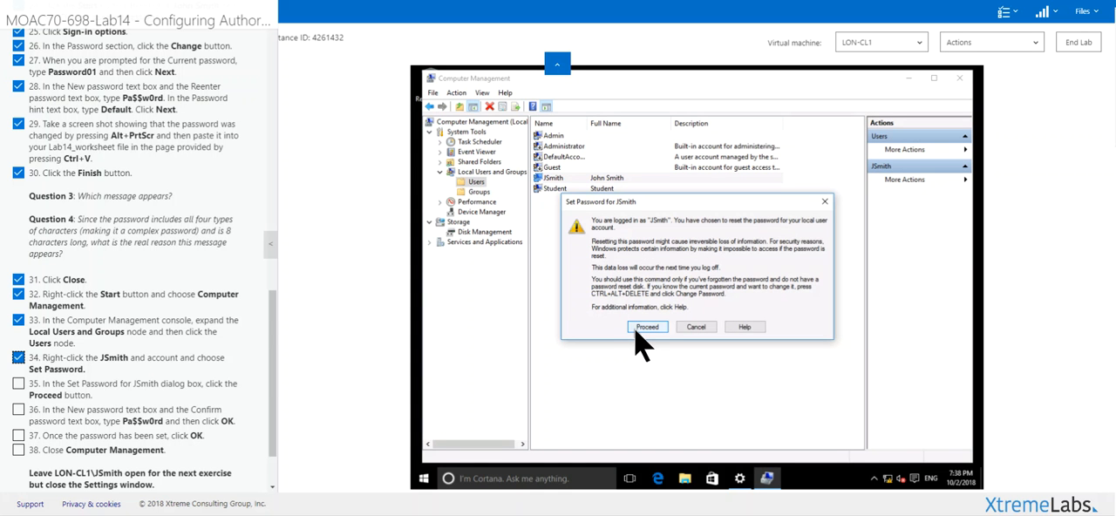
pyautogui.click(648, 327)
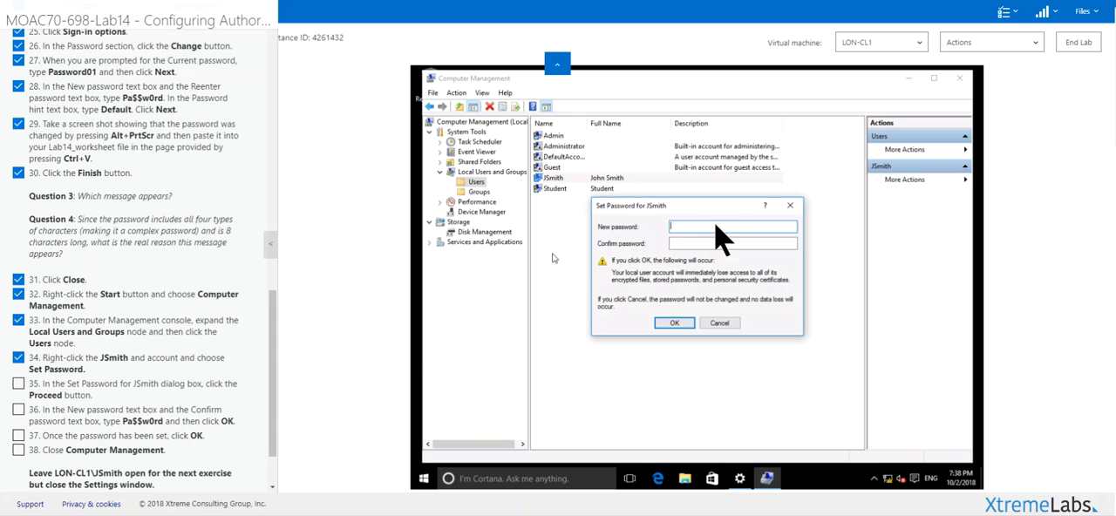
pyautogui.moveTo(626, 317)
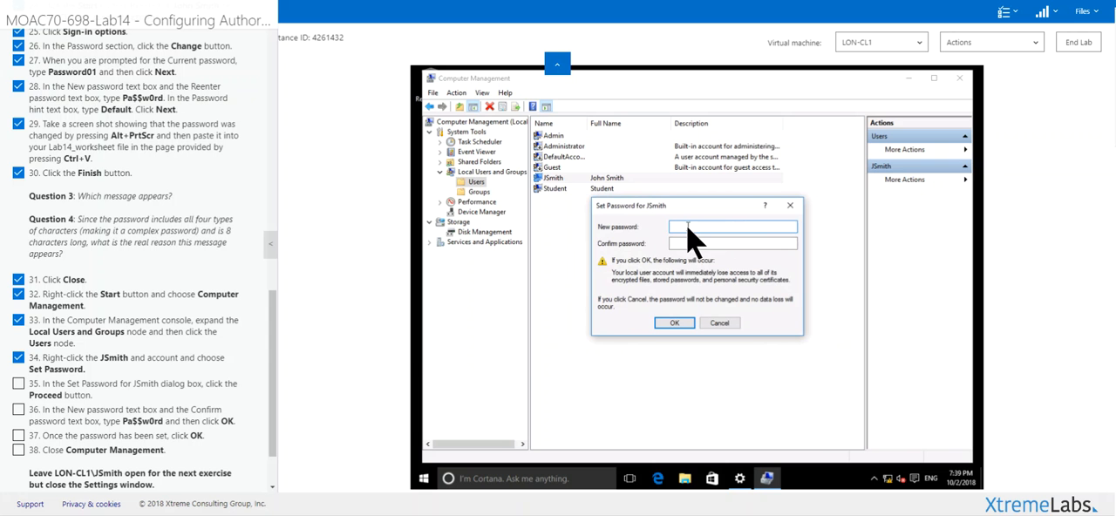
pyautogui.write('Pa$$w0rd')
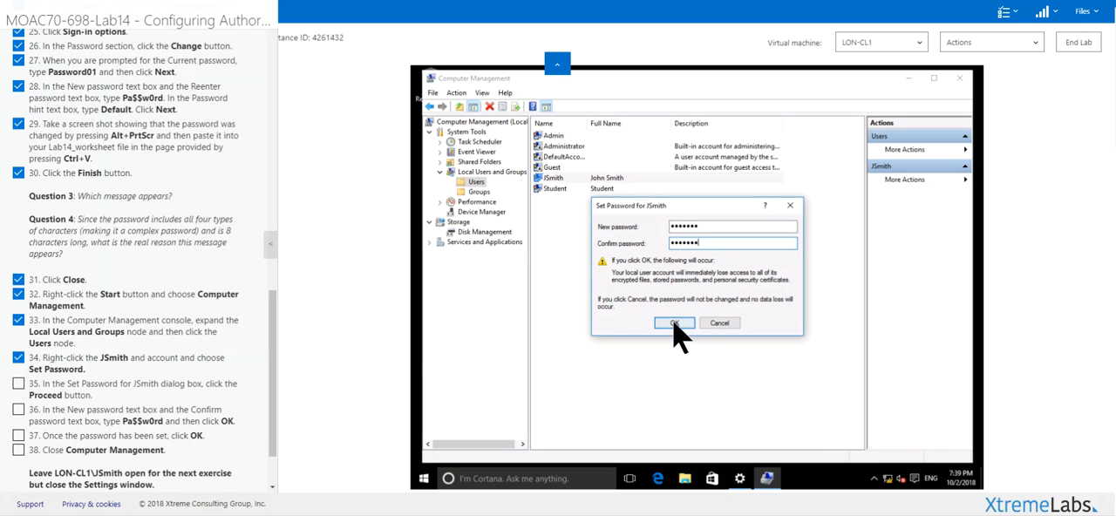
pyautogui.click(675, 323)
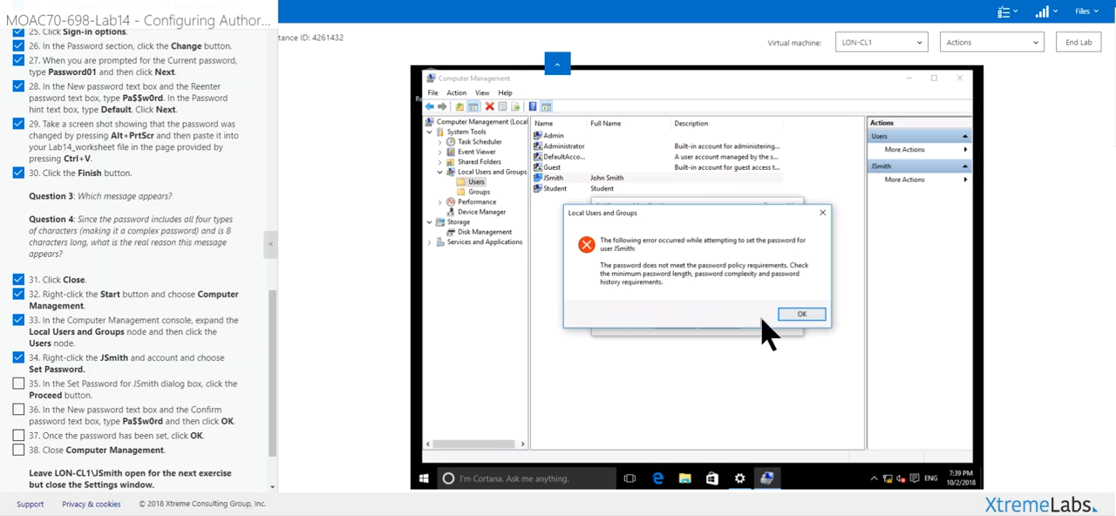
pyautogui.click(800, 314)
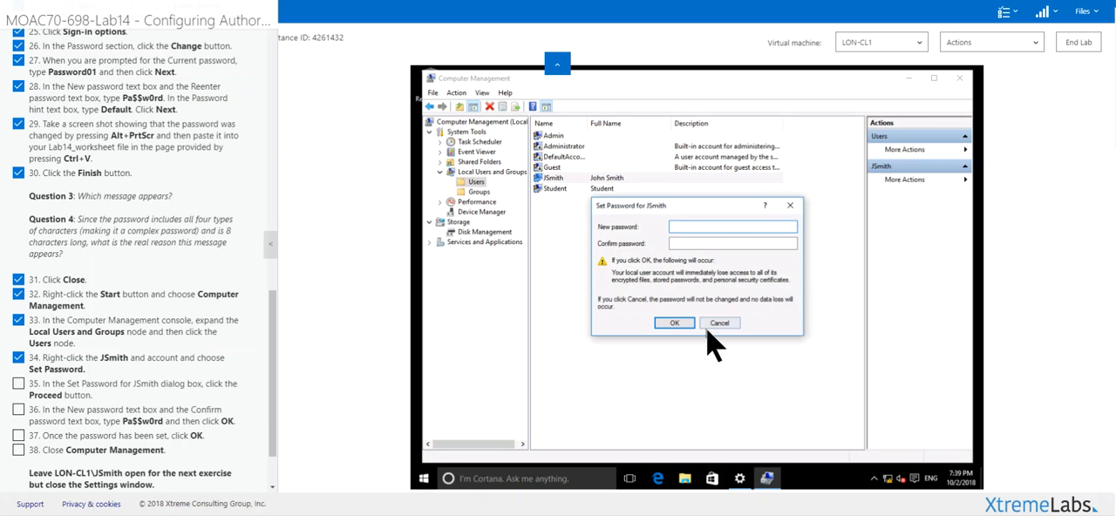
pyautogui.moveTo(471, 393)
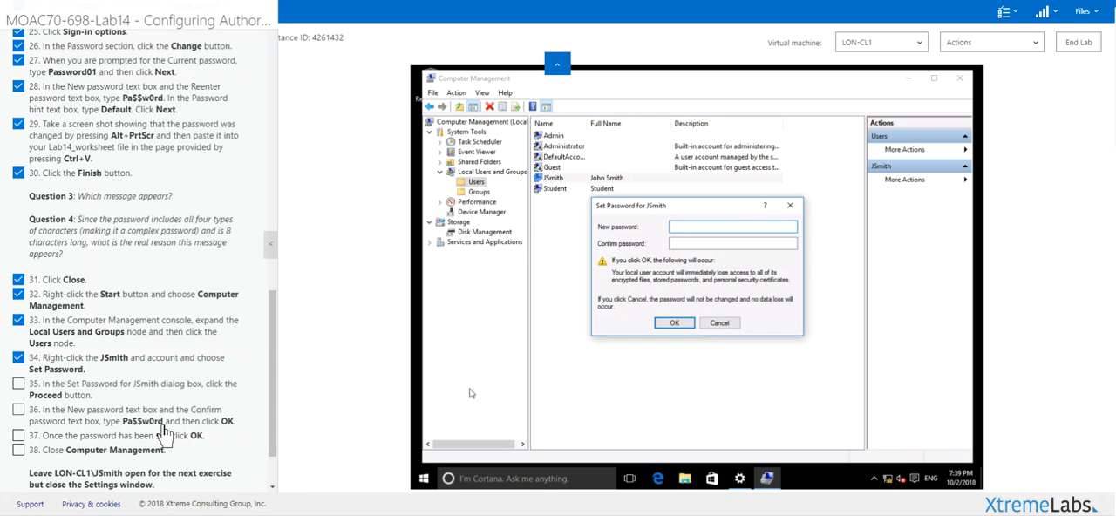
pyautogui.doubleClick(141, 422)
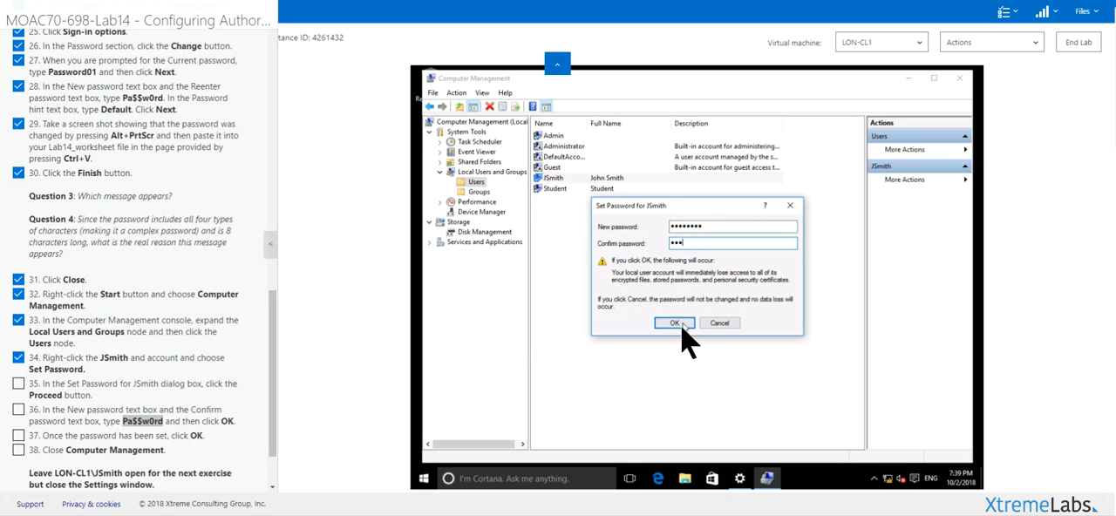
pyautogui.click(674, 323)
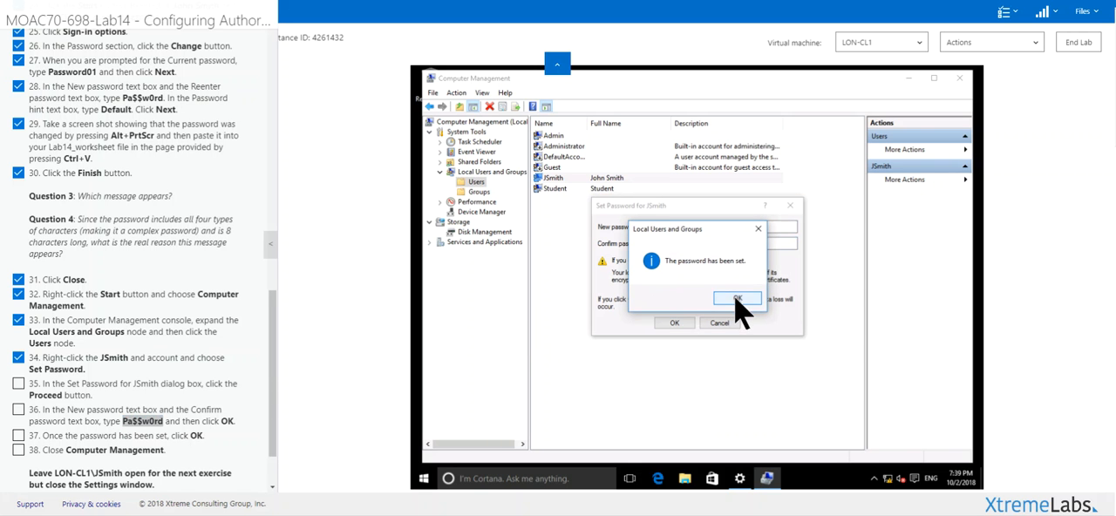
pyautogui.click(737, 298)
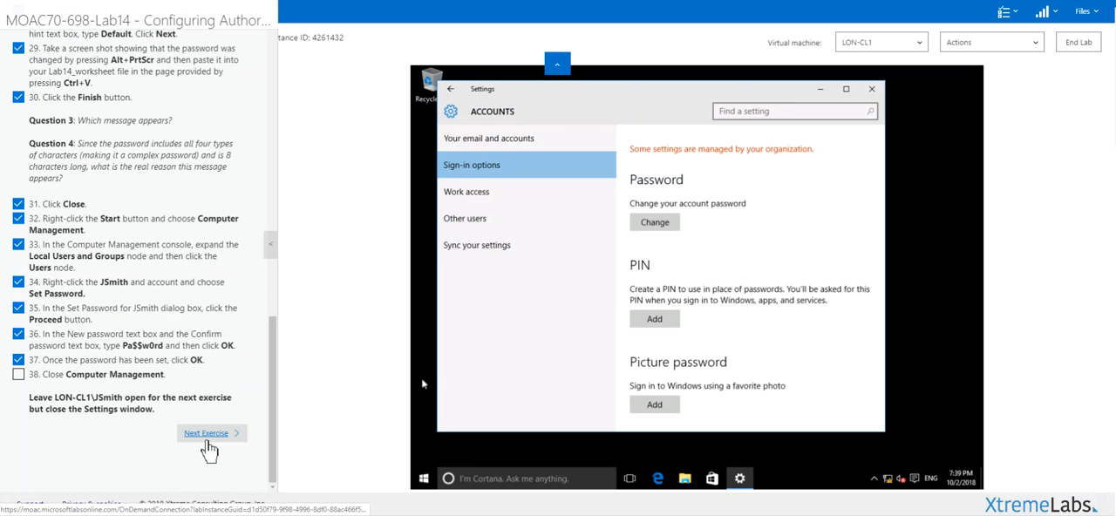
# Step: Advance the lab guide to Exercise 14.2 on PIN and picture passwords
pyautogui.click(206, 434)
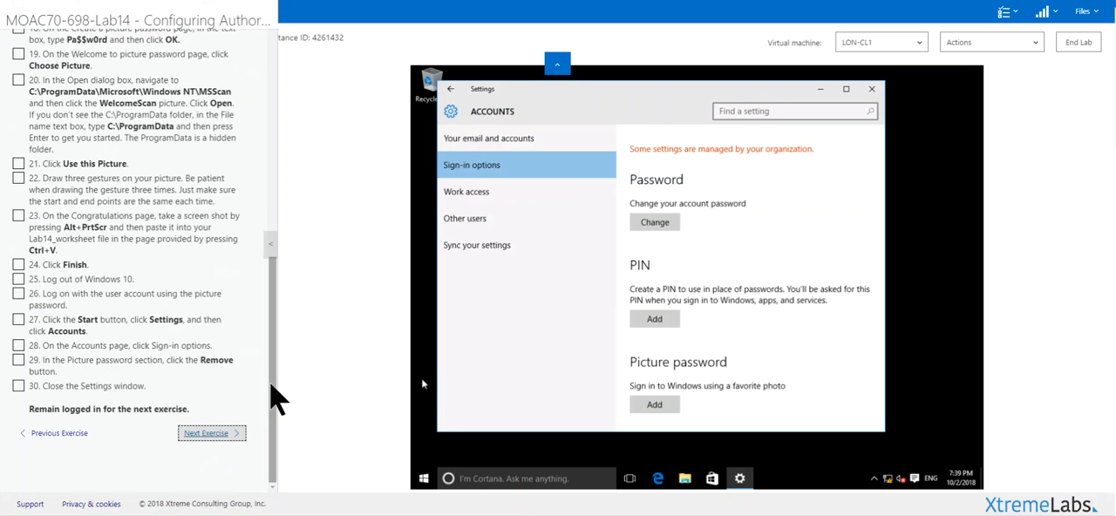
pyautogui.click(207, 433)
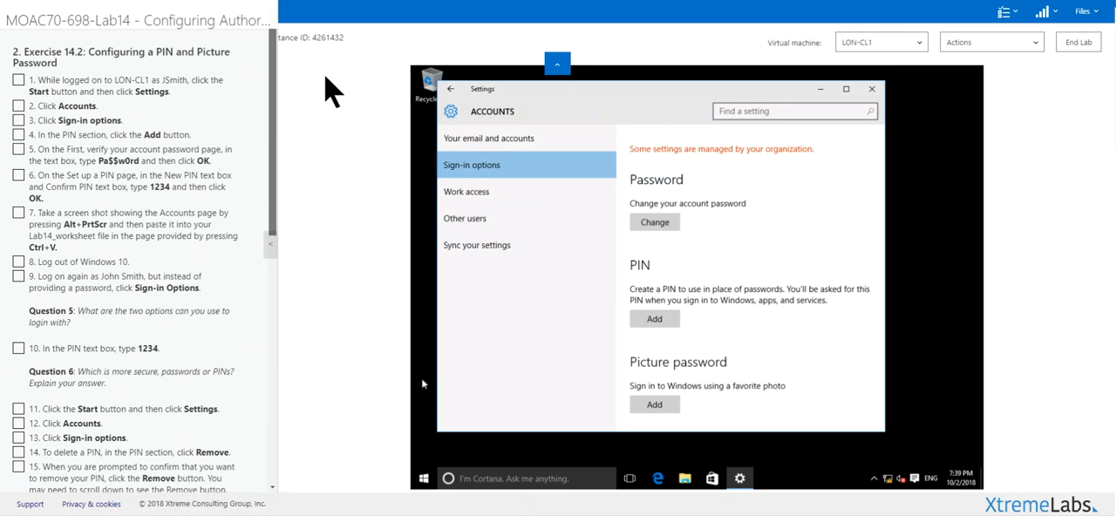
pyautogui.moveTo(125, 124)
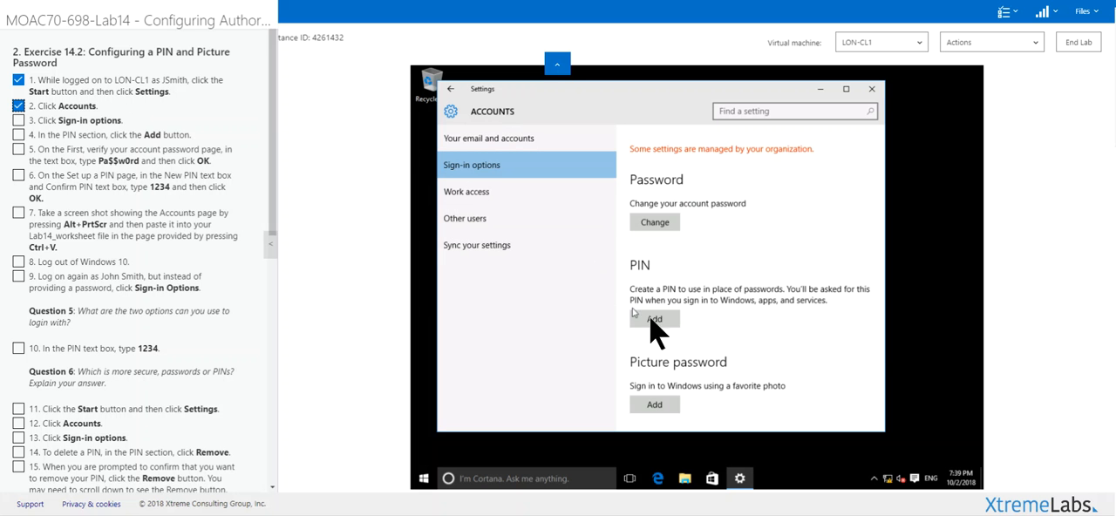
pyautogui.click(655, 320)
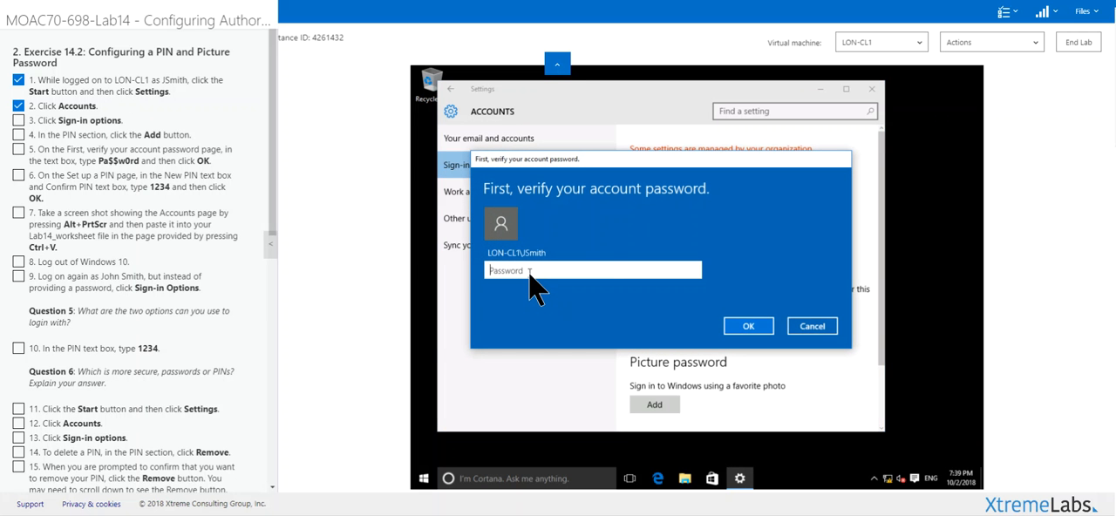
pyautogui.write('Pa$$w0rd')
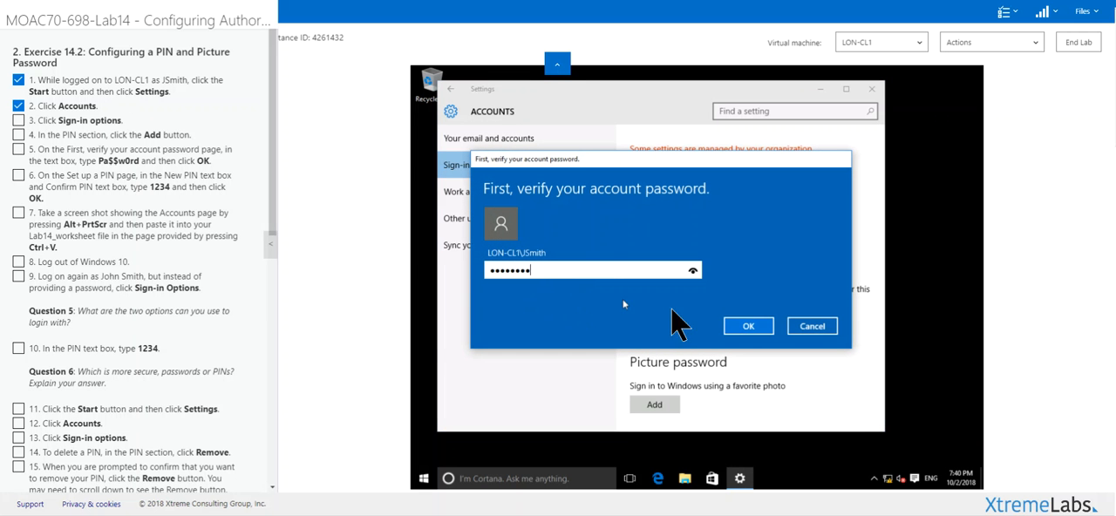
pyautogui.click(747, 326)
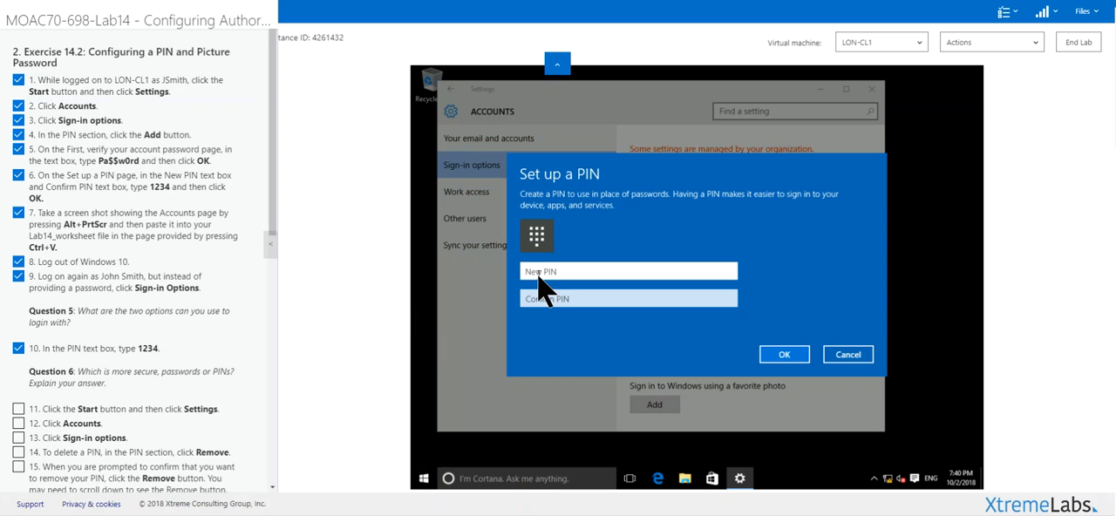
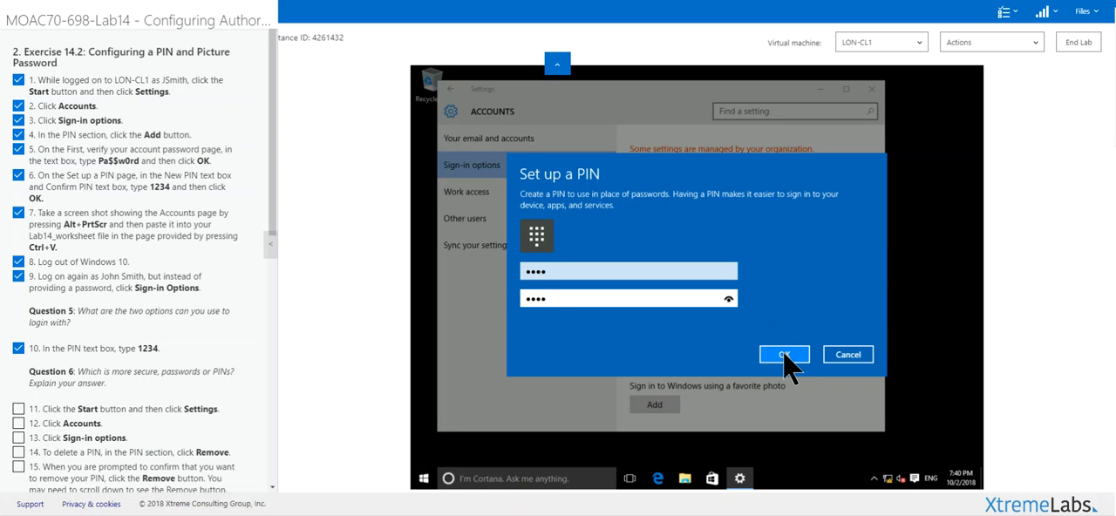
pyautogui.click(783, 354)
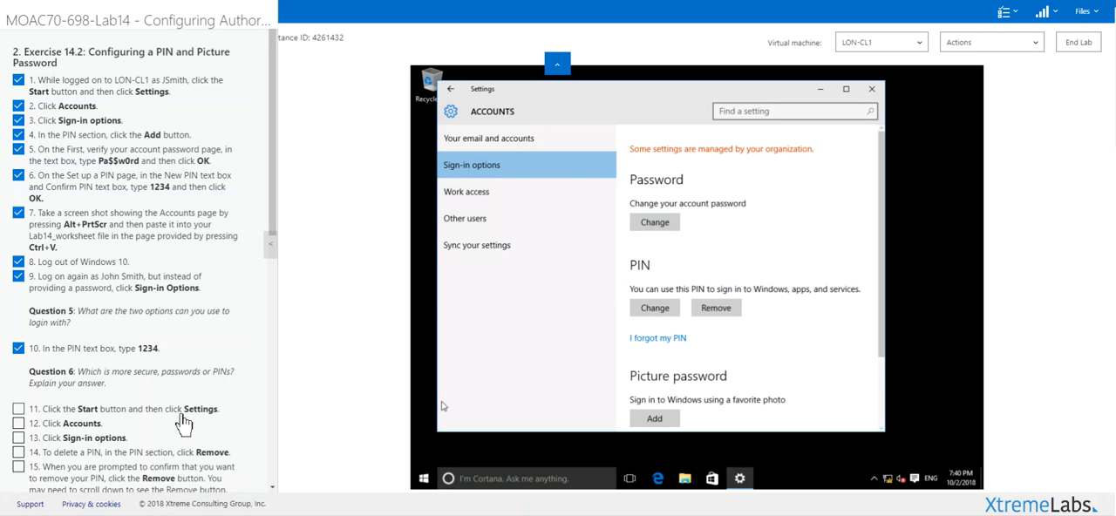
# Step: Tick lab step 11, then sign out of Windows despite open apps
pyautogui.click(18, 408)
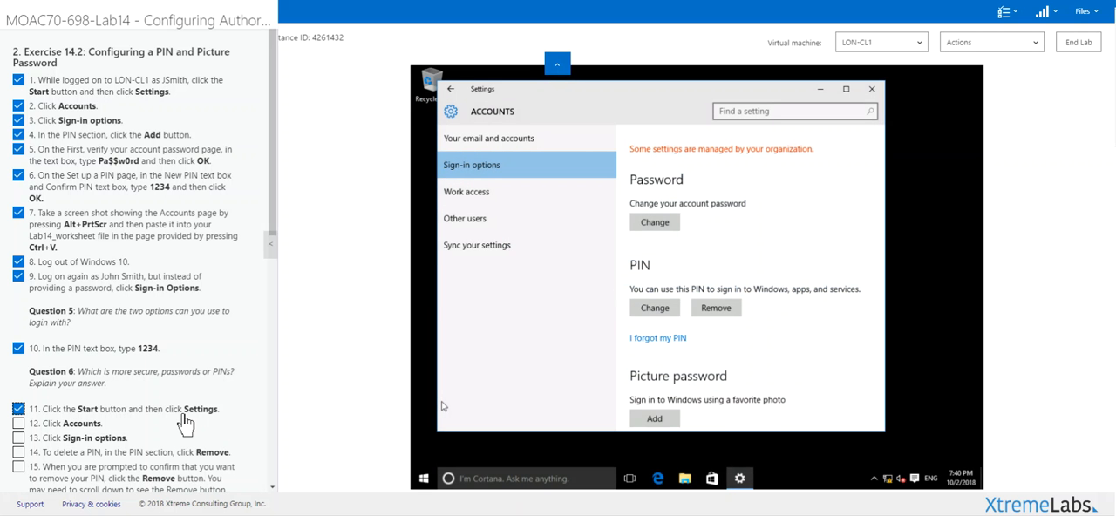
pyautogui.moveTo(128, 306)
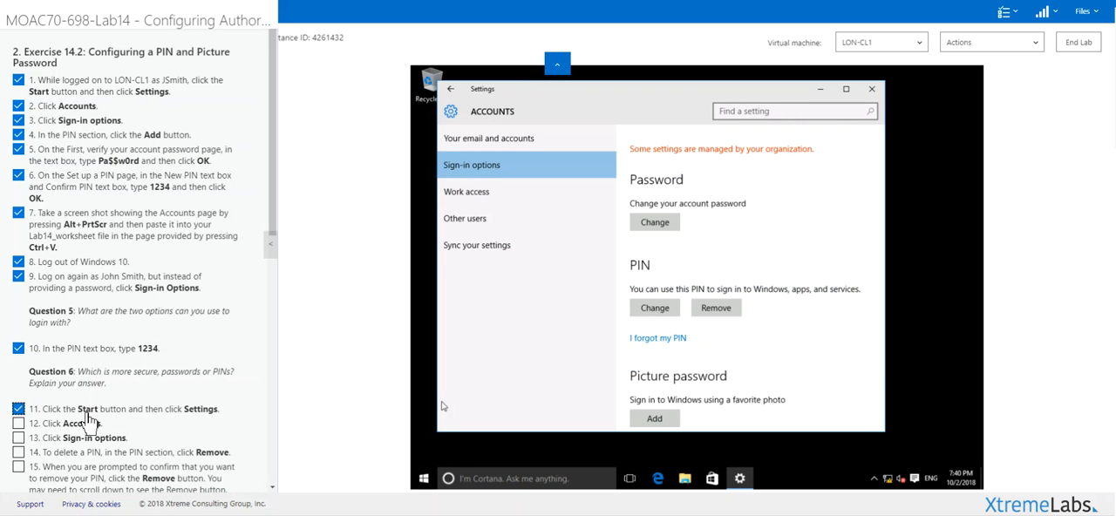
pyautogui.moveTo(252, 449)
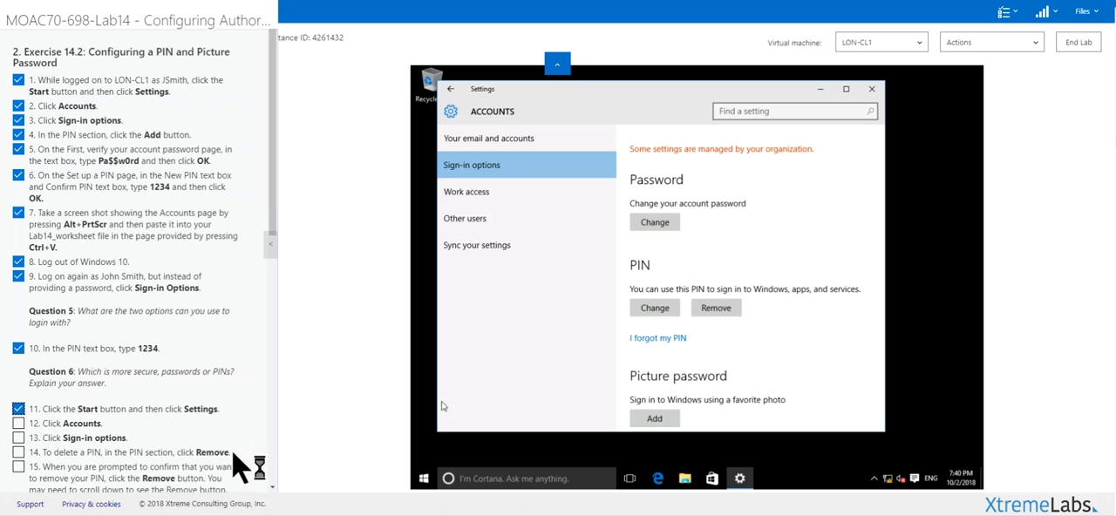
pyautogui.scroll(-3)
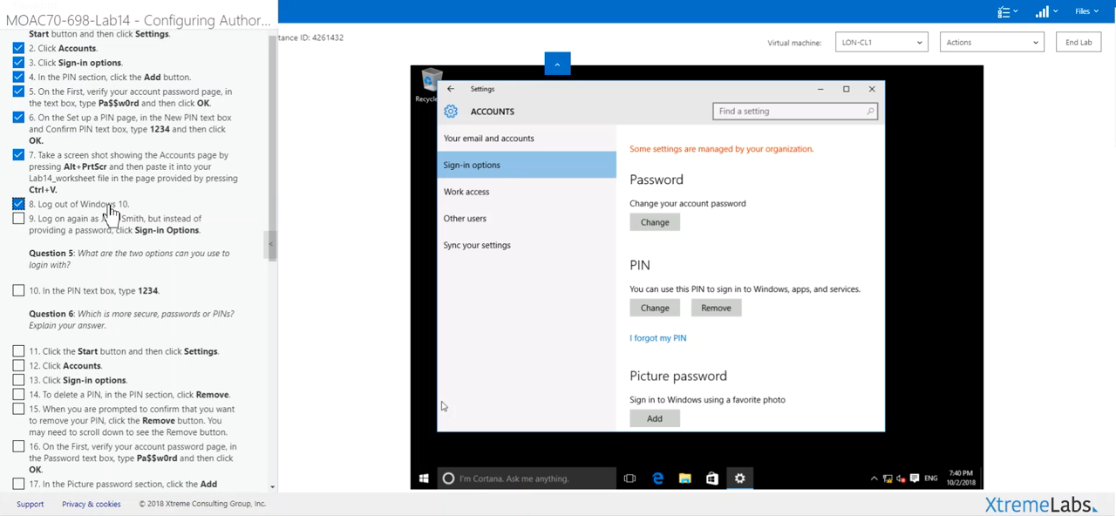
pyautogui.click(425, 478)
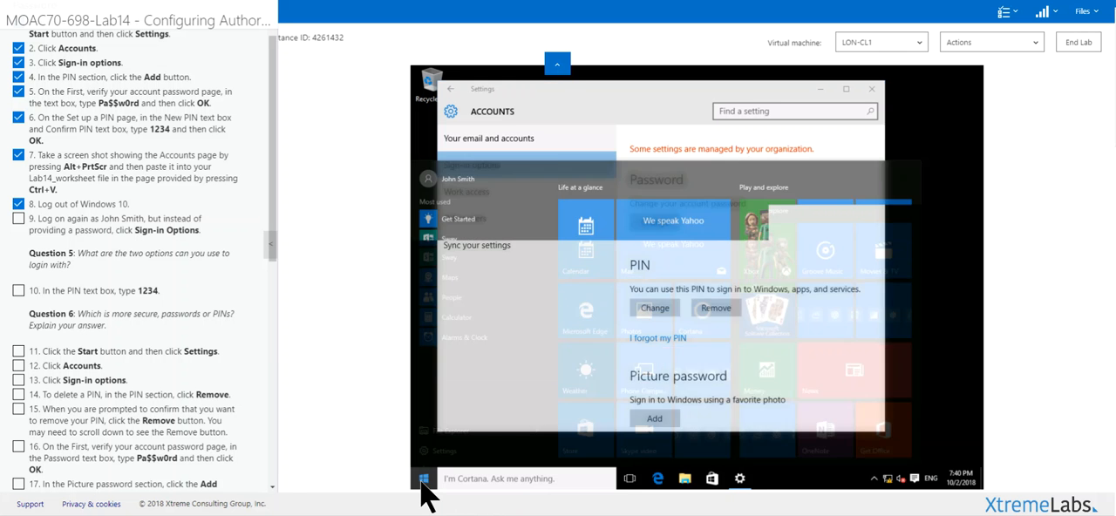
pyautogui.click(422, 478)
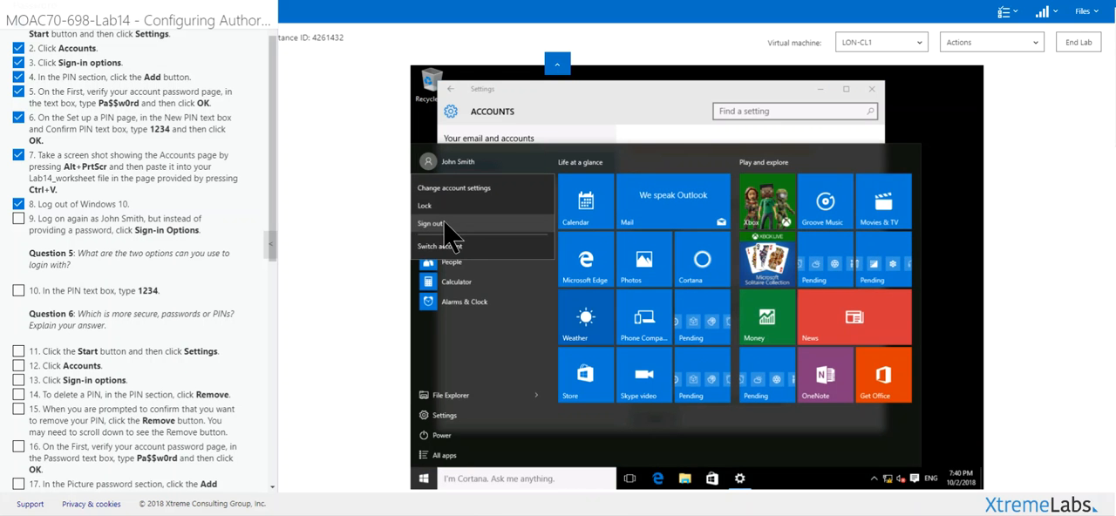
pyautogui.click(432, 225)
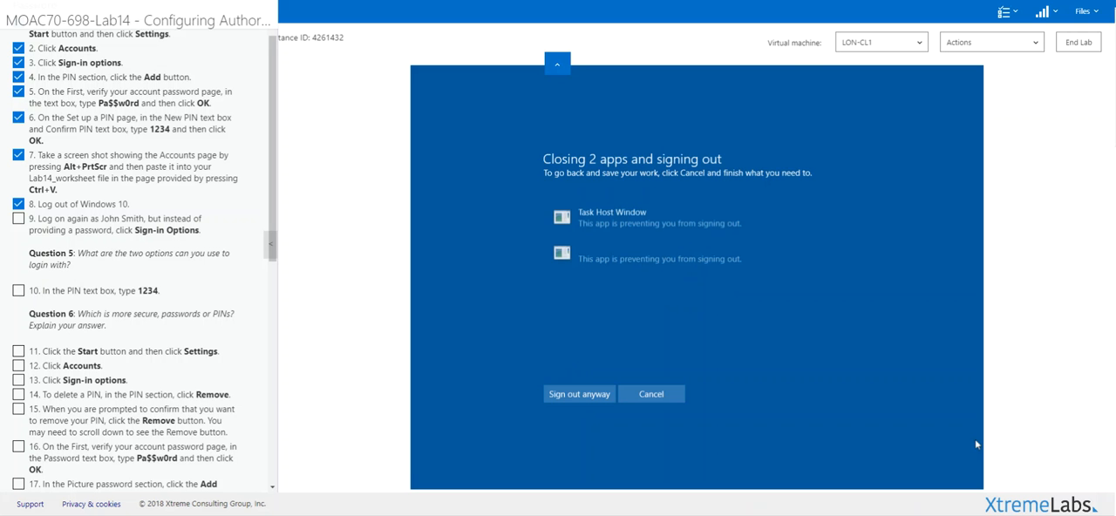
pyautogui.click(578, 394)
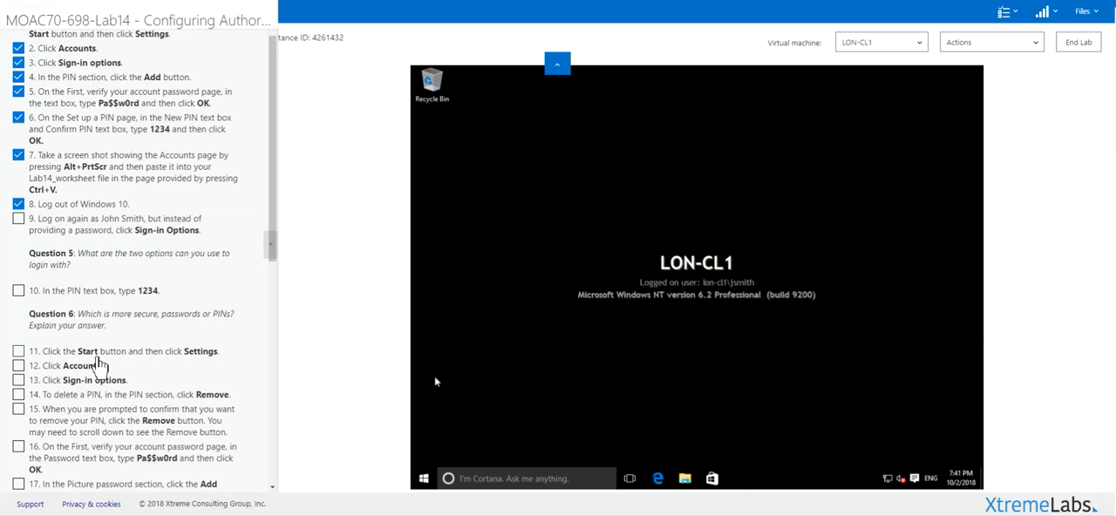
pyautogui.moveTo(103, 339)
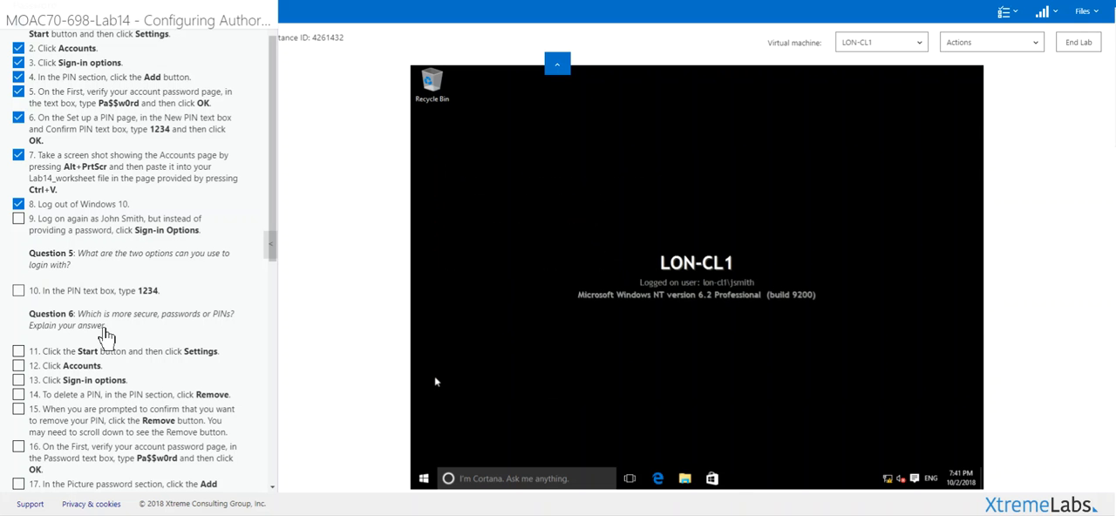
pyautogui.moveTo(75, 345)
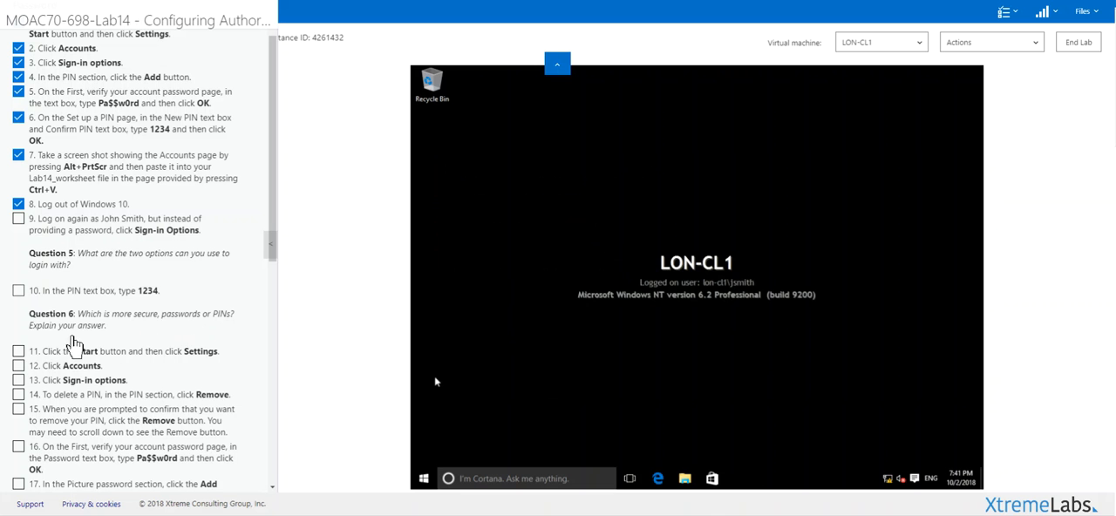
pyautogui.moveTo(79, 360)
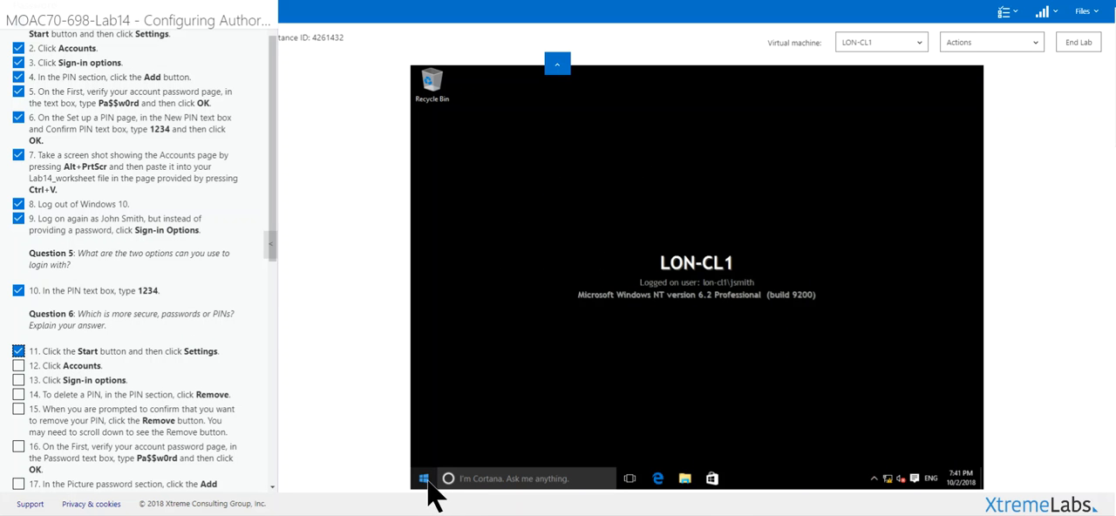
# Step: Go to Settings > Accounts > Sign-in options from the Start menu
pyautogui.click(419, 479)
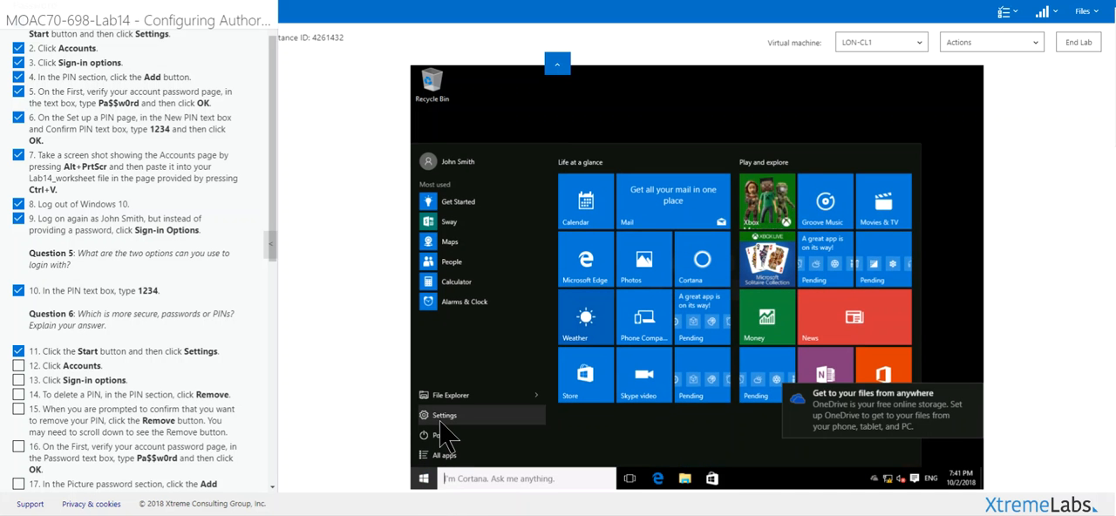
pyautogui.click(443, 414)
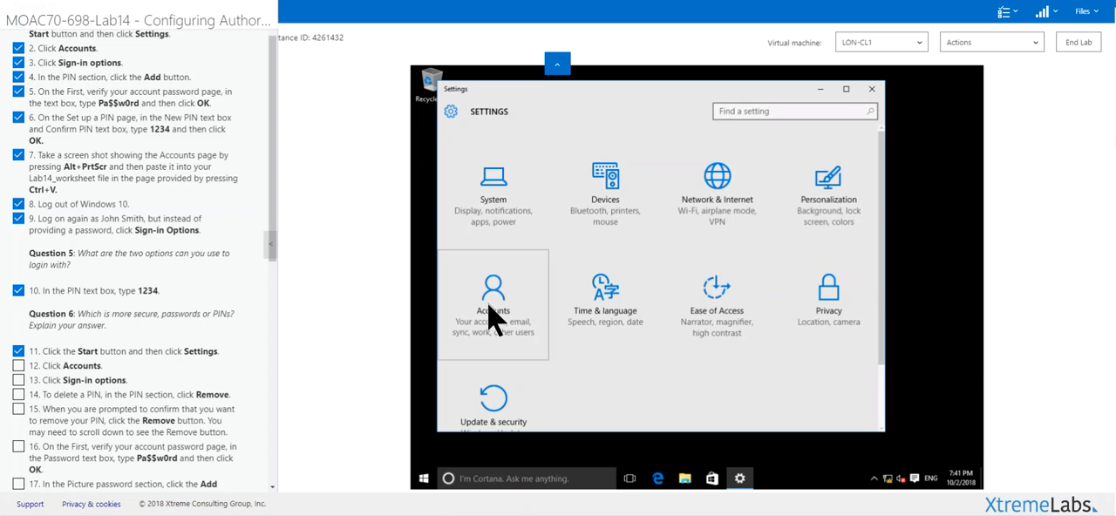
pyautogui.click(491, 296)
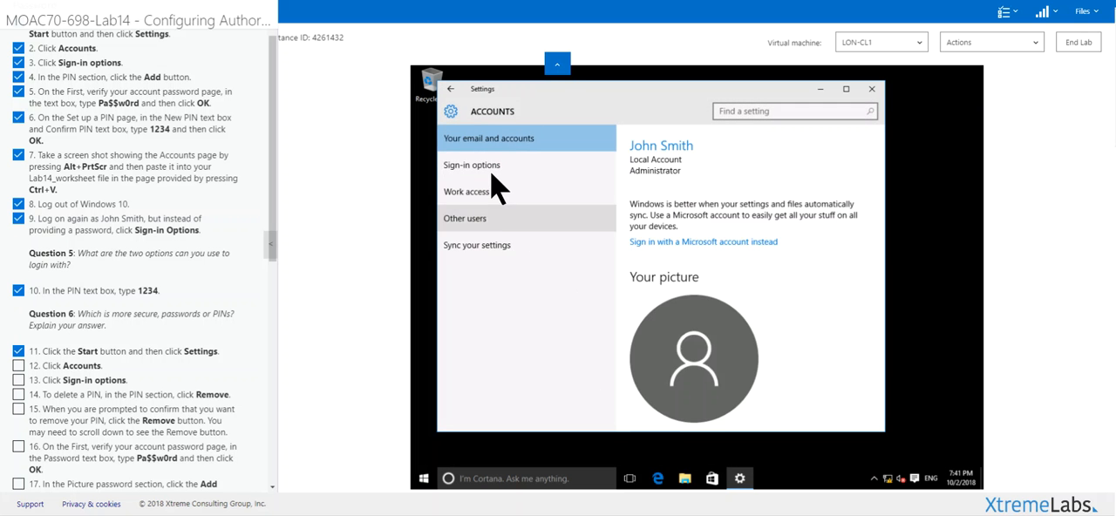
pyautogui.click(472, 164)
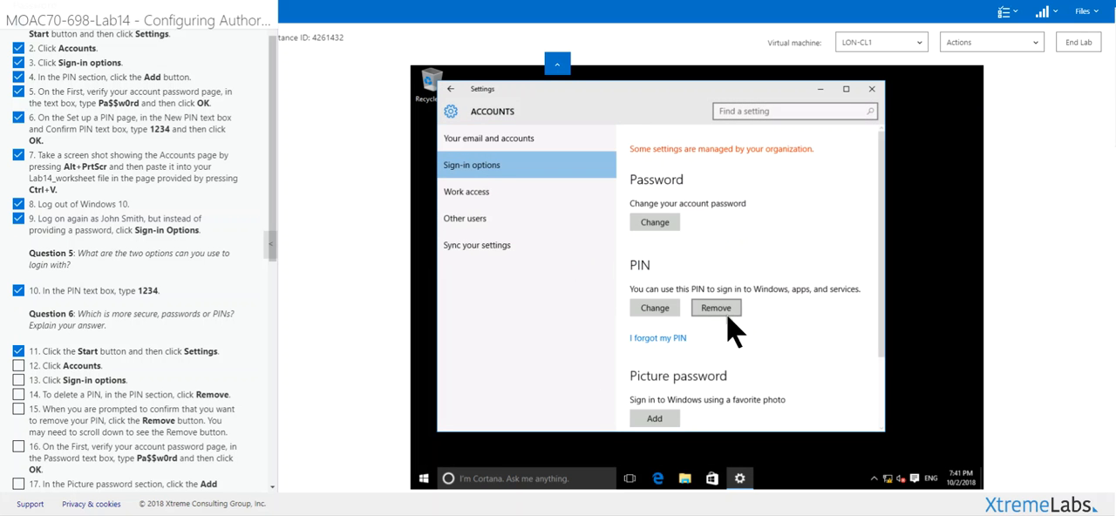
pyautogui.click(717, 307)
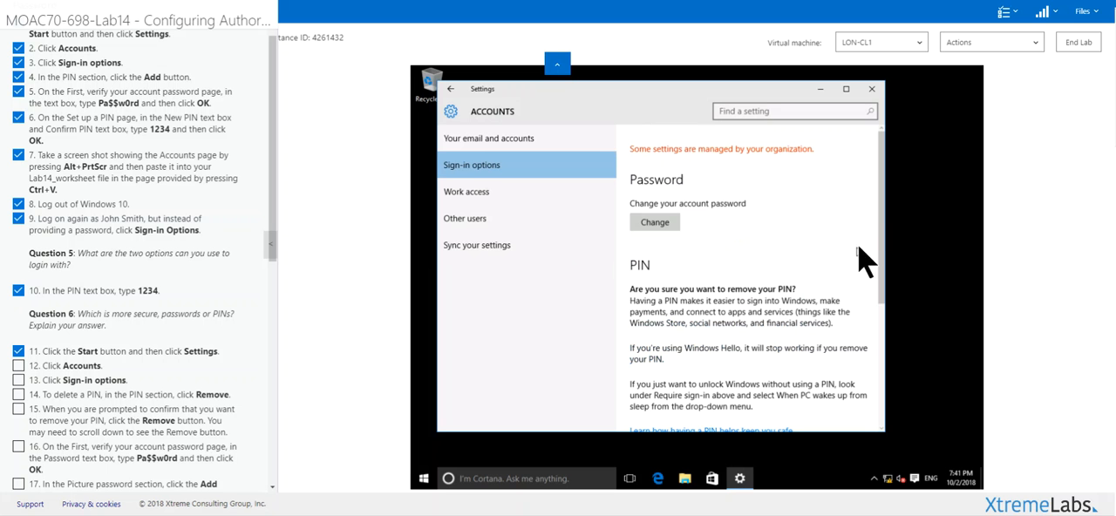
pyautogui.scroll(-3)
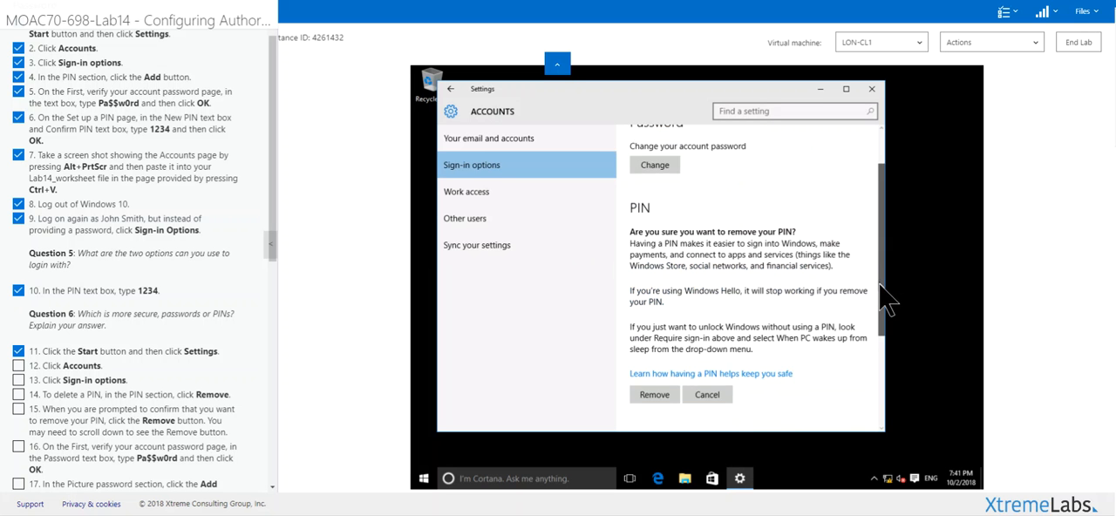
pyautogui.scroll(-3)
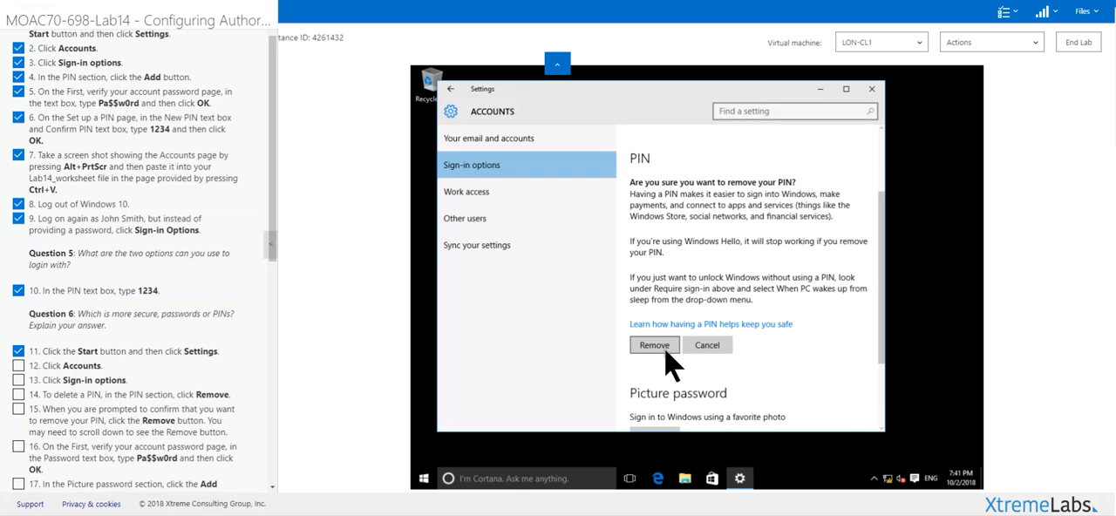
pyautogui.moveTo(672, 216)
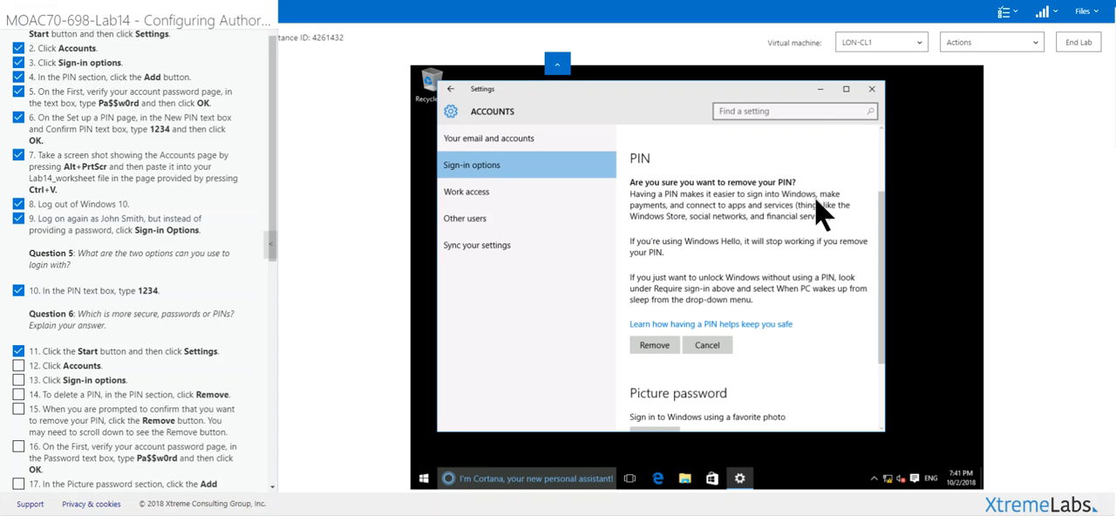
pyautogui.moveTo(735, 229)
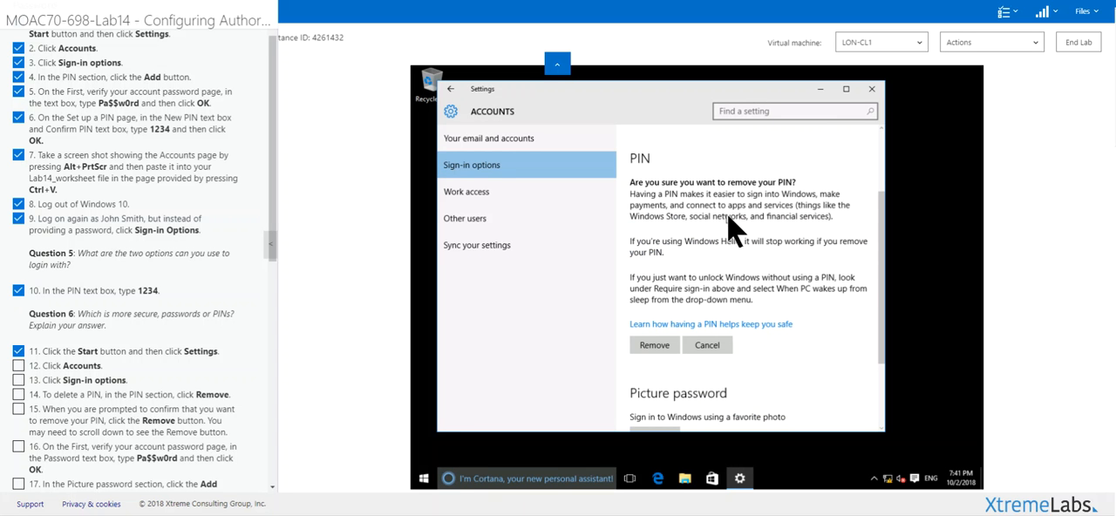
pyautogui.moveTo(824, 225)
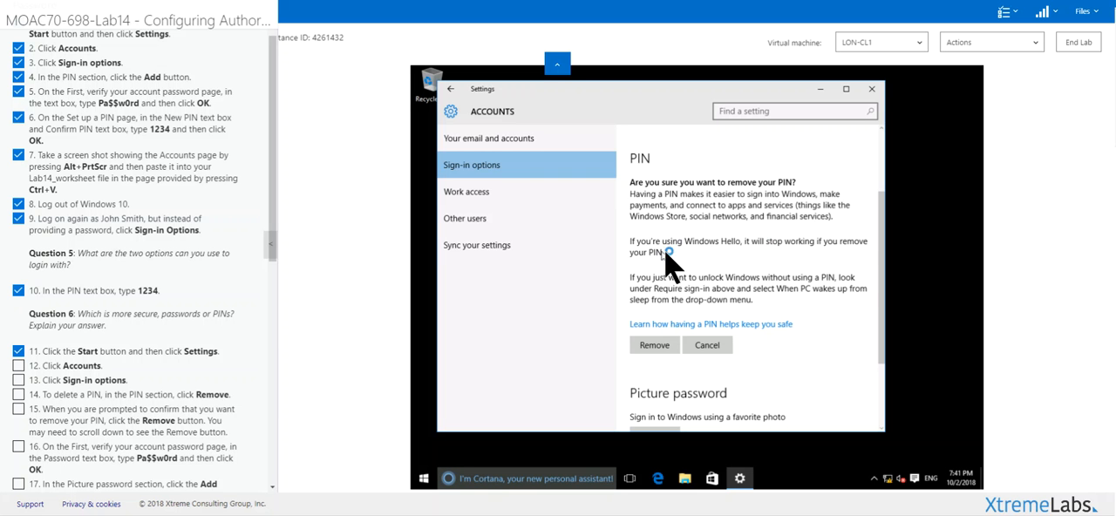
pyautogui.moveTo(868, 279)
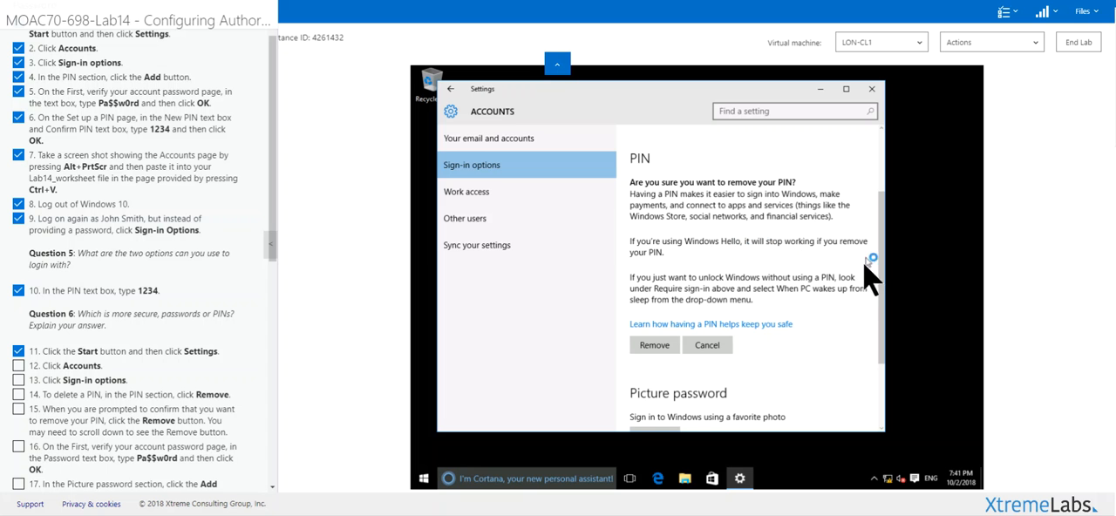
pyautogui.moveTo(681, 310)
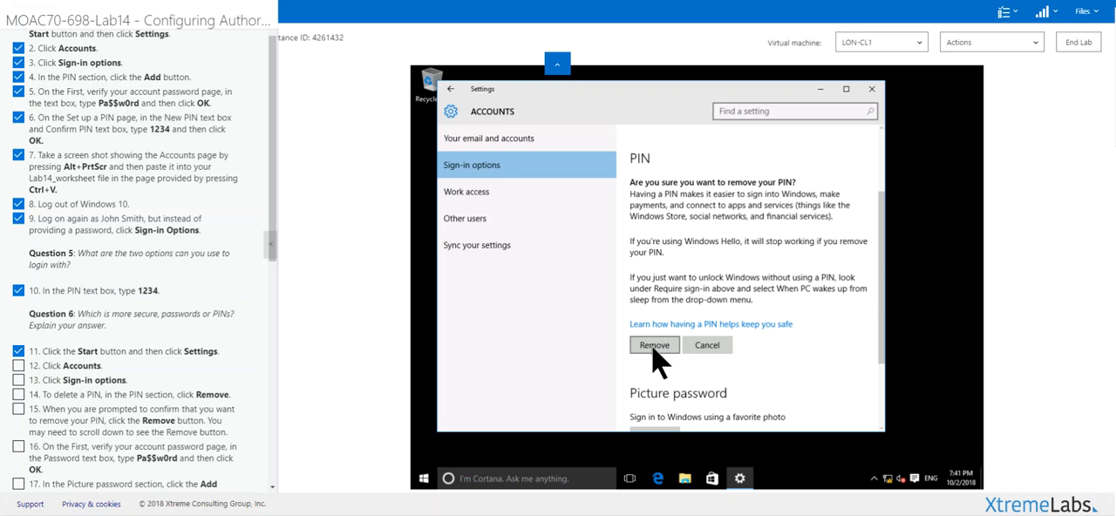
pyautogui.click(655, 345)
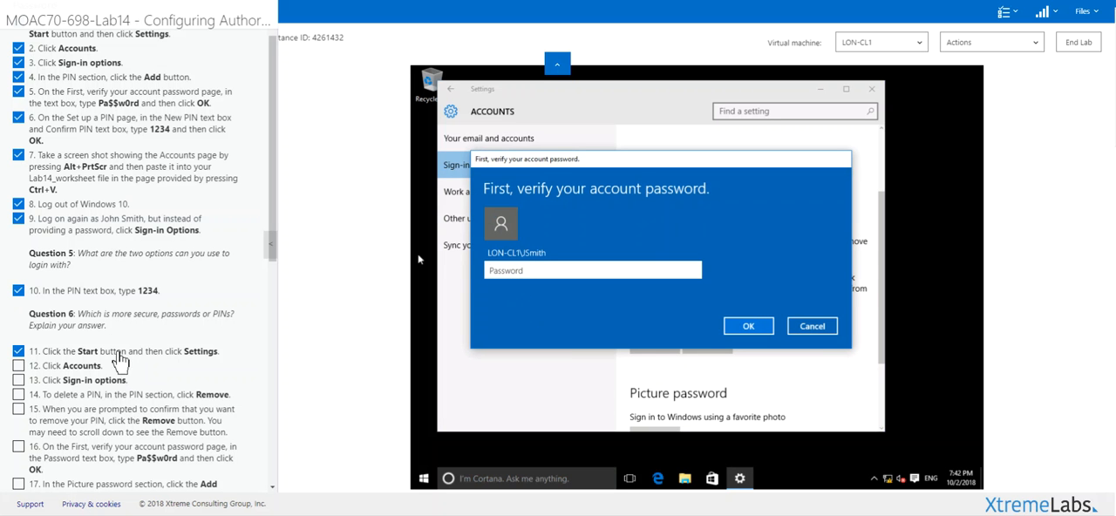
pyautogui.moveTo(107, 357)
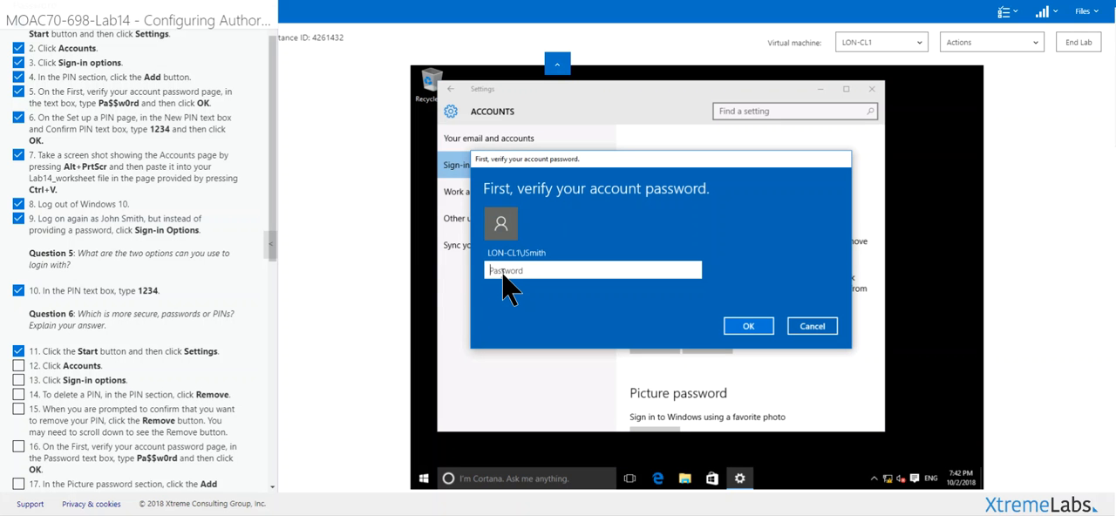
pyautogui.write('Pa$$w0rd')
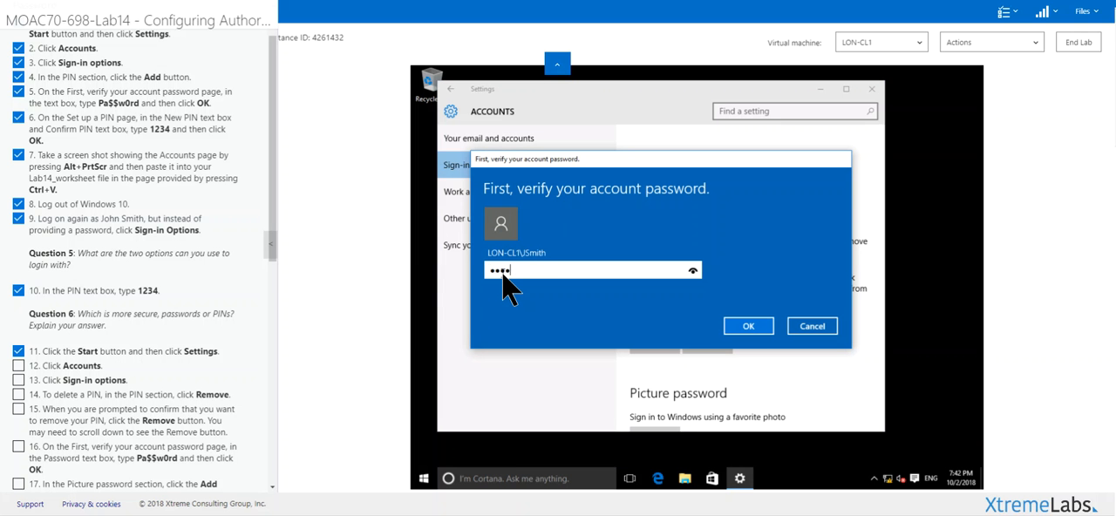
pyautogui.click(749, 326)
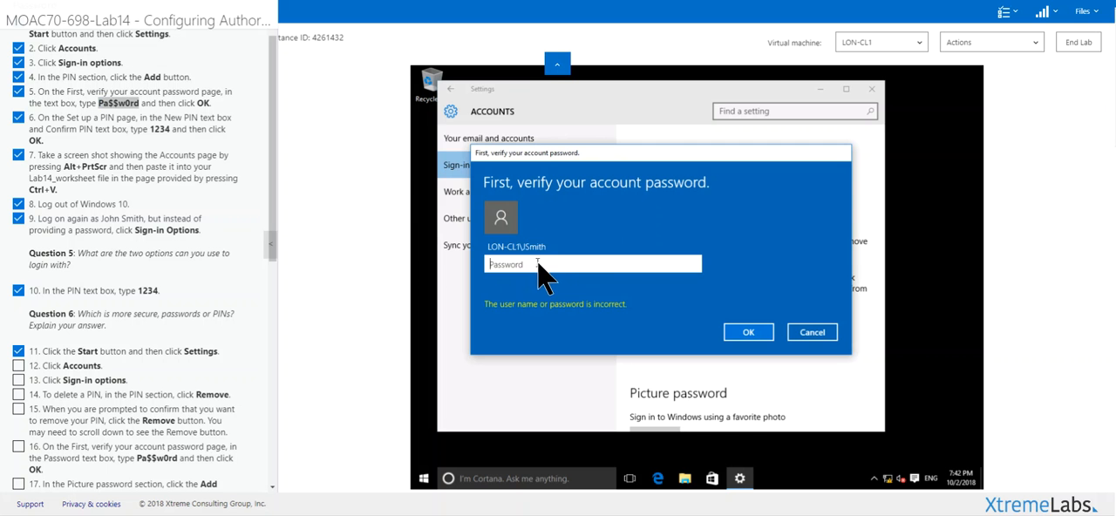
pyautogui.write('Pa$$w0rd')
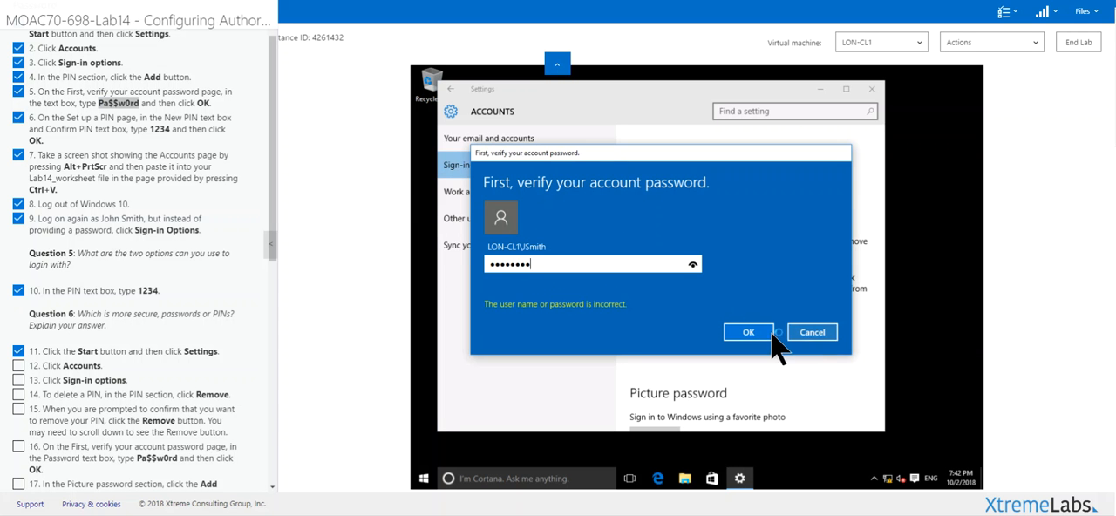
pyautogui.click(748, 332)
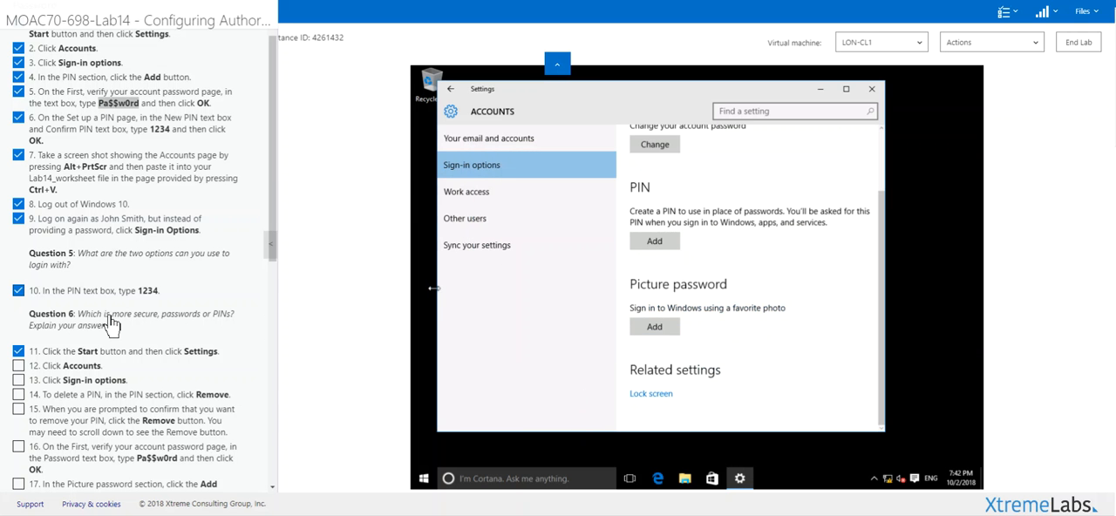
pyautogui.moveTo(94, 386)
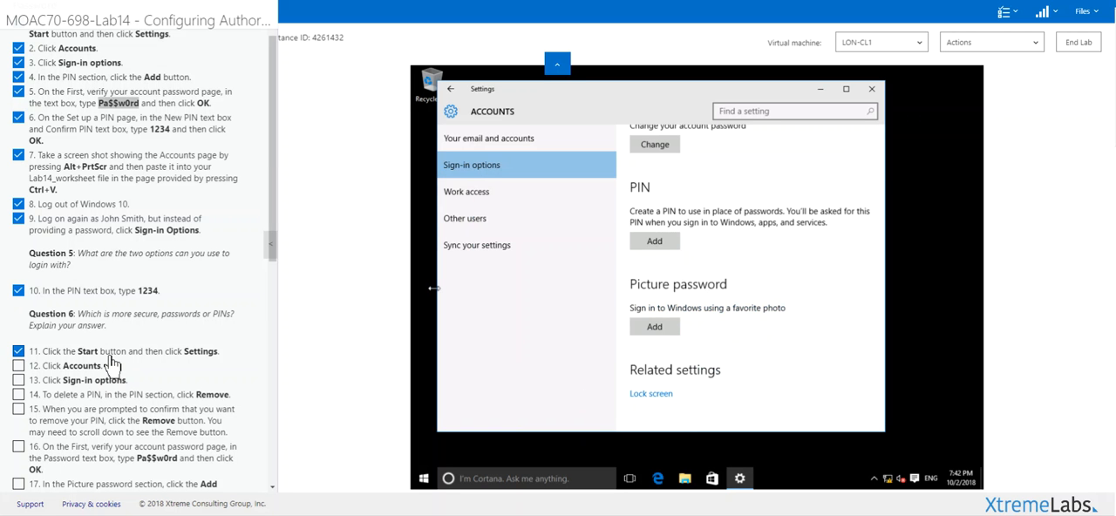
# Step: Tick step 12 in the lab checklist and begin adding a picture password
pyautogui.click(18, 365)
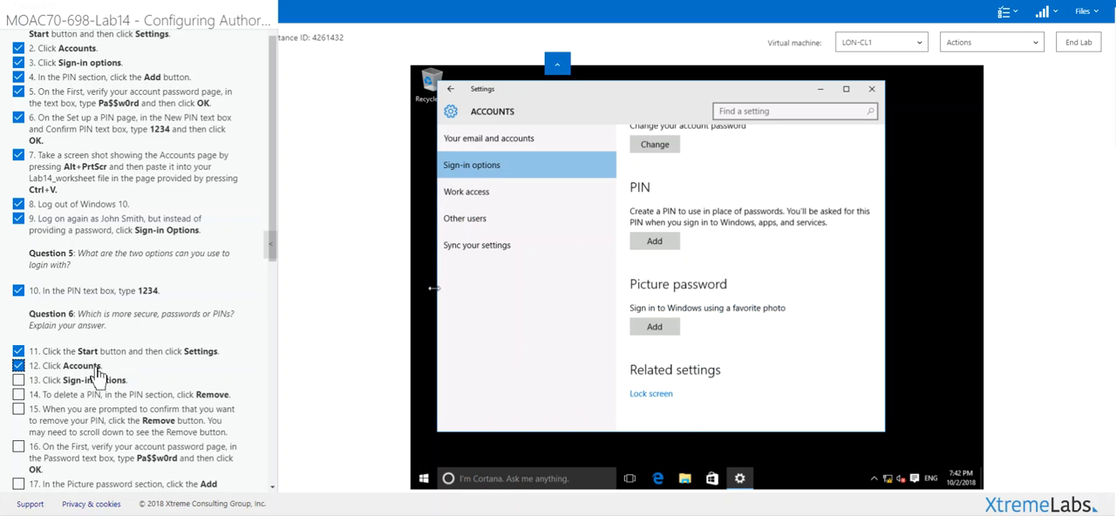
pyautogui.moveTo(87, 384)
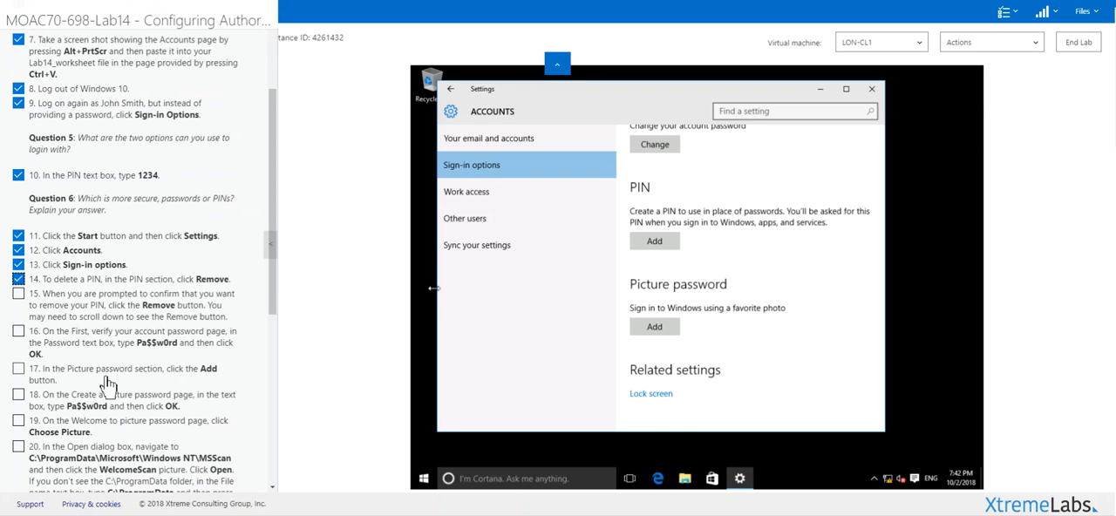
pyautogui.moveTo(135, 384)
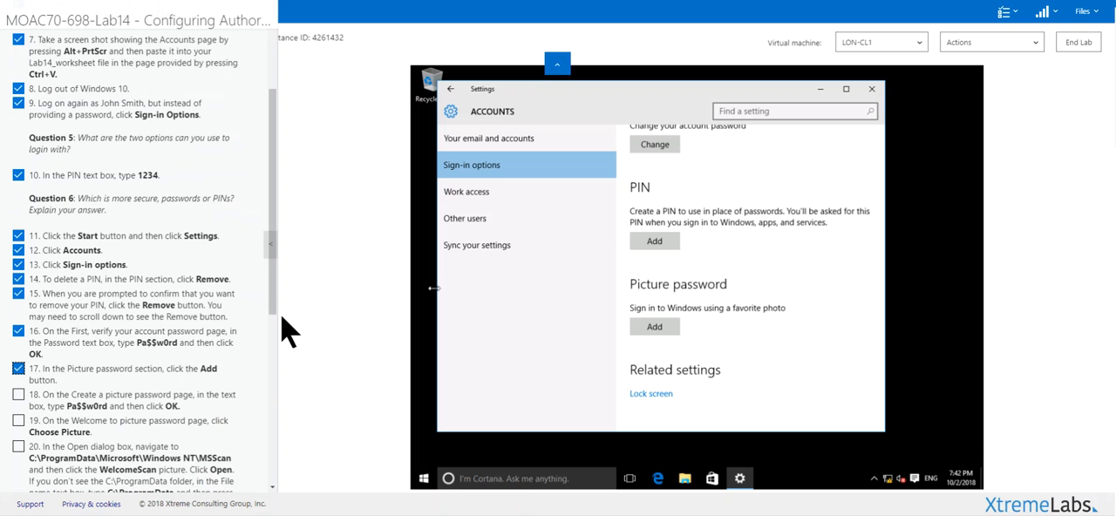
pyautogui.scroll(-3)
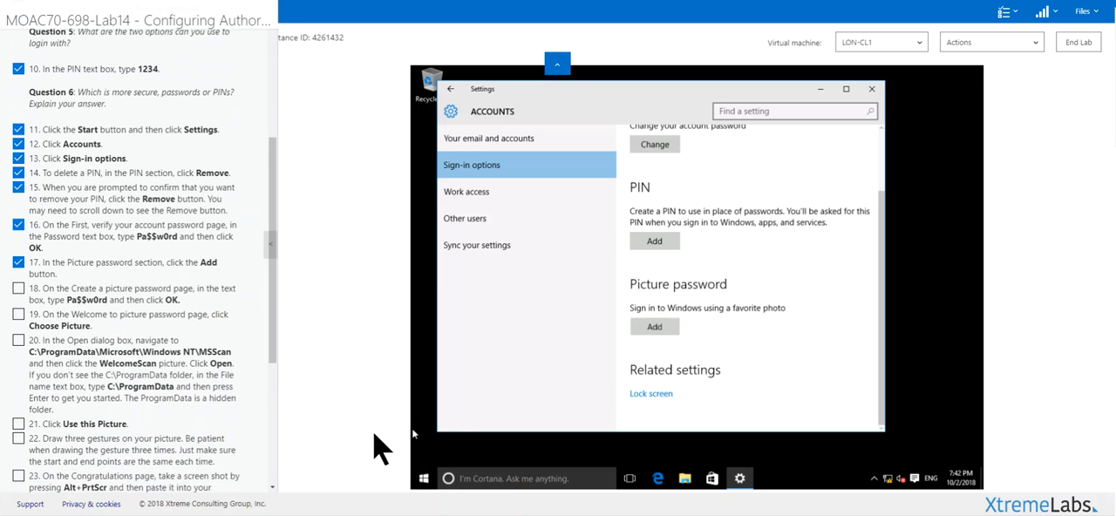
pyautogui.click(655, 326)
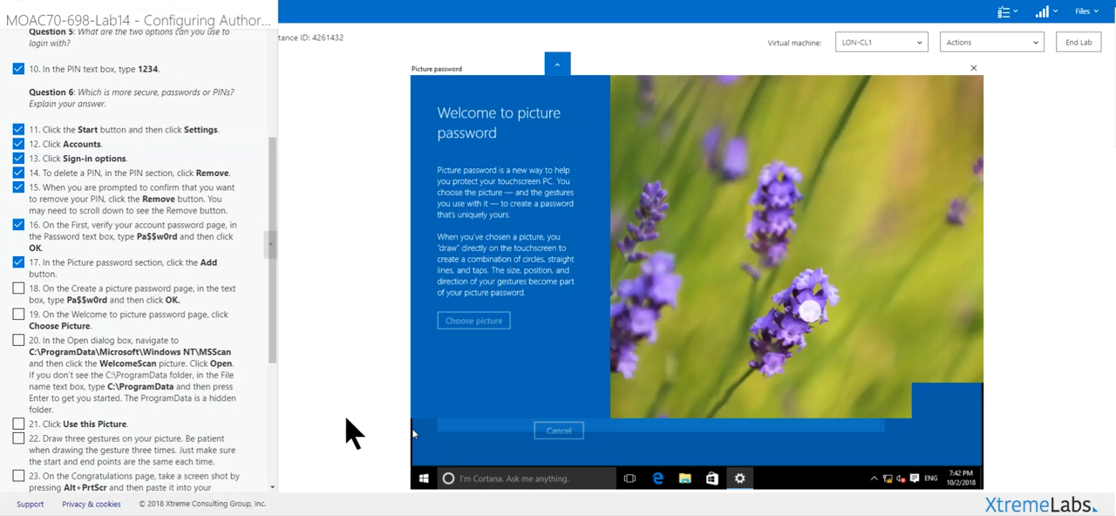
pyautogui.click(474, 321)
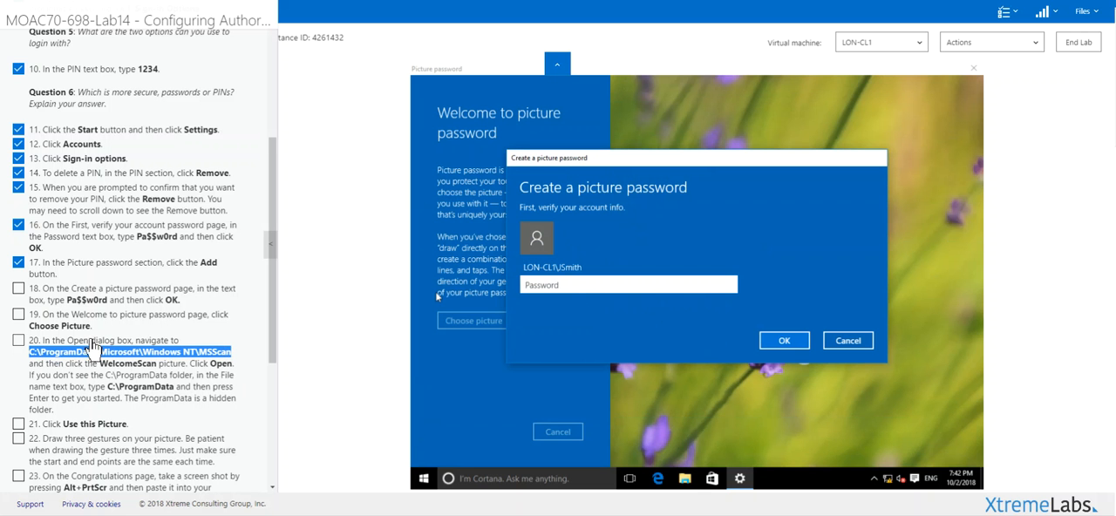
pyautogui.click(18, 289)
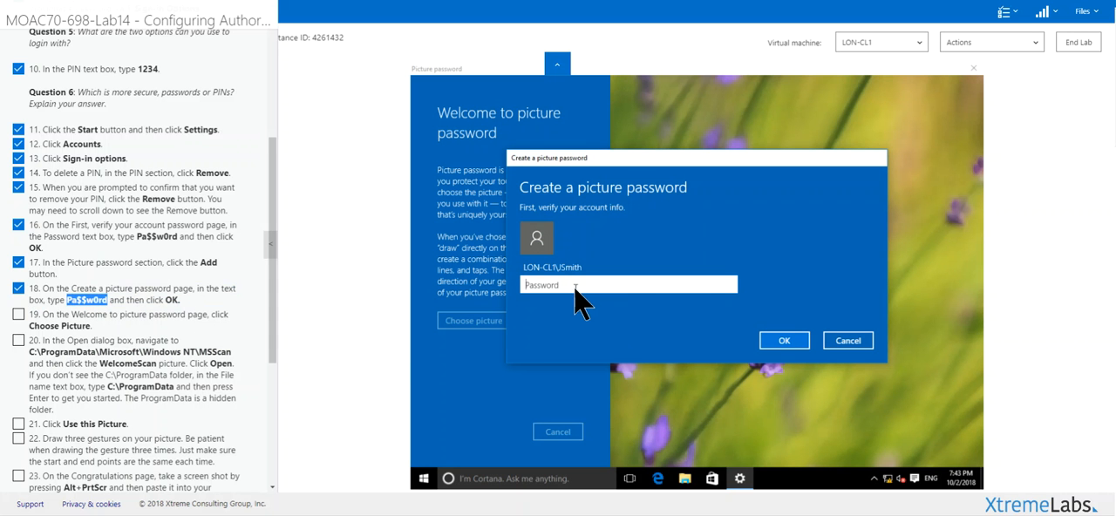
pyautogui.write('Pa$$w0rd')
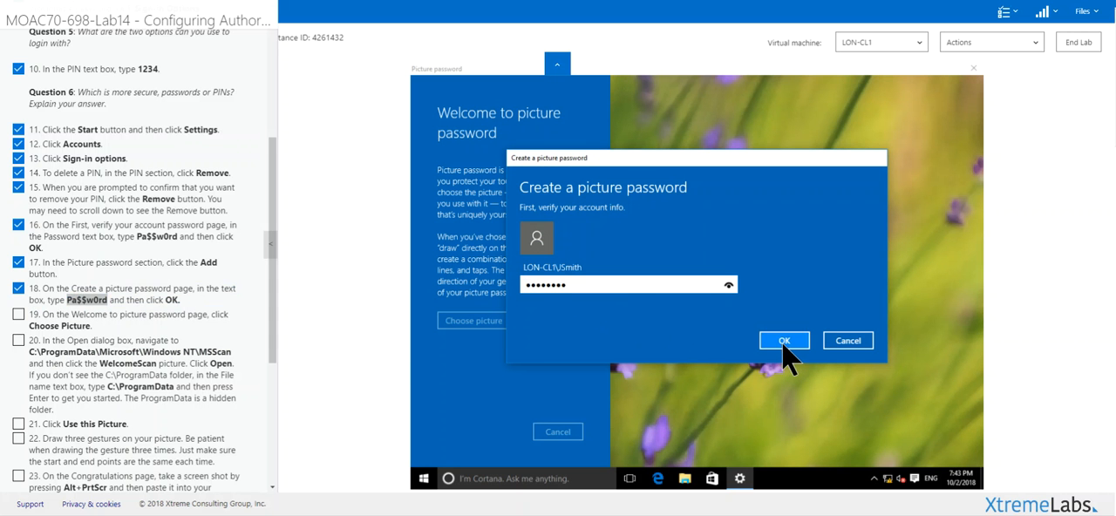
pyautogui.click(783, 340)
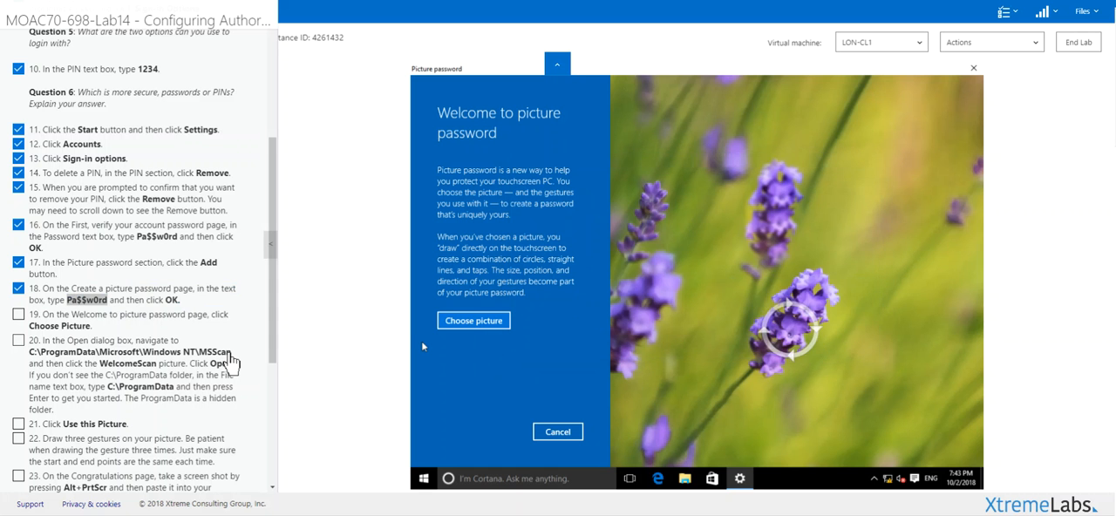
pyautogui.click(474, 320)
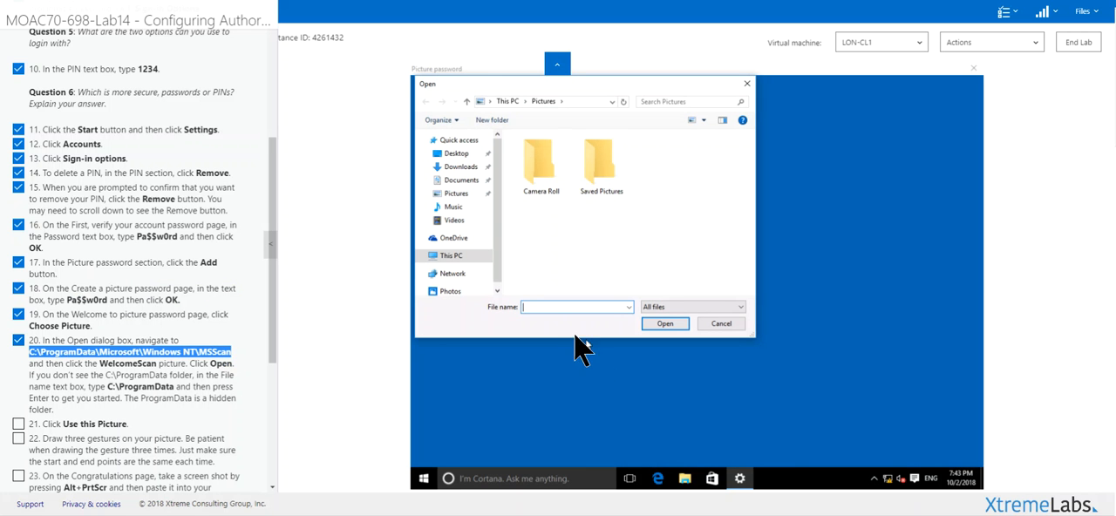
# Step: Open the WelcomeScan flower picture and accept it as the picture password image
pyautogui.write('C:\\ProgramD')
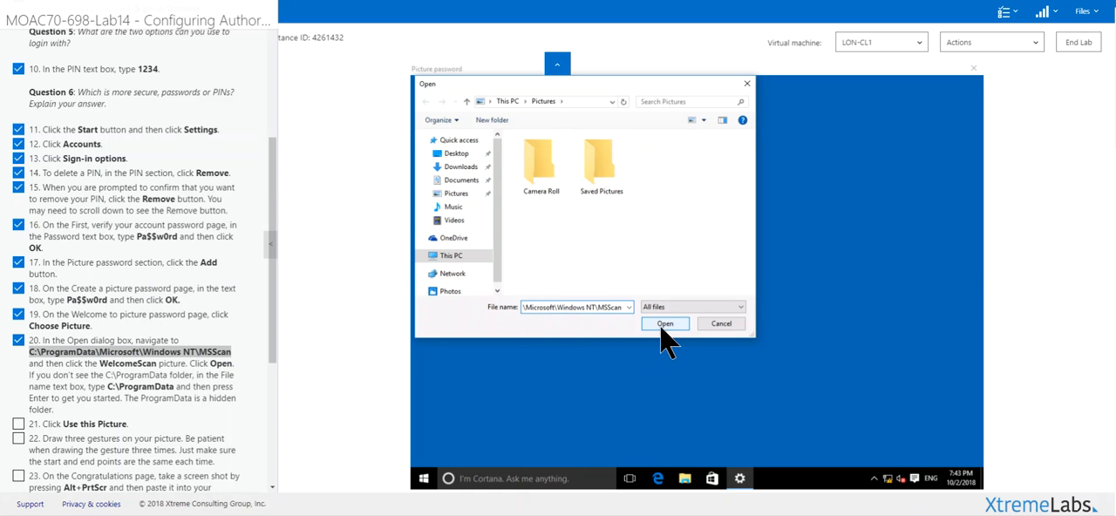
pyautogui.click(664, 324)
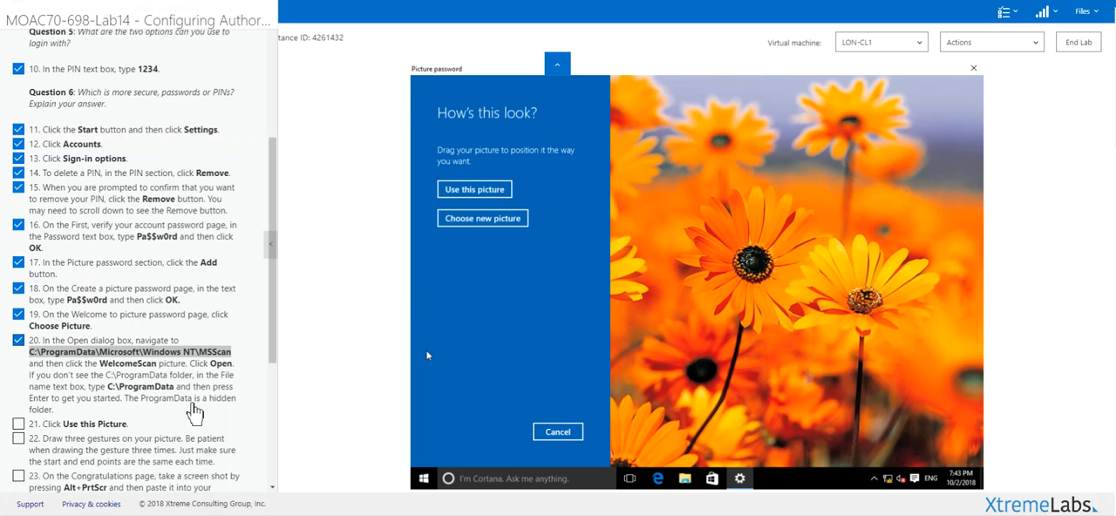
pyautogui.moveTo(166, 416)
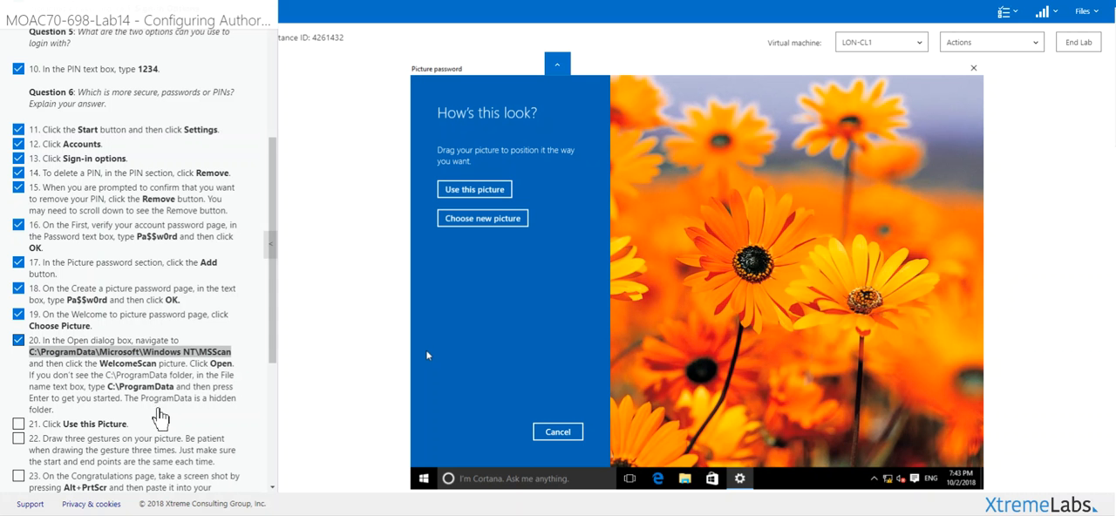
pyautogui.click(19, 424)
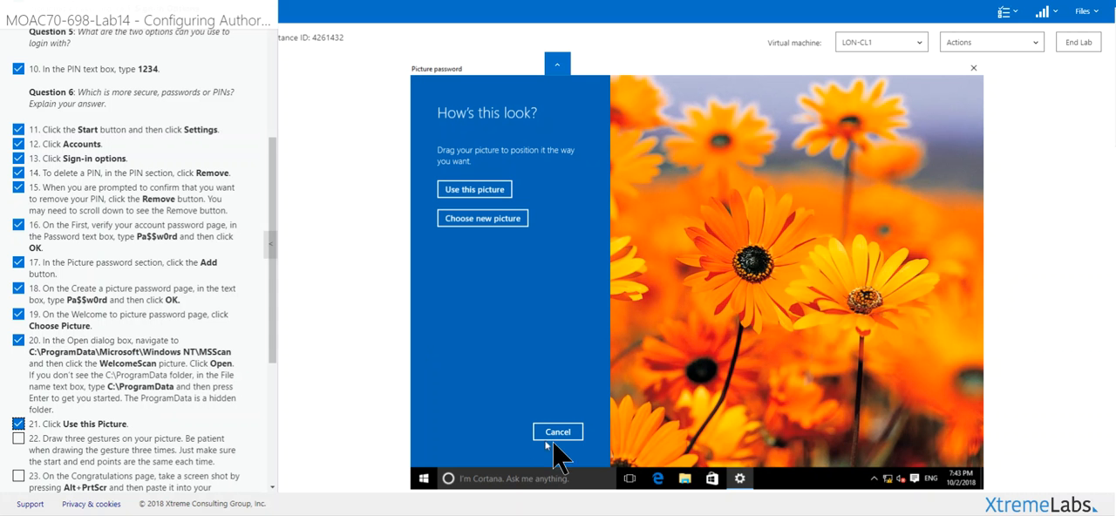
pyautogui.click(475, 190)
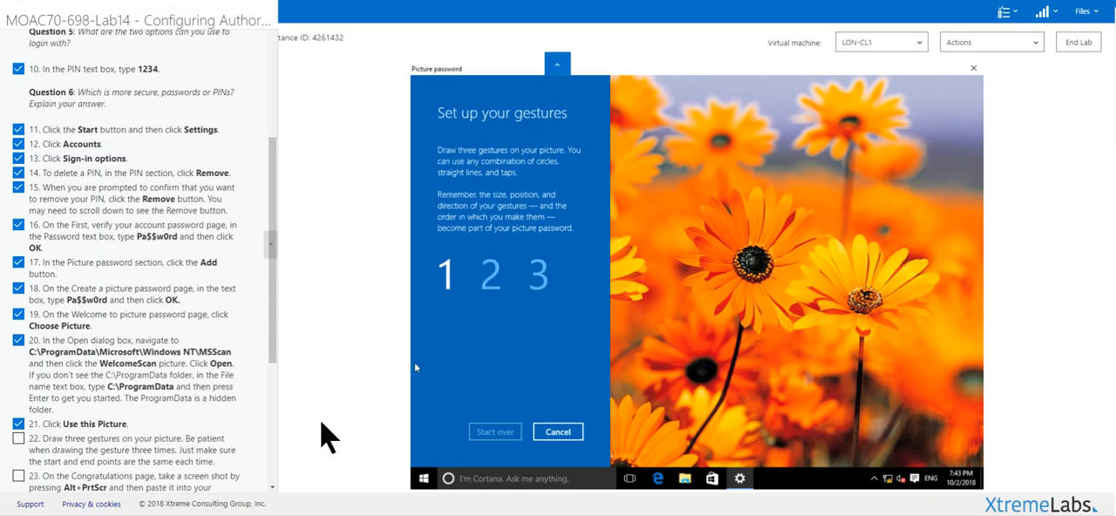
# Step: Scroll the lab guide to the gesture steps 22–28
pyautogui.scroll(-3)
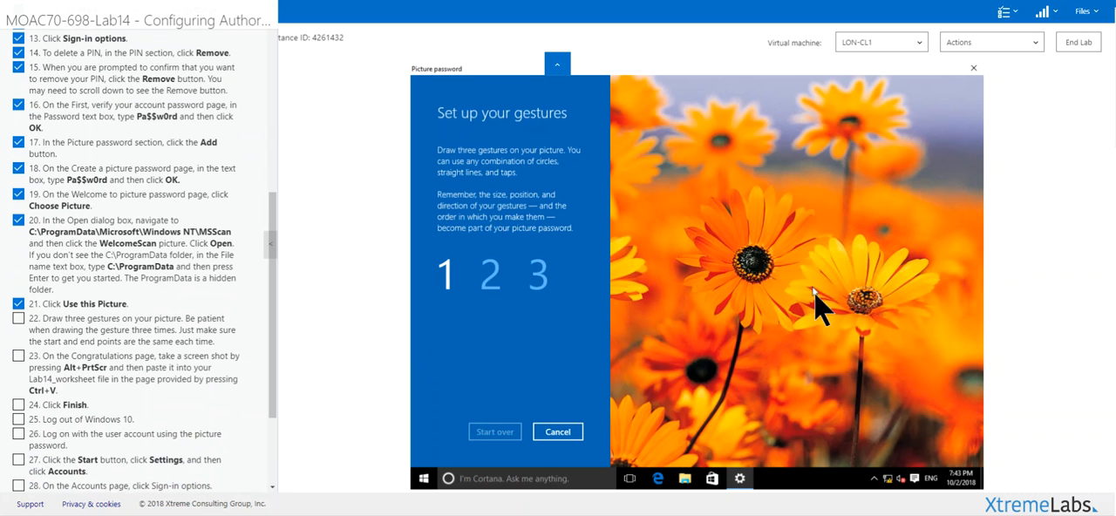
pyautogui.moveTo(787, 324)
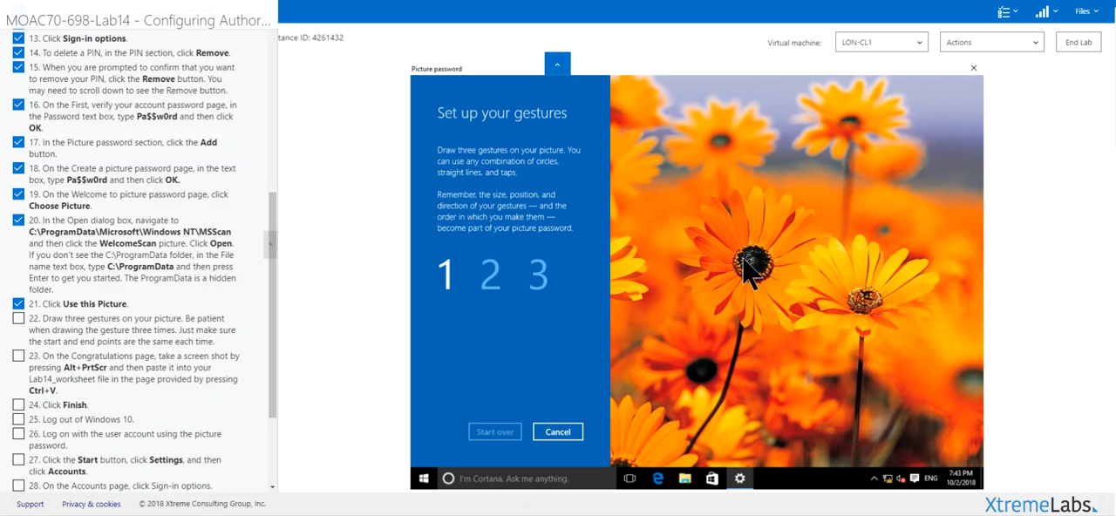
pyautogui.moveTo(924, 288)
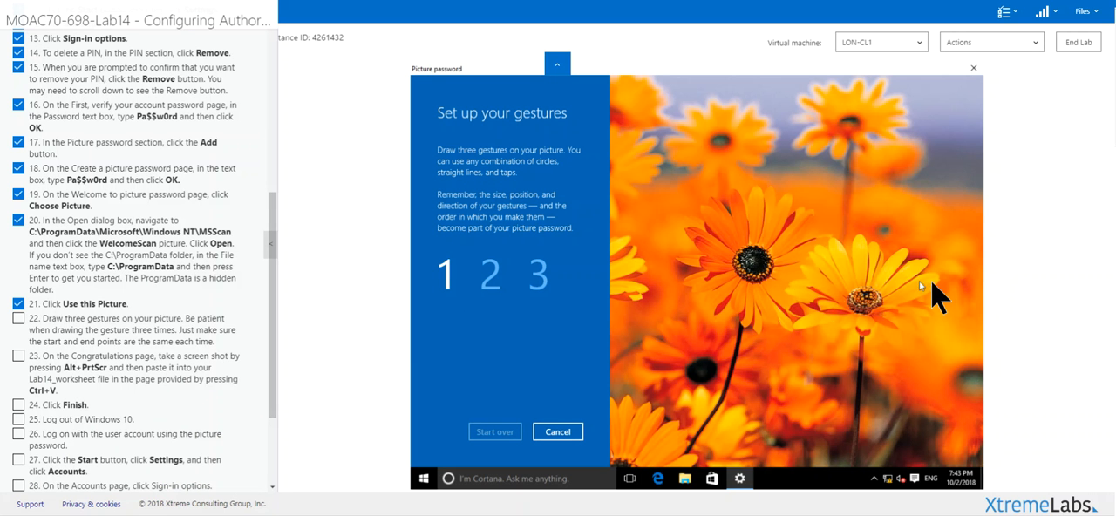
pyautogui.moveTo(853, 131)
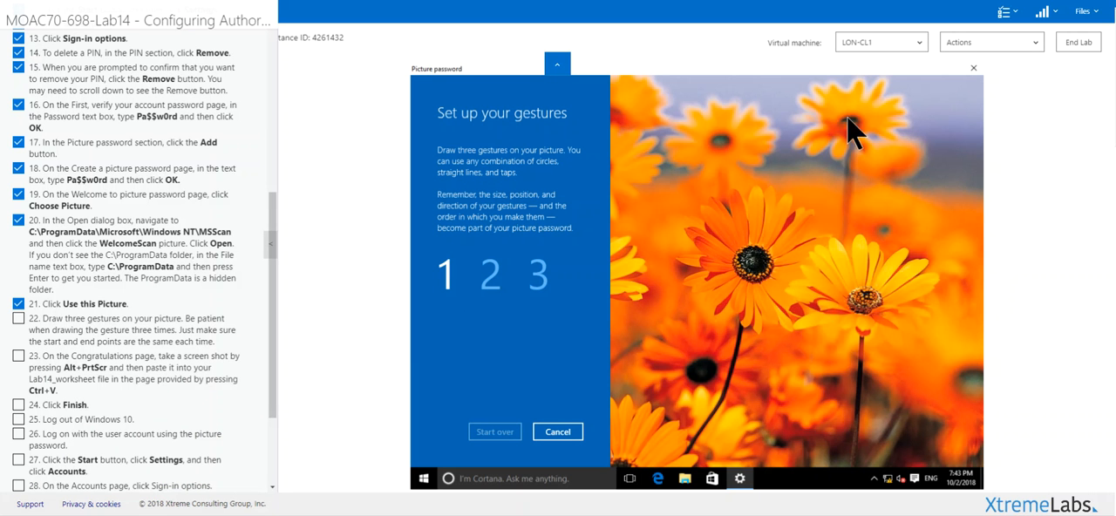
pyautogui.moveTo(778, 292)
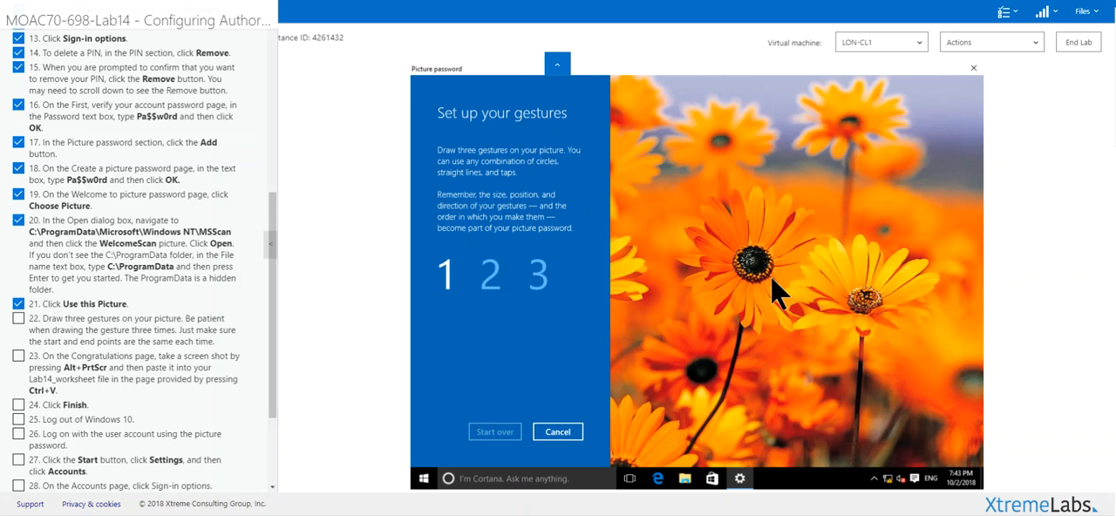
pyautogui.moveTo(813, 290)
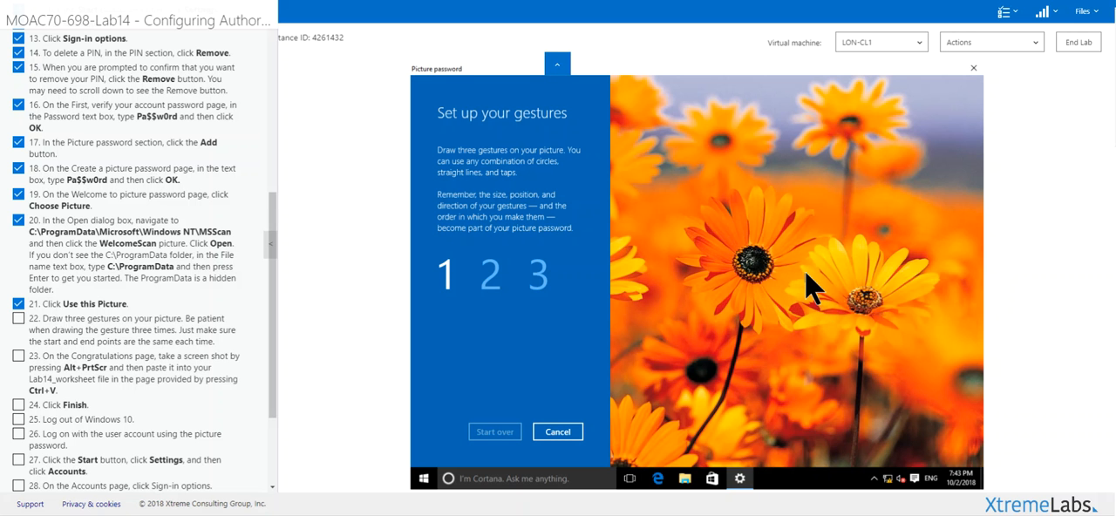
pyautogui.moveTo(929, 301)
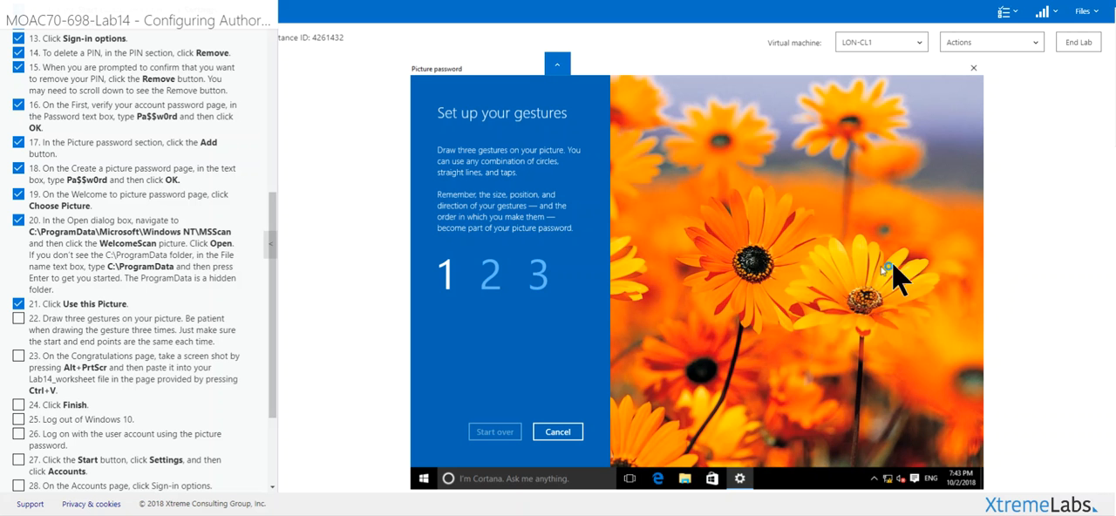
pyautogui.moveTo(859, 140)
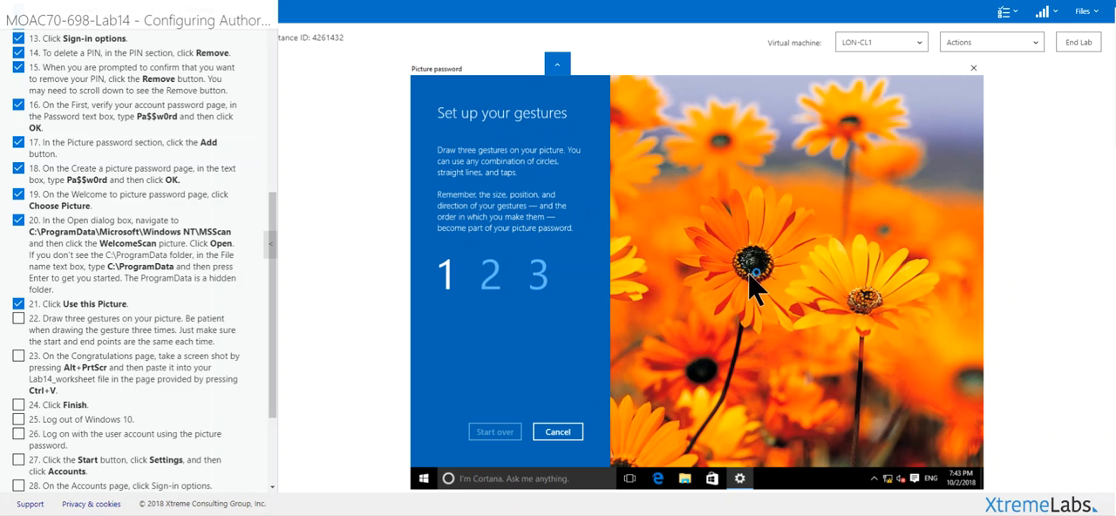
pyautogui.moveTo(741, 274)
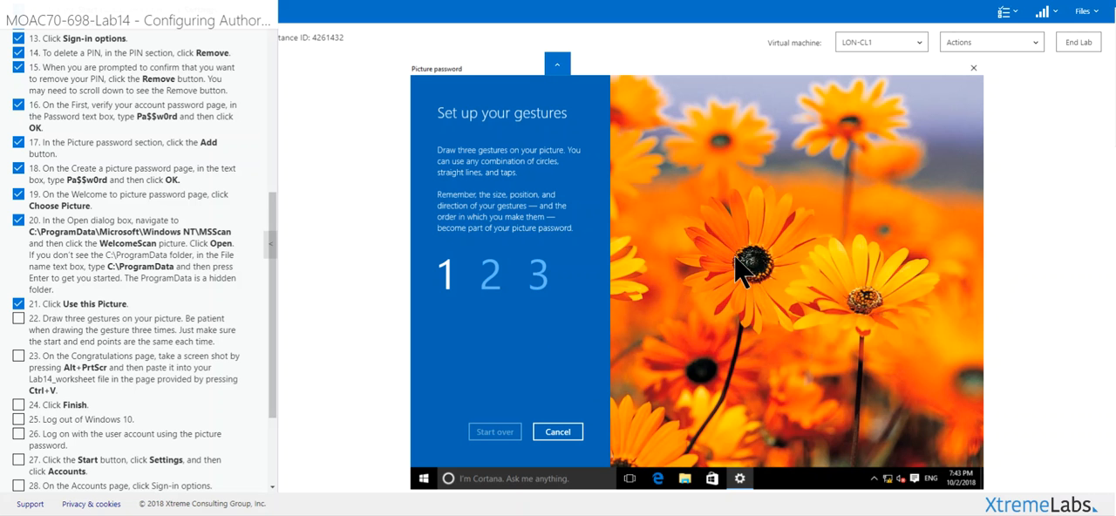
pyautogui.moveTo(776, 283)
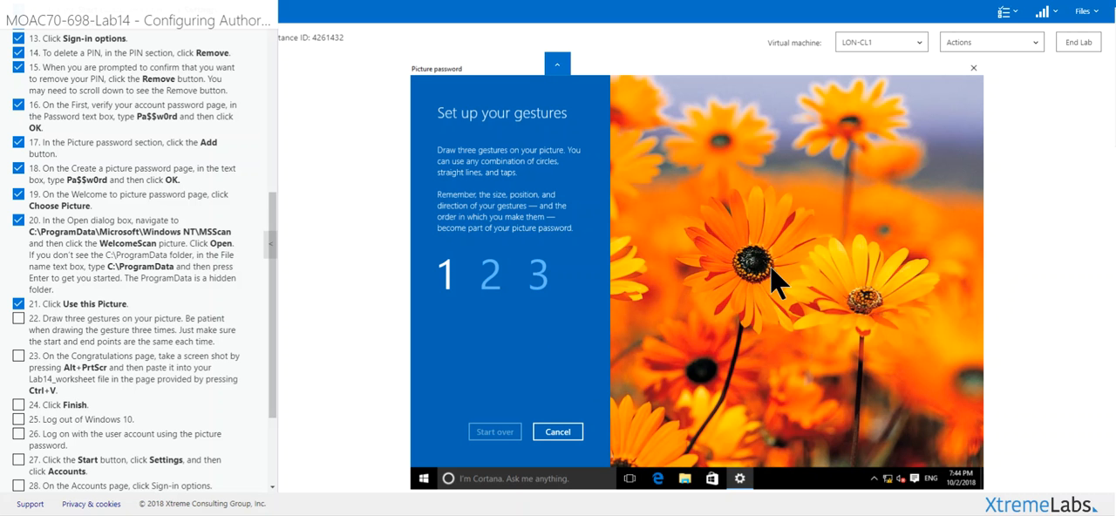
pyautogui.moveTo(769, 303)
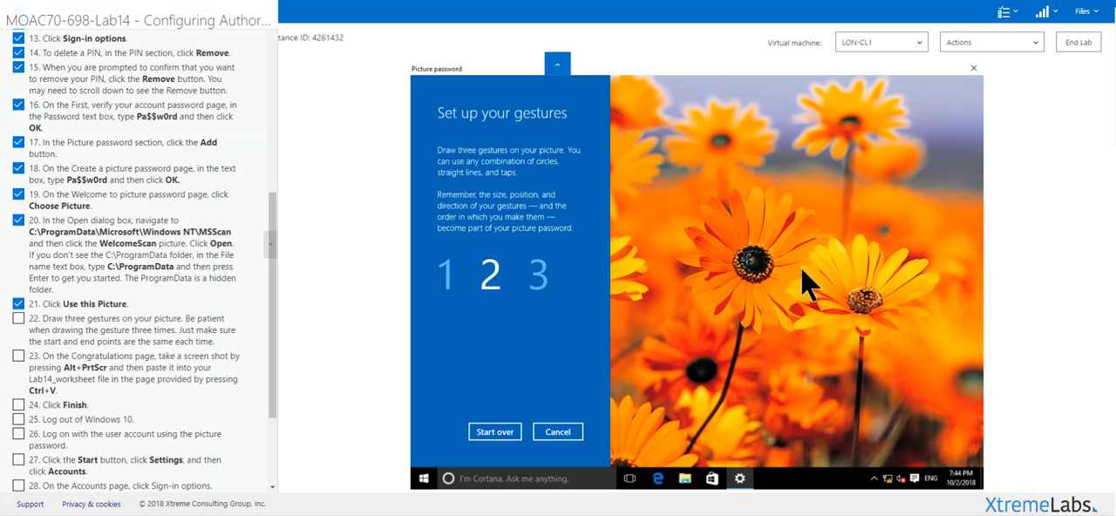
pyautogui.moveTo(929, 275)
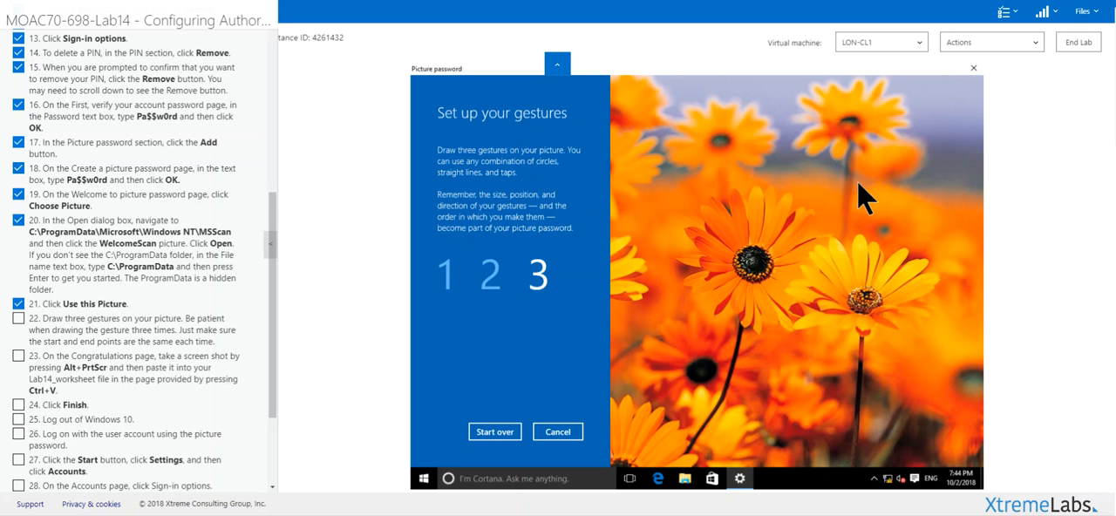
pyautogui.moveTo(853, 135)
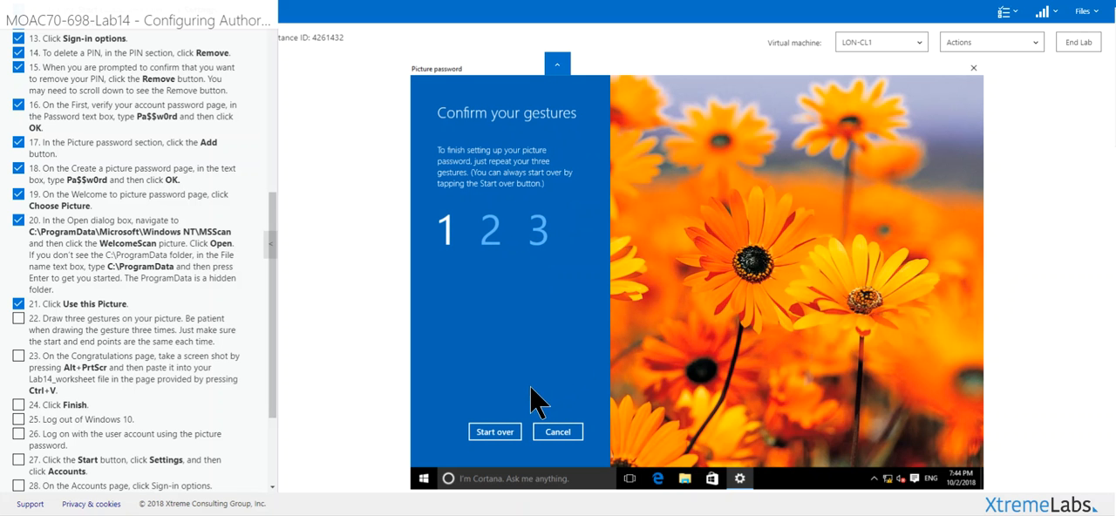
pyautogui.moveTo(758, 295)
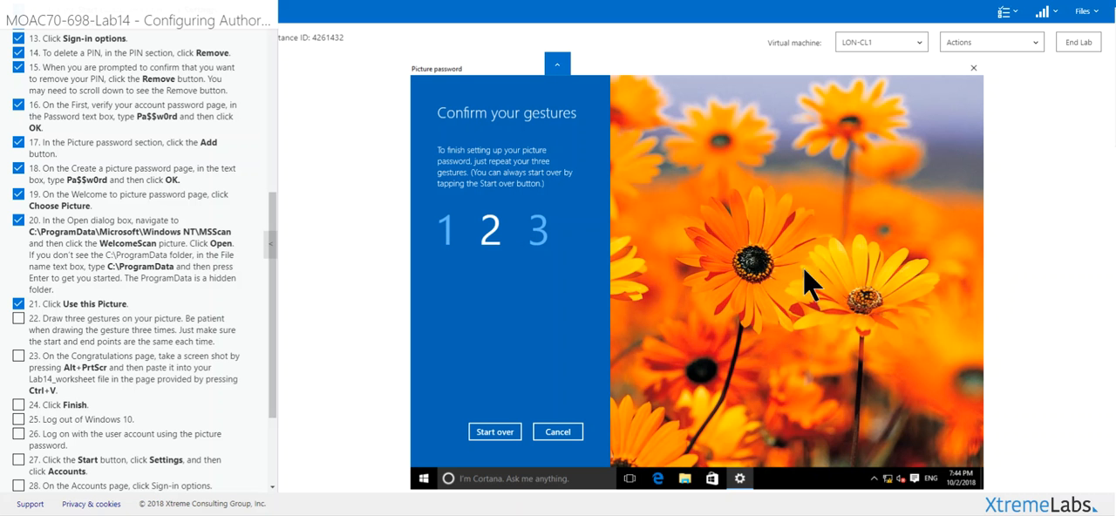
pyautogui.moveTo(933, 276)
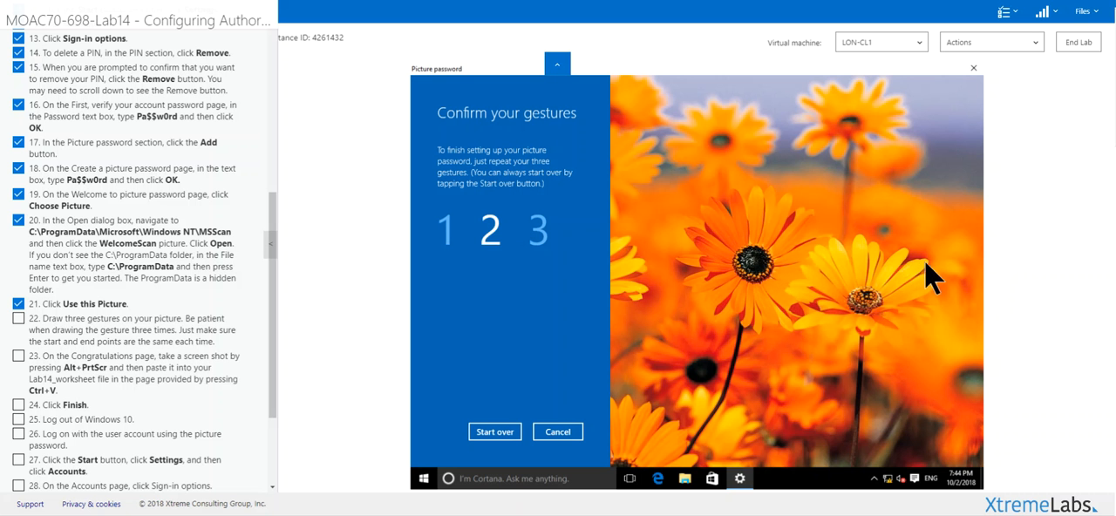
pyautogui.moveTo(855, 131)
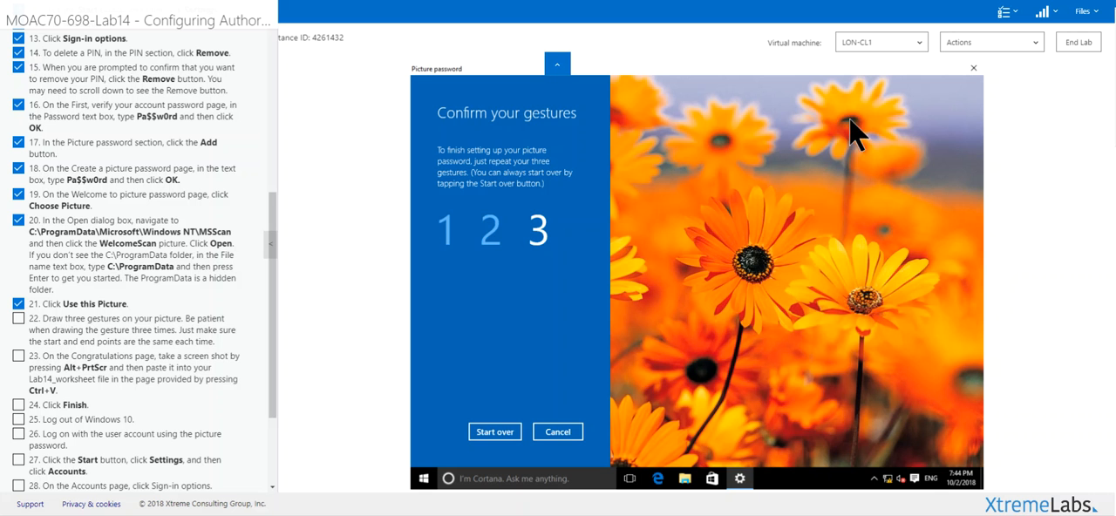
# Step: Confirm the final tap on the top flower and finish John Smith's picture password setup
pyautogui.click(558, 432)
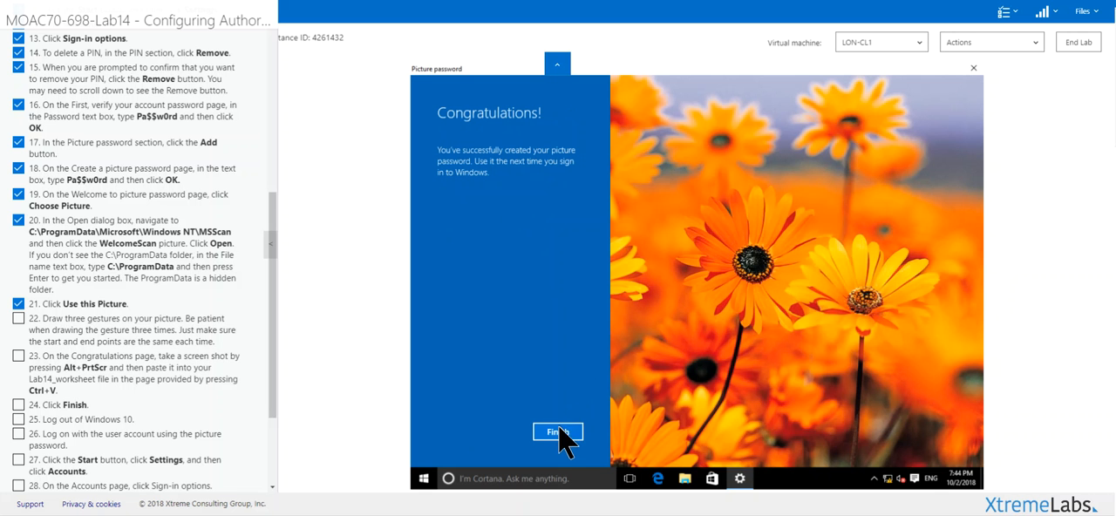
pyautogui.click(558, 433)
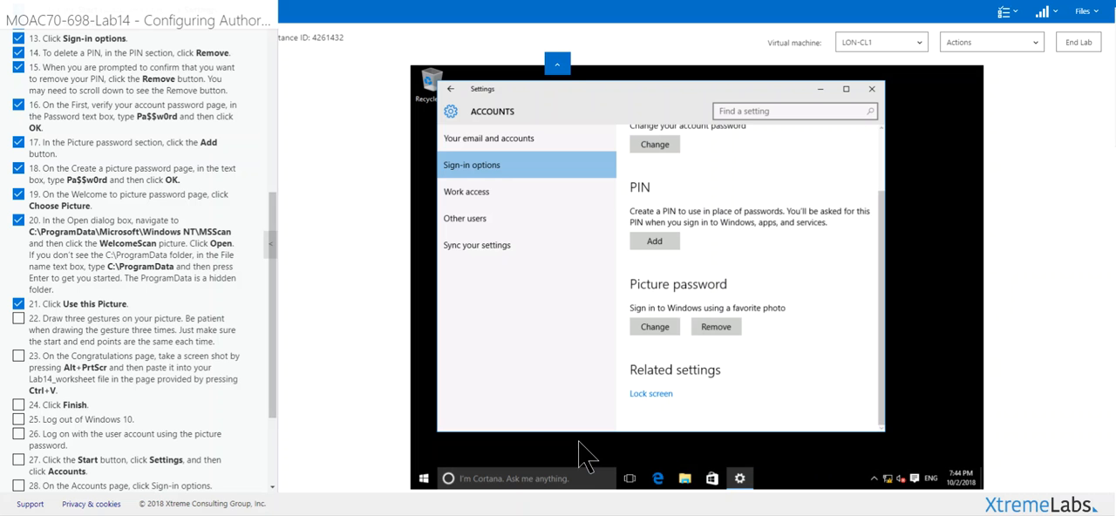
pyautogui.moveTo(274, 418)
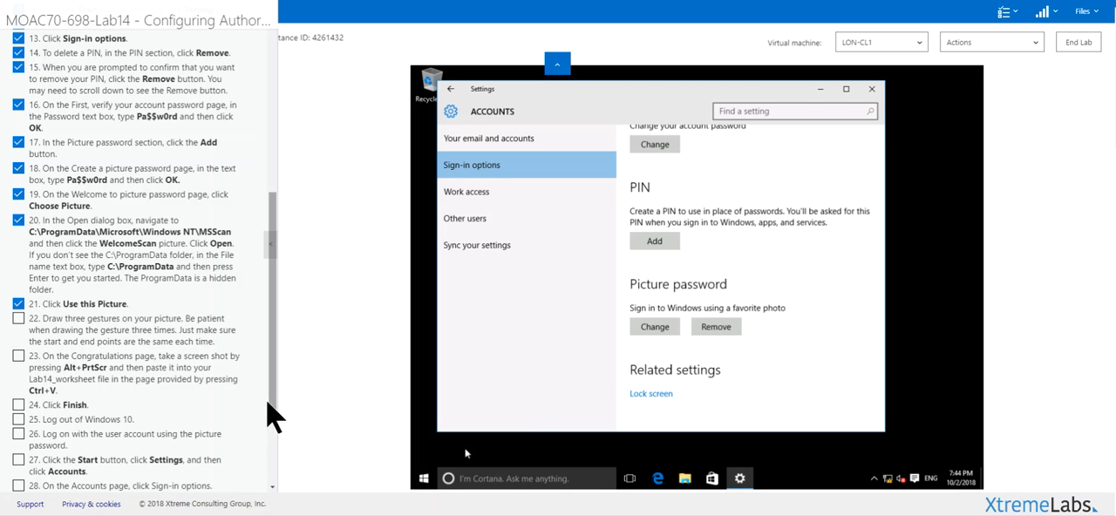
pyautogui.scroll(-3)
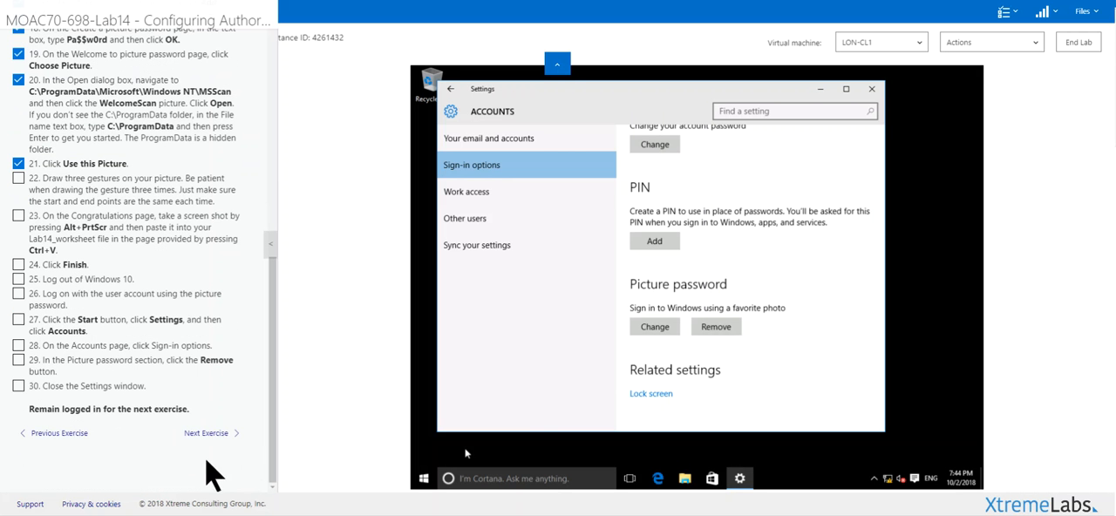